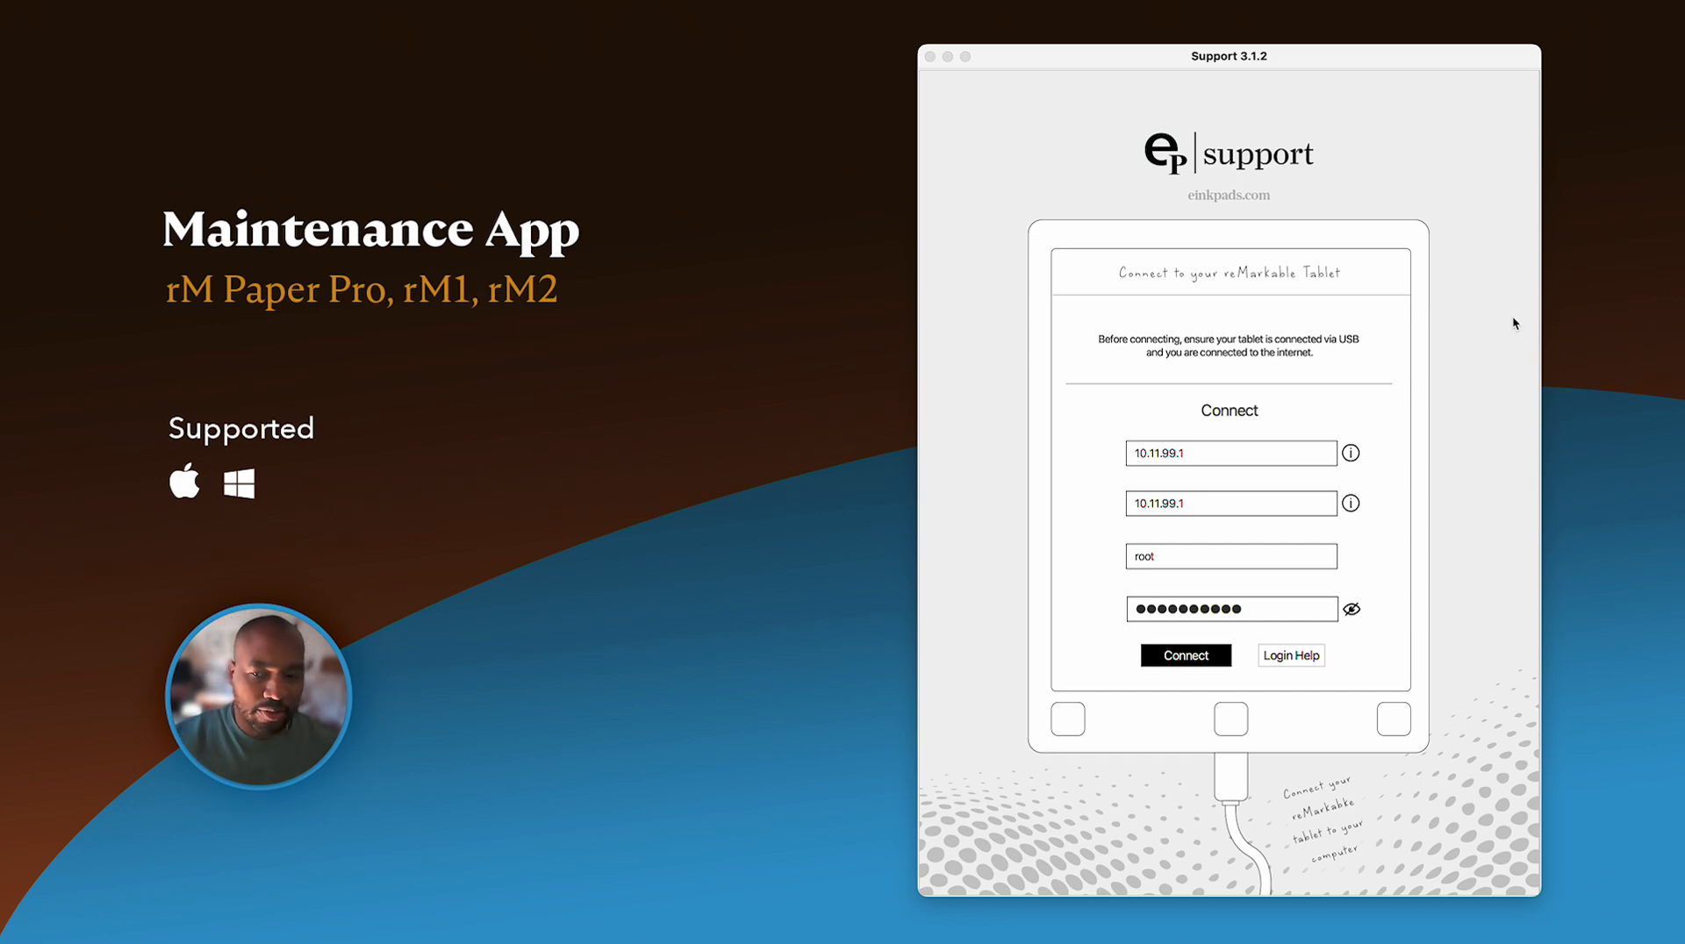
pyautogui.moveTo(194, 312)
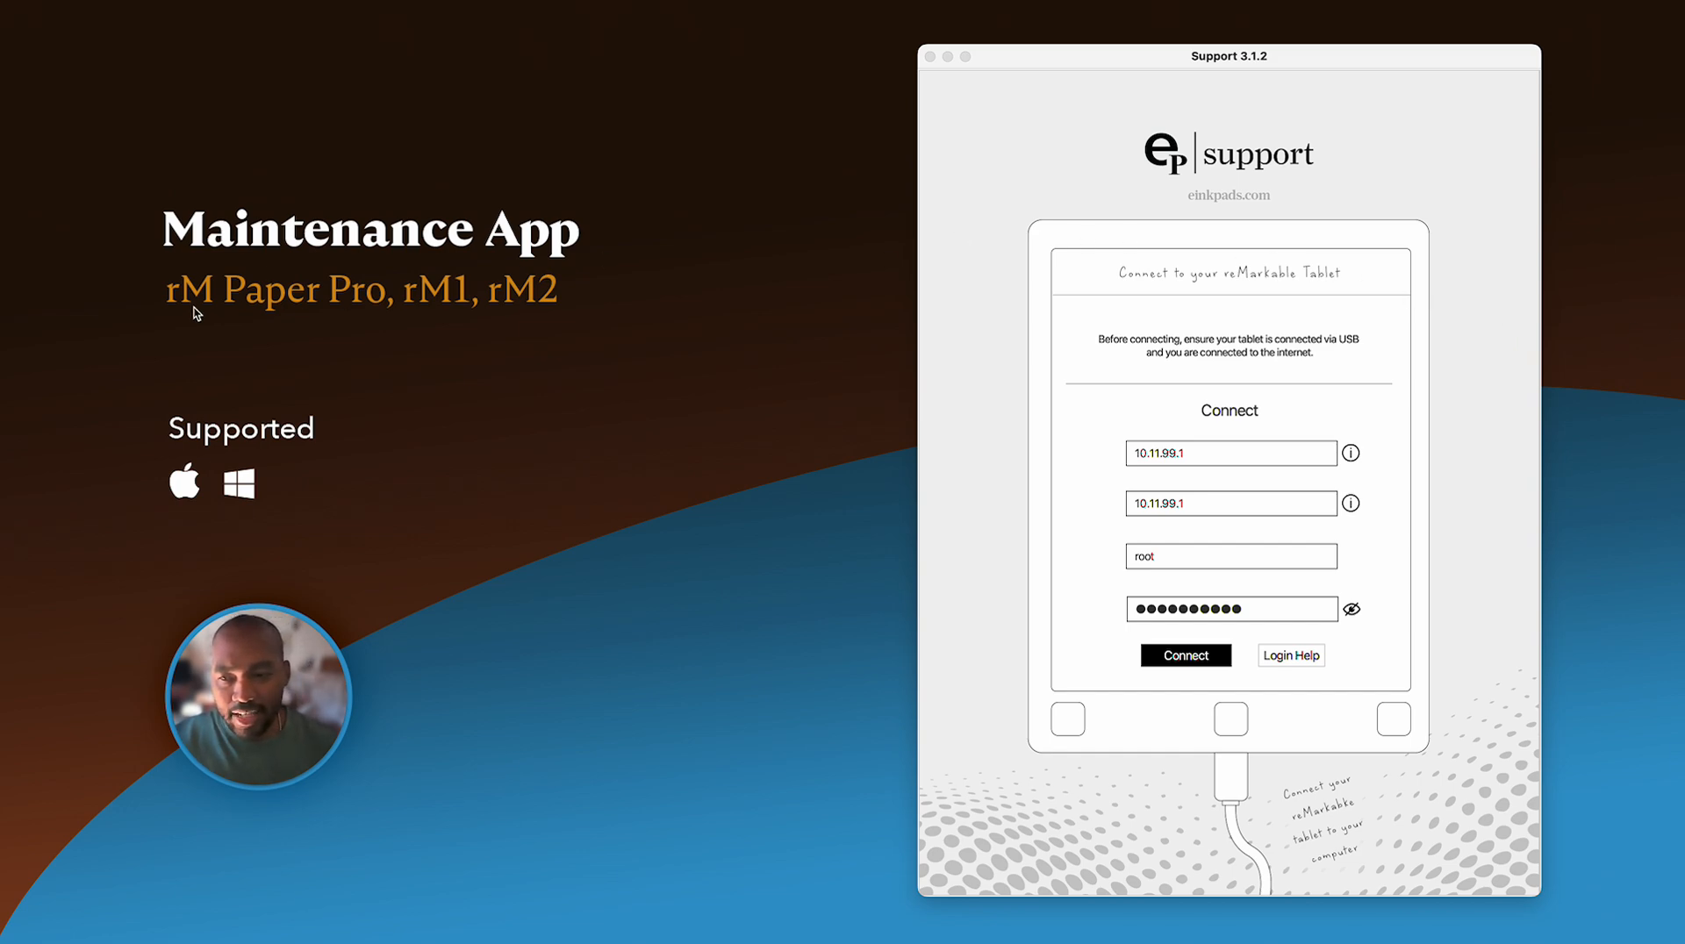
pyautogui.moveTo(212, 332)
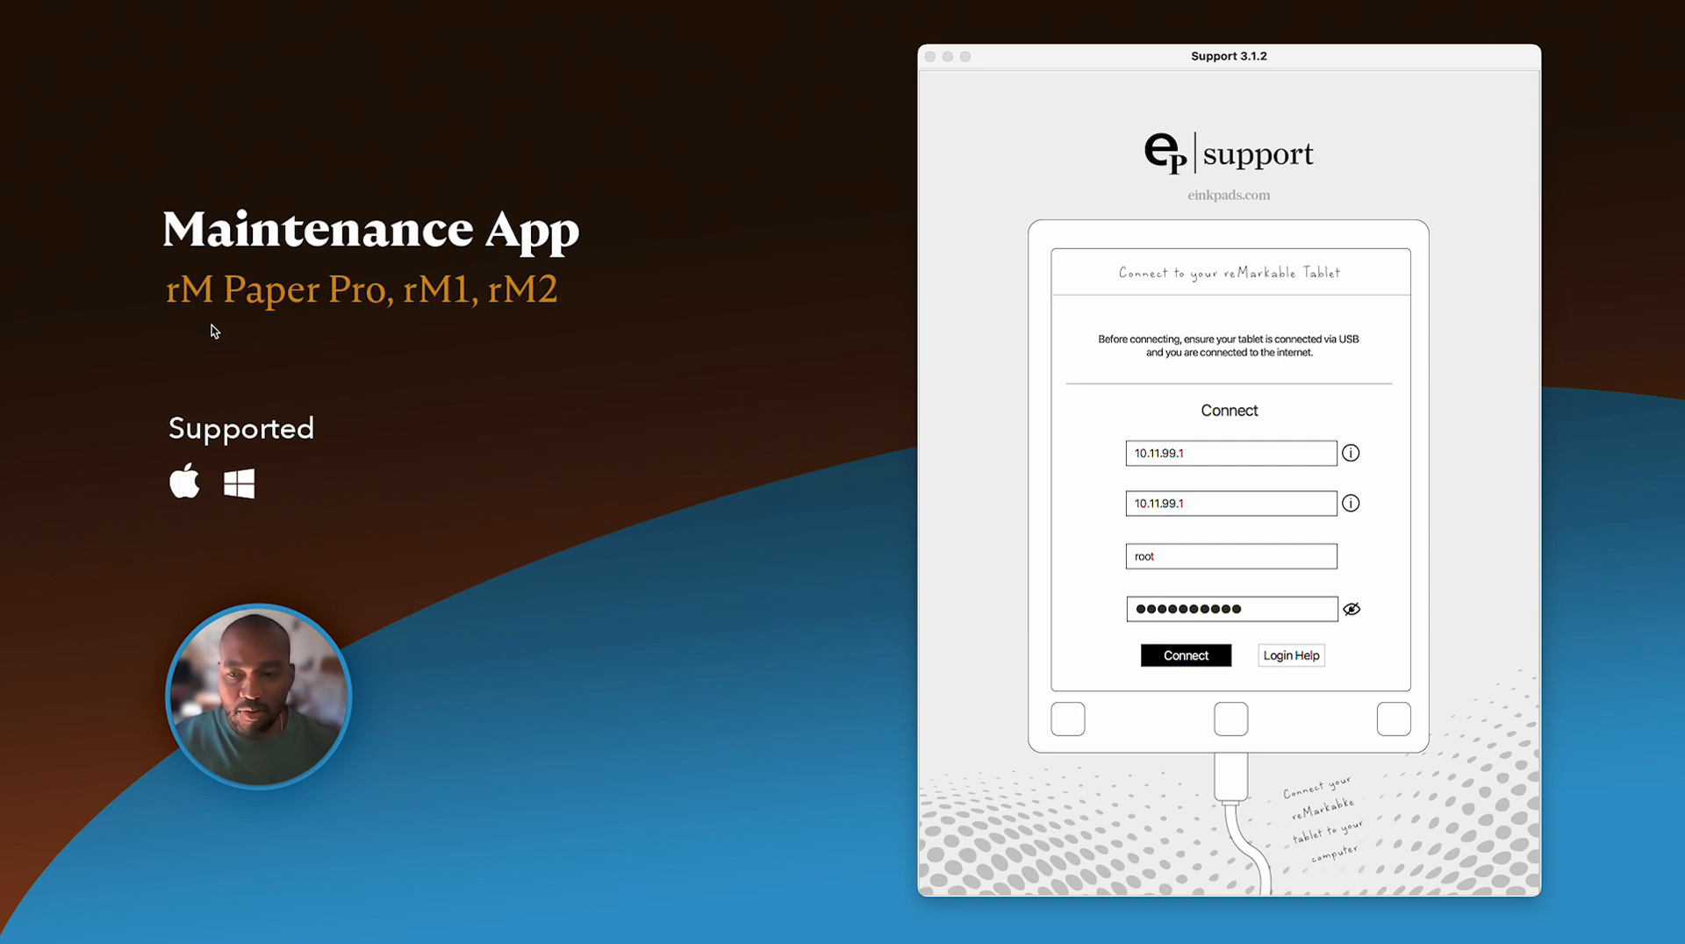
pyautogui.moveTo(469, 312)
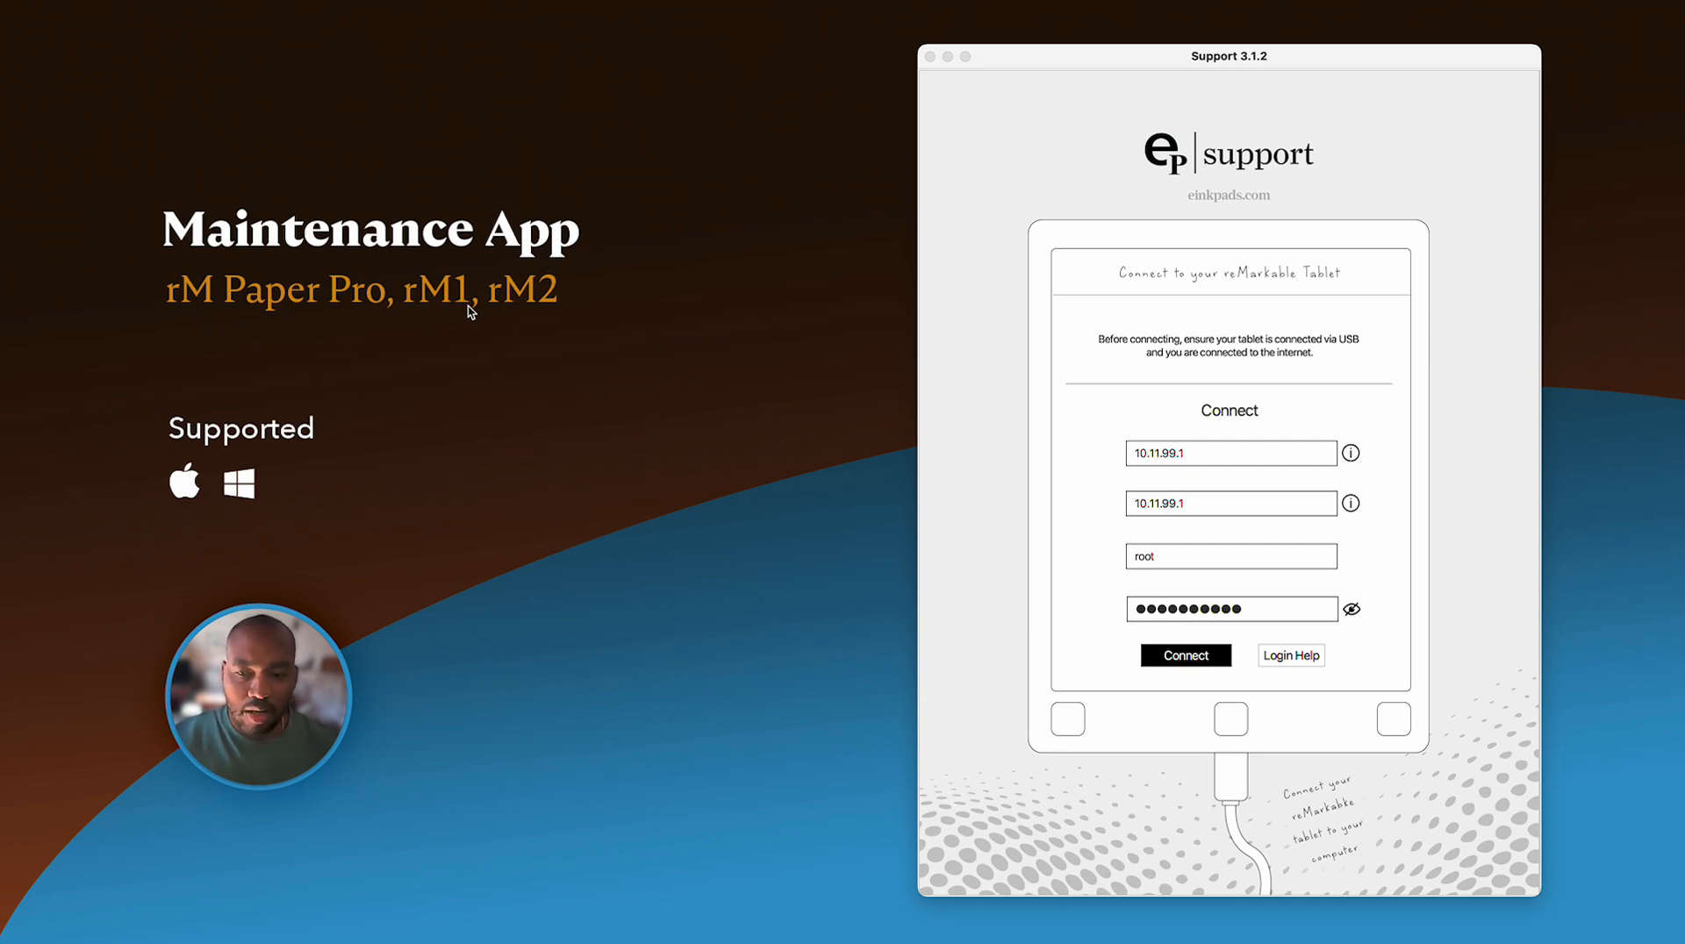
pyautogui.moveTo(175, 507)
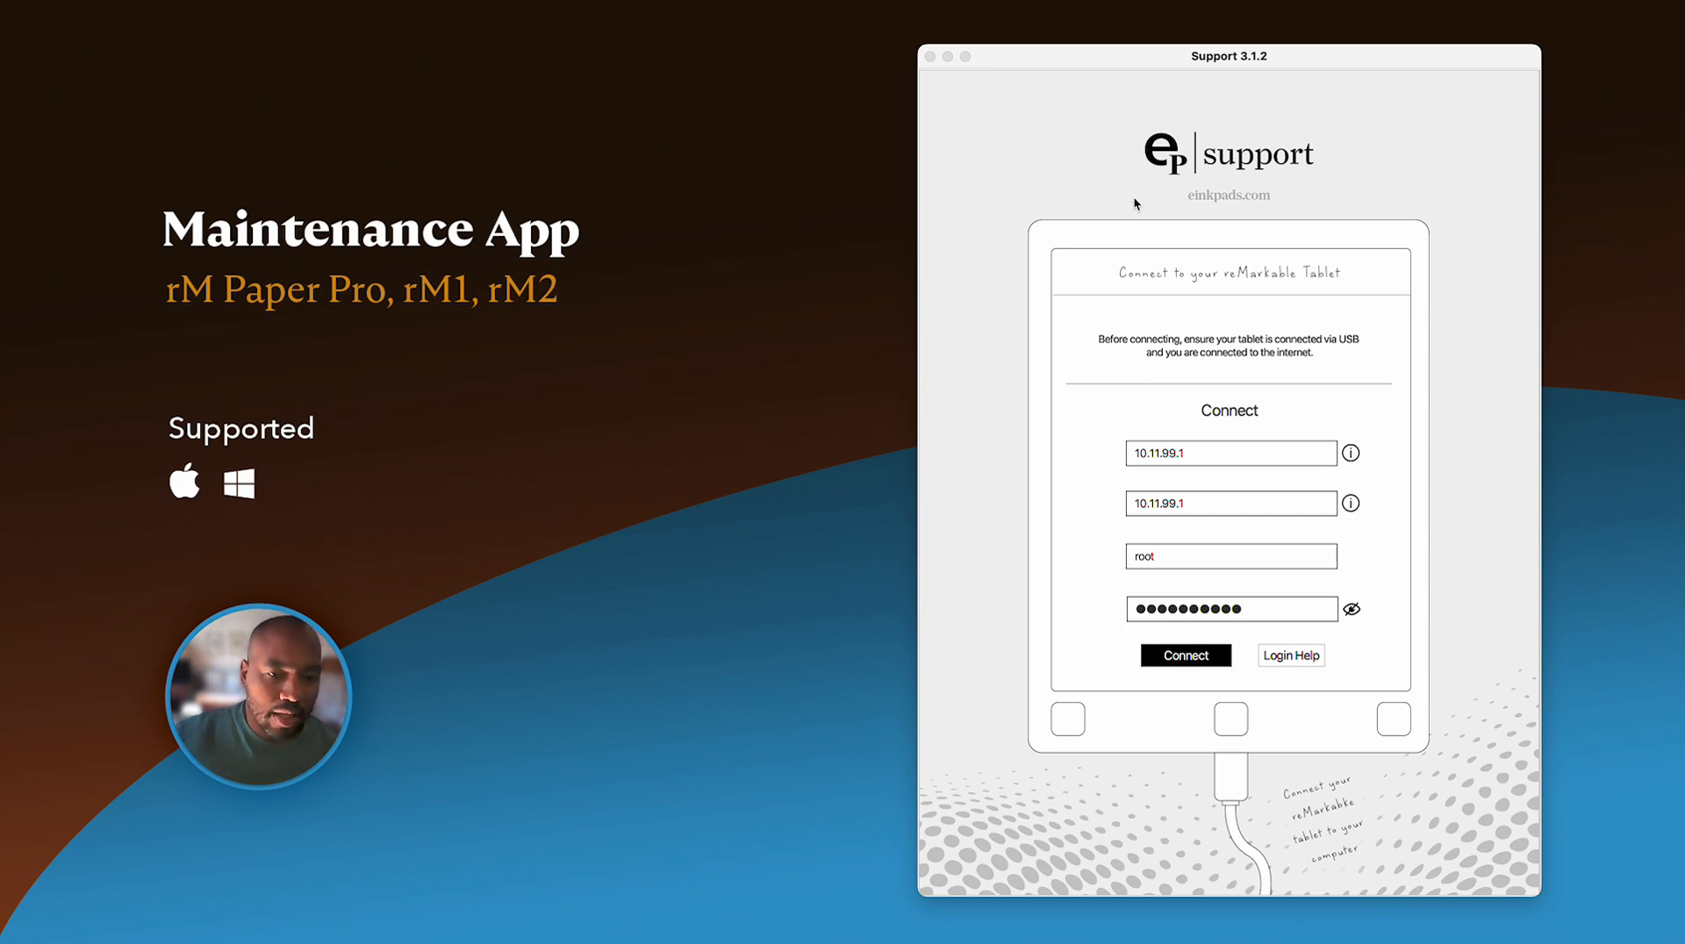
pyautogui.moveTo(1218, 61)
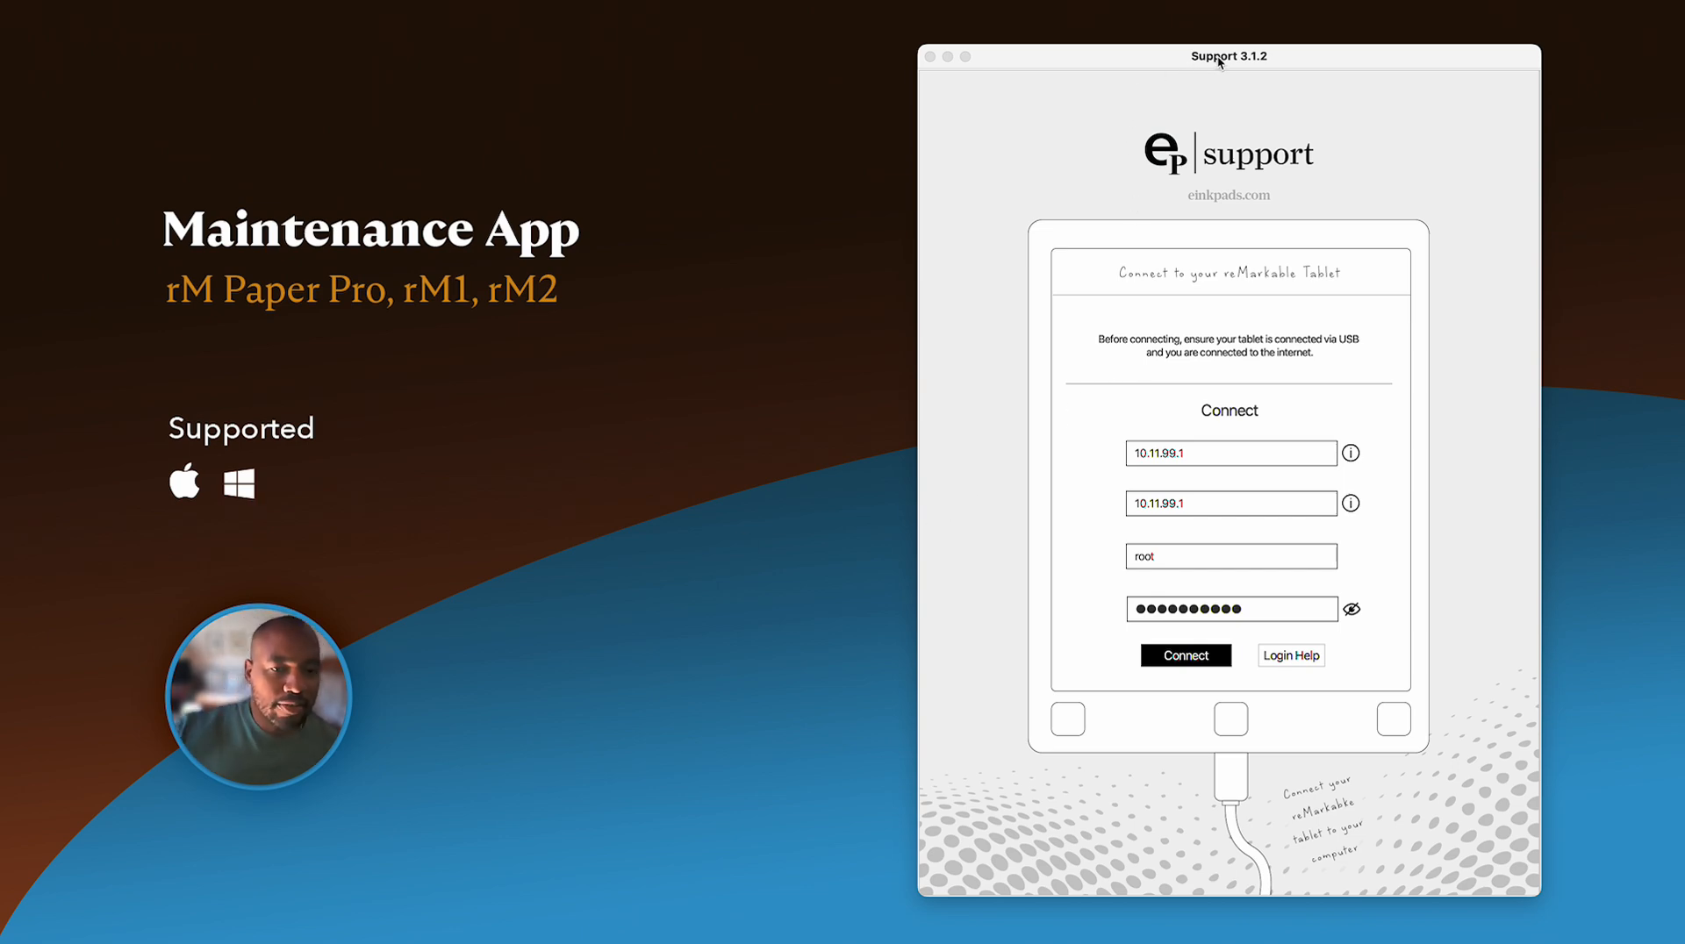
pyautogui.moveTo(1262, 66)
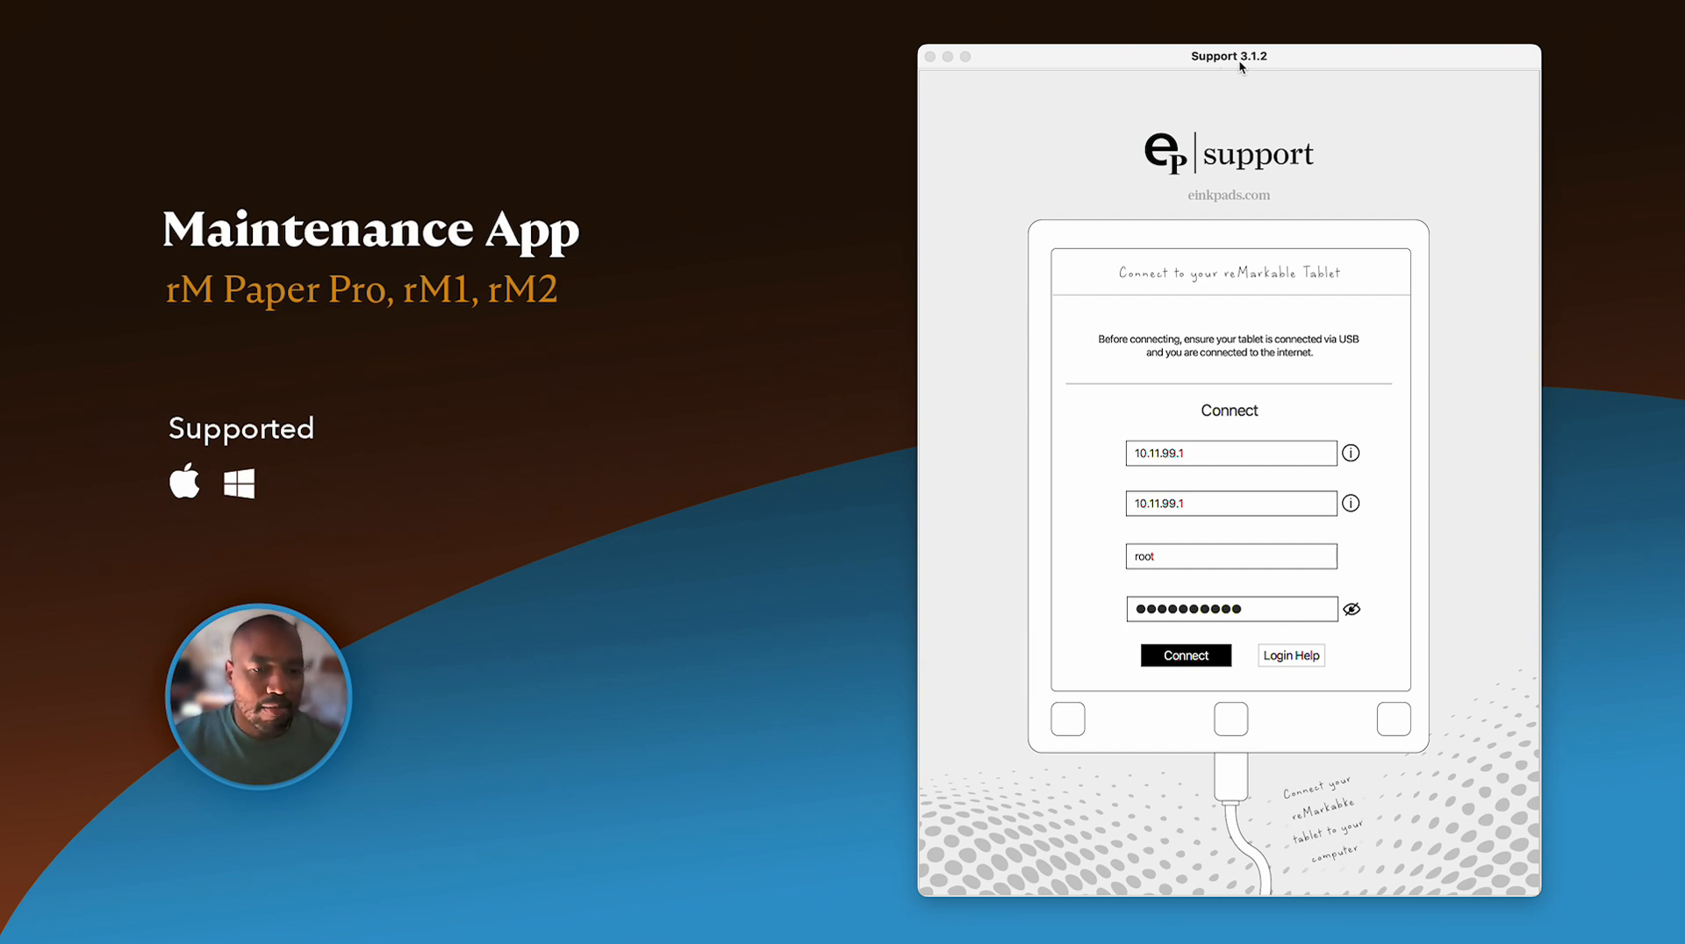
pyautogui.moveTo(1292, 73)
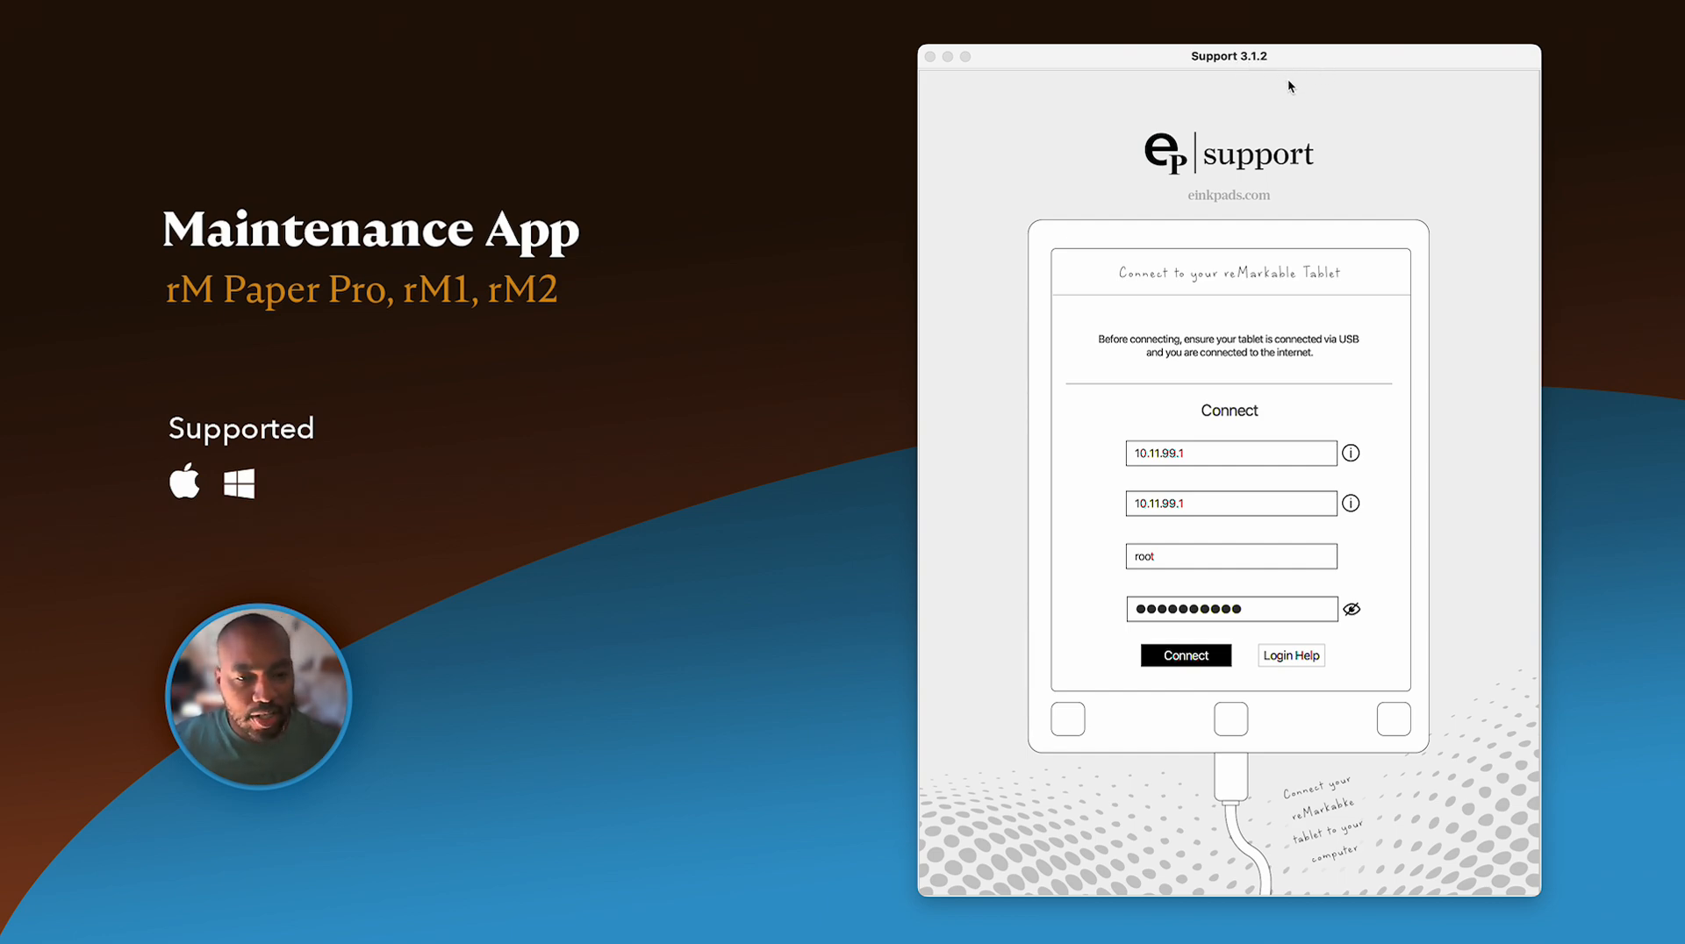
pyautogui.moveTo(1325, 254)
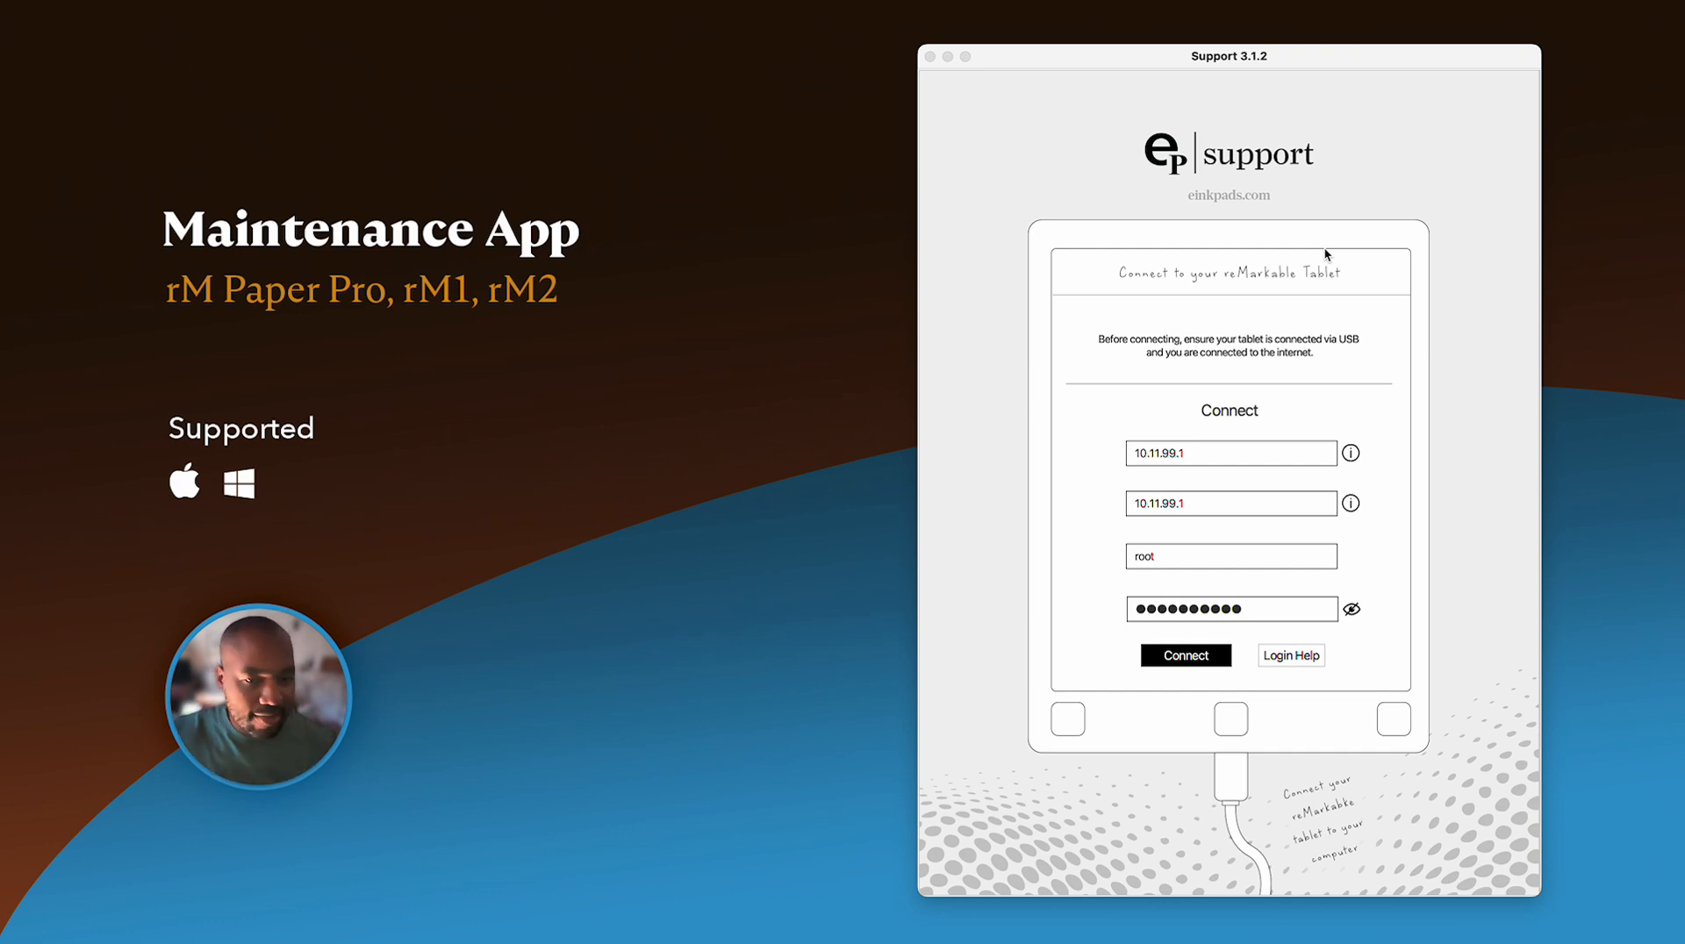
pyautogui.moveTo(1068, 428)
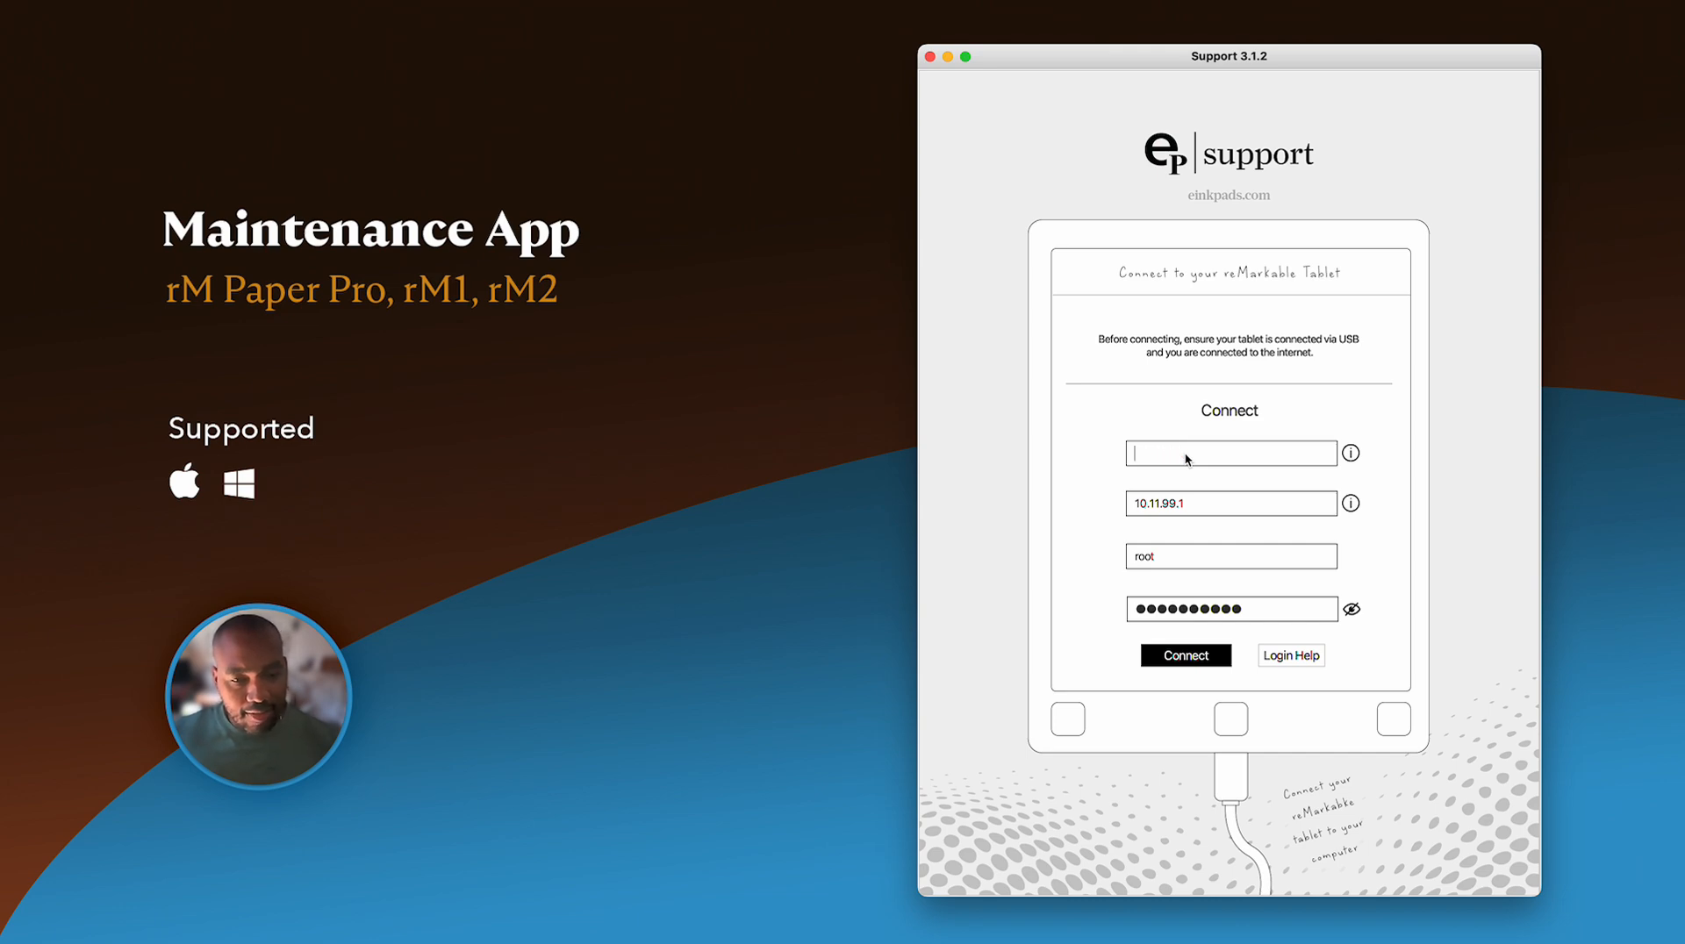
# - Fill in the tablet connection details (typing 1, 0.11, 1) and briefly reveal the password to check it
pyautogui.write('1')
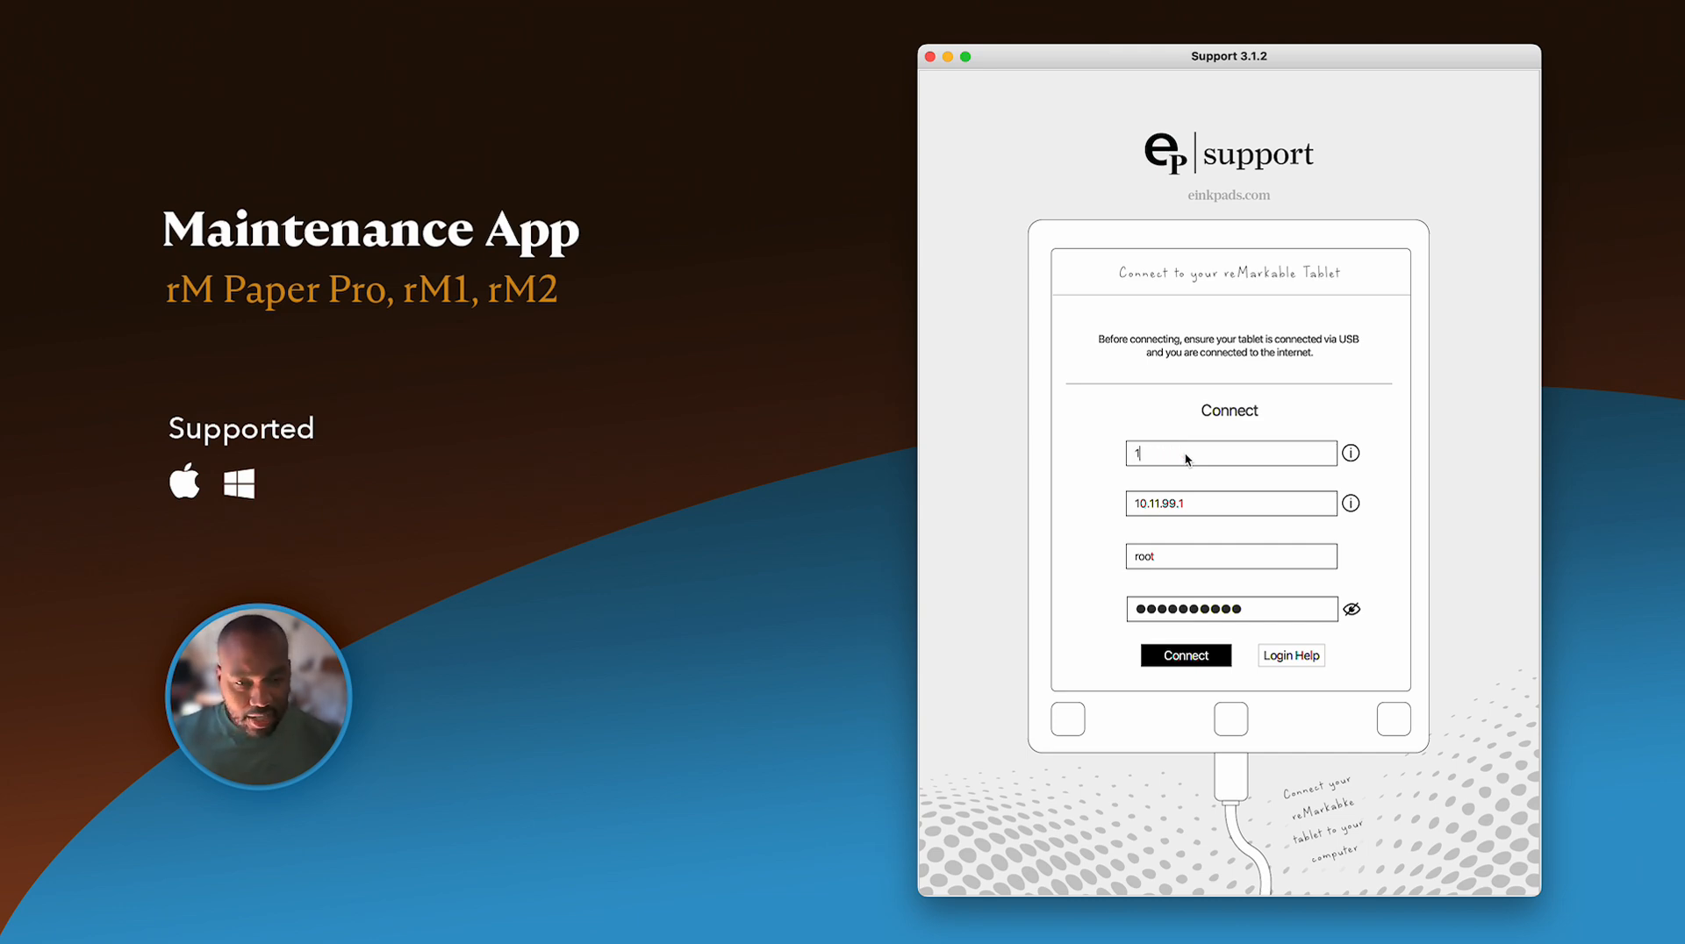
pyautogui.write('0.11.99.')
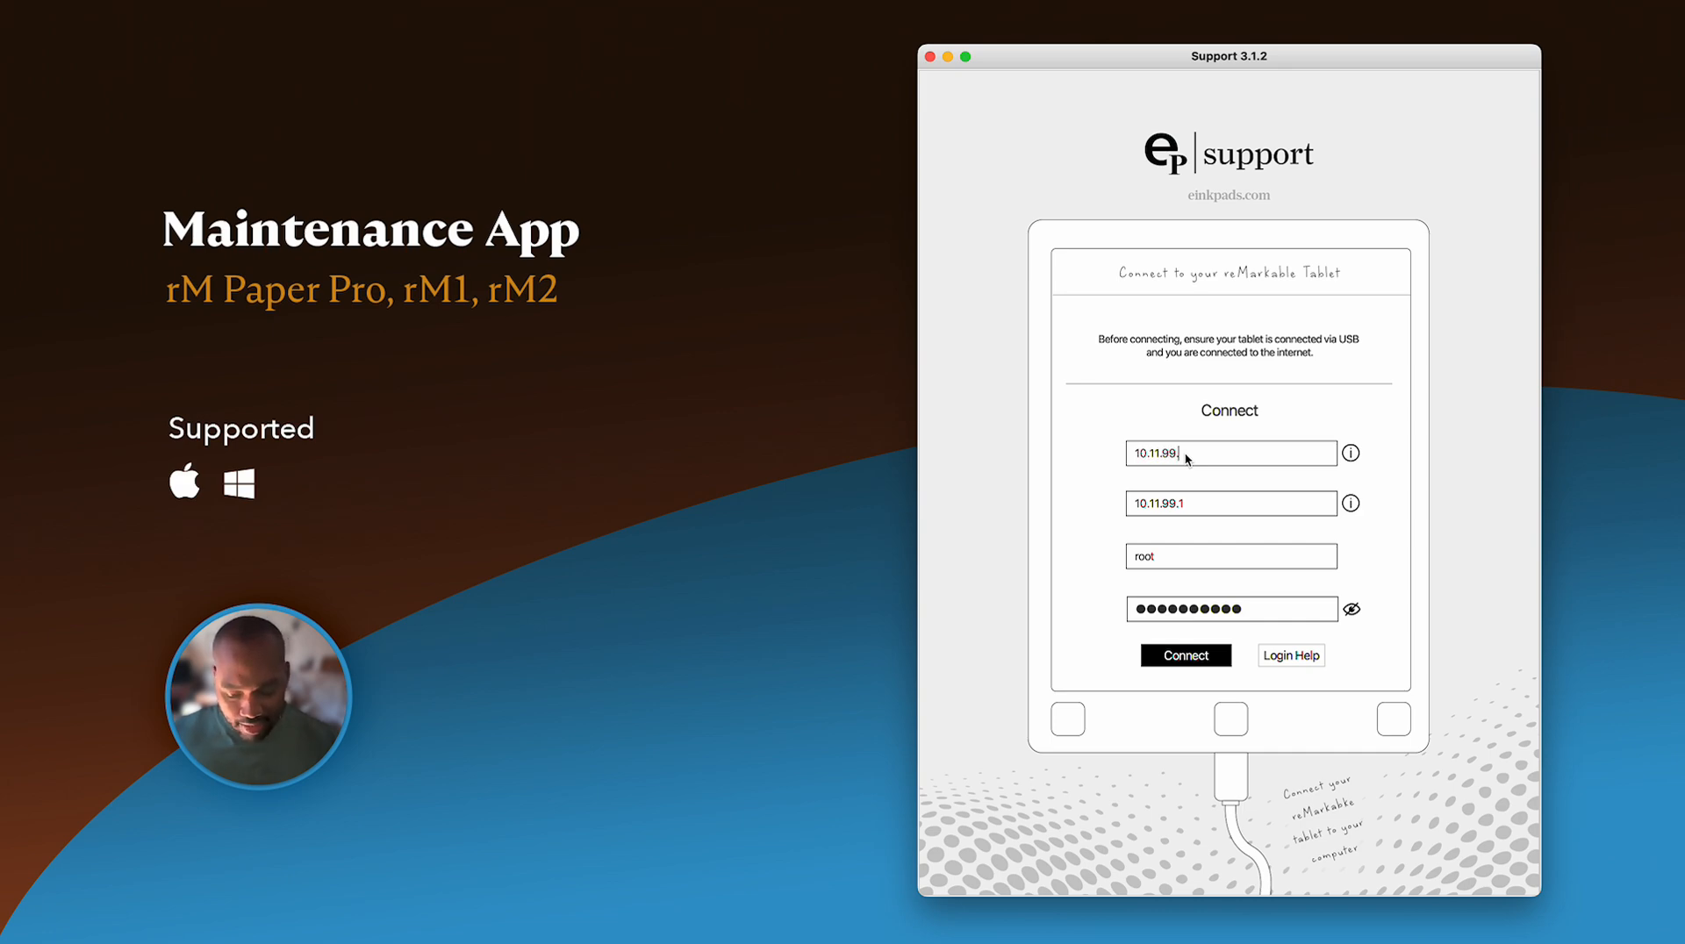
pyautogui.write('1')
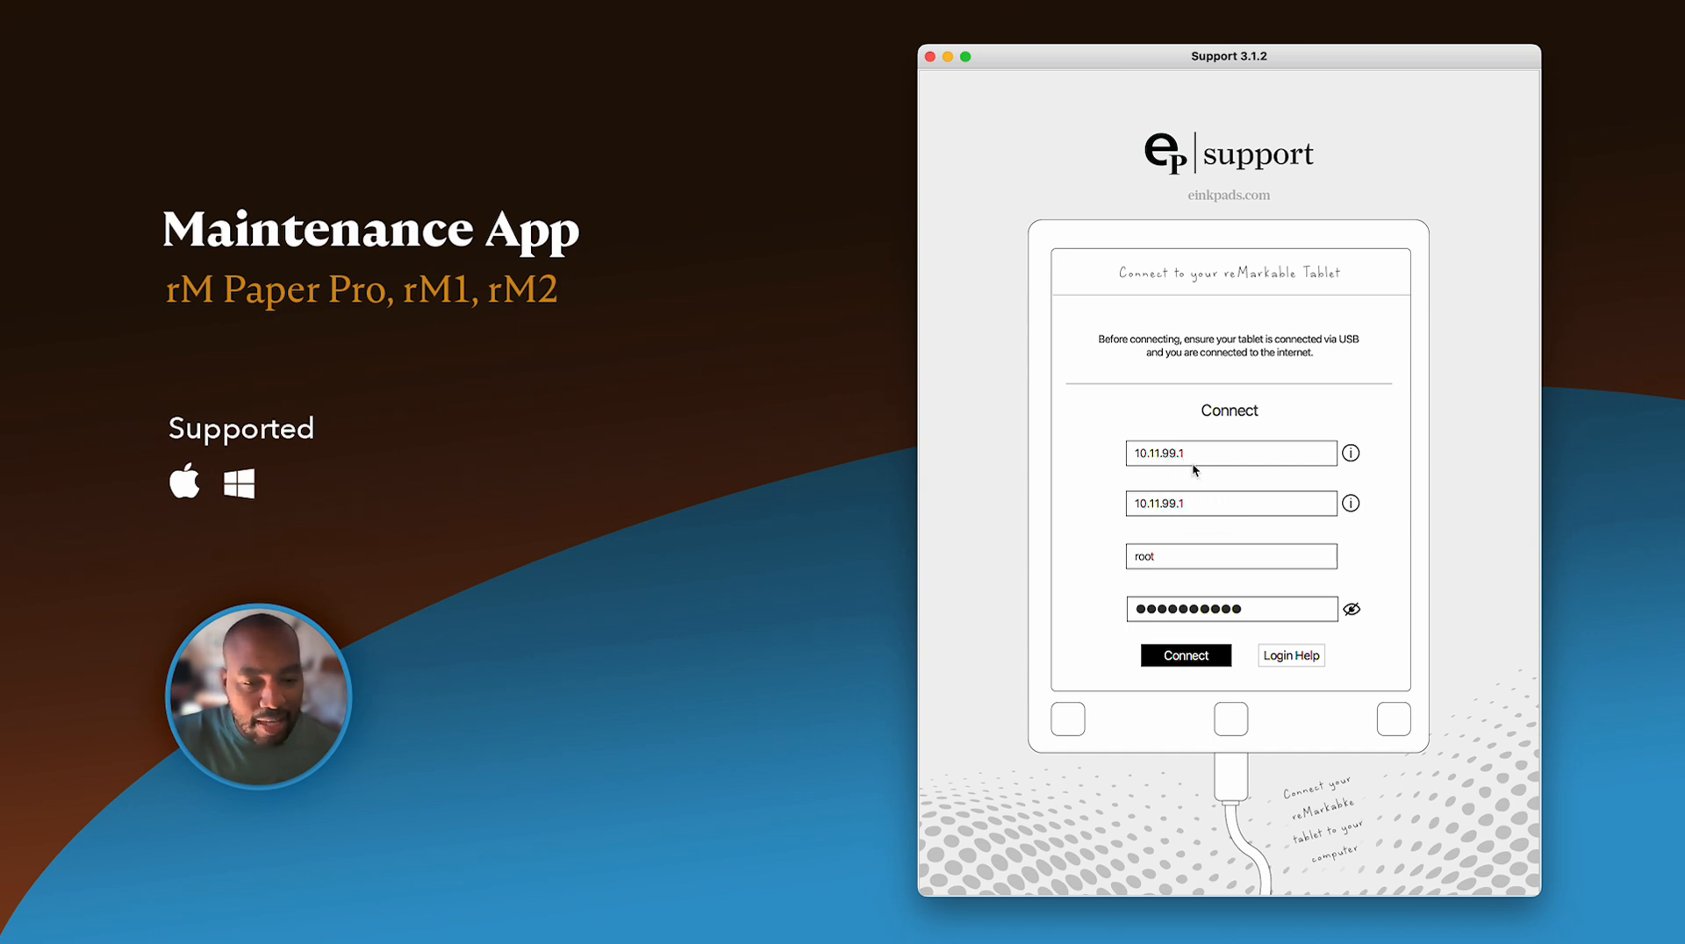
pyautogui.moveTo(1209, 449)
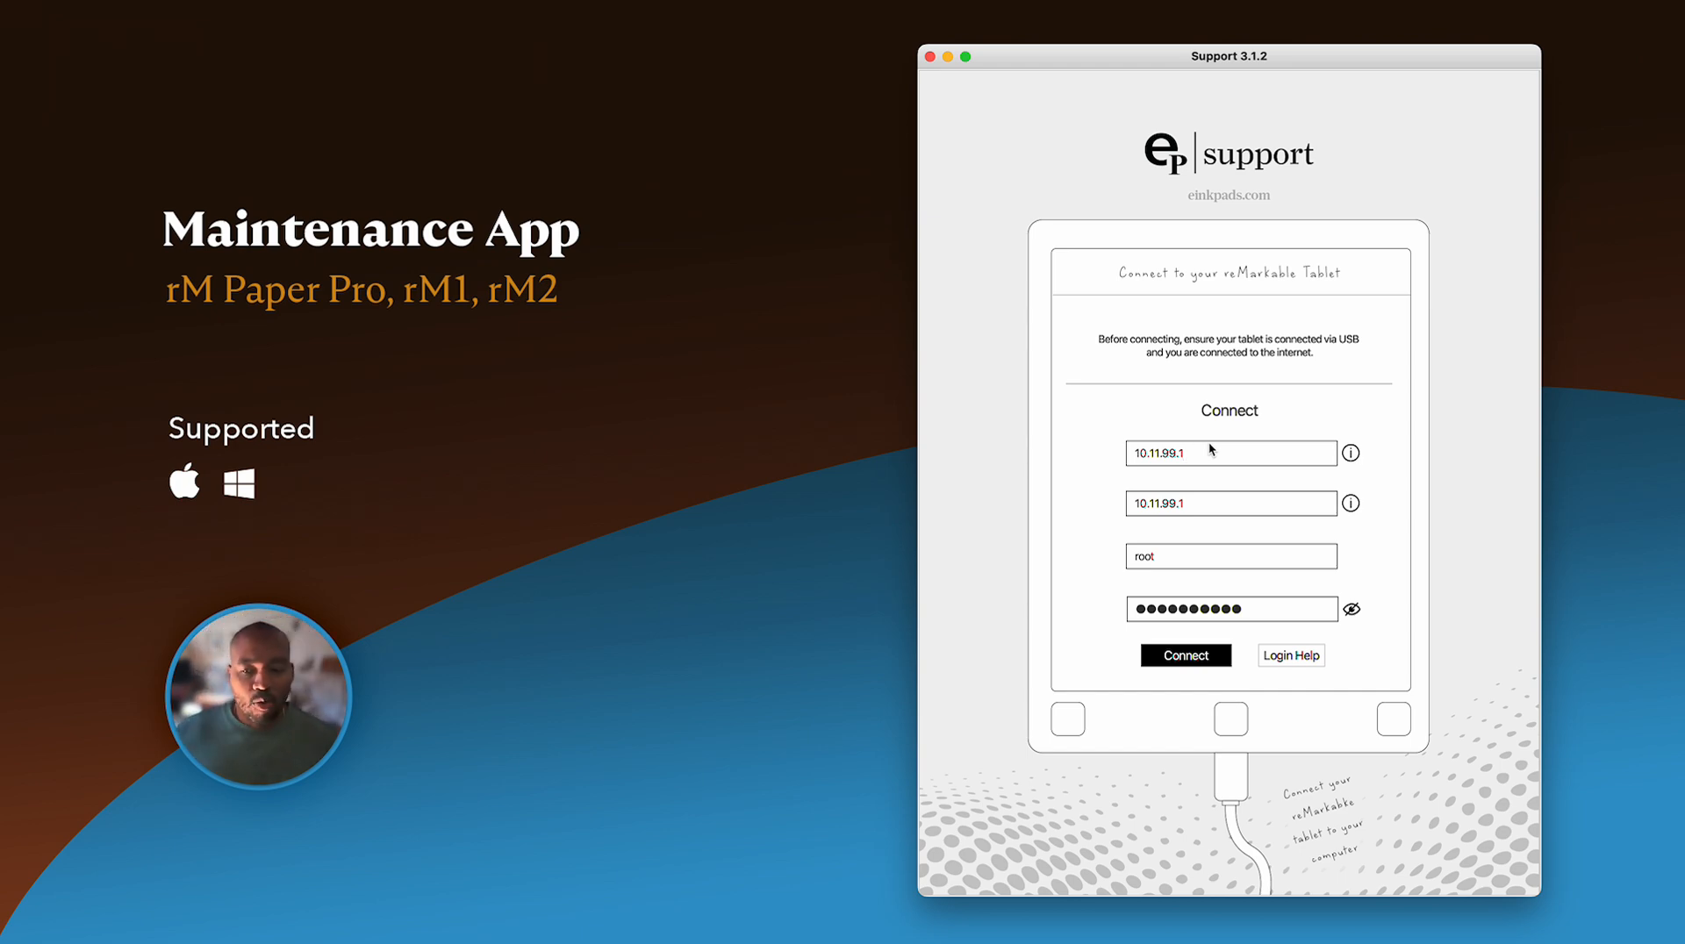
pyautogui.moveTo(1276, 612)
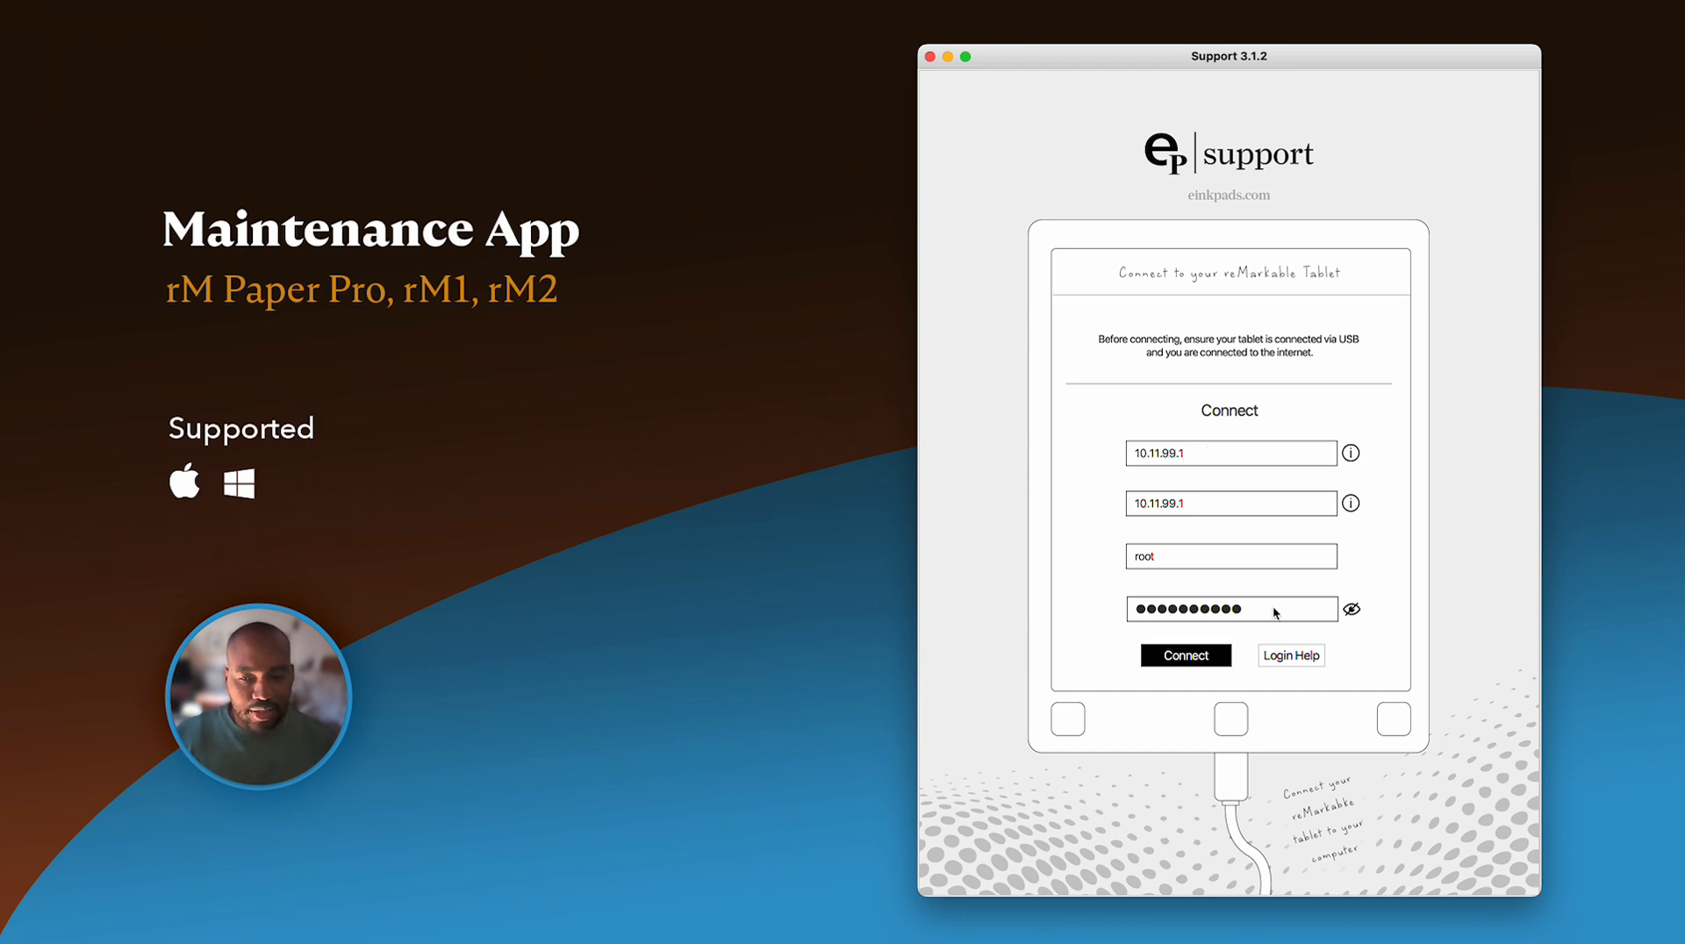
pyautogui.click(1351, 609)
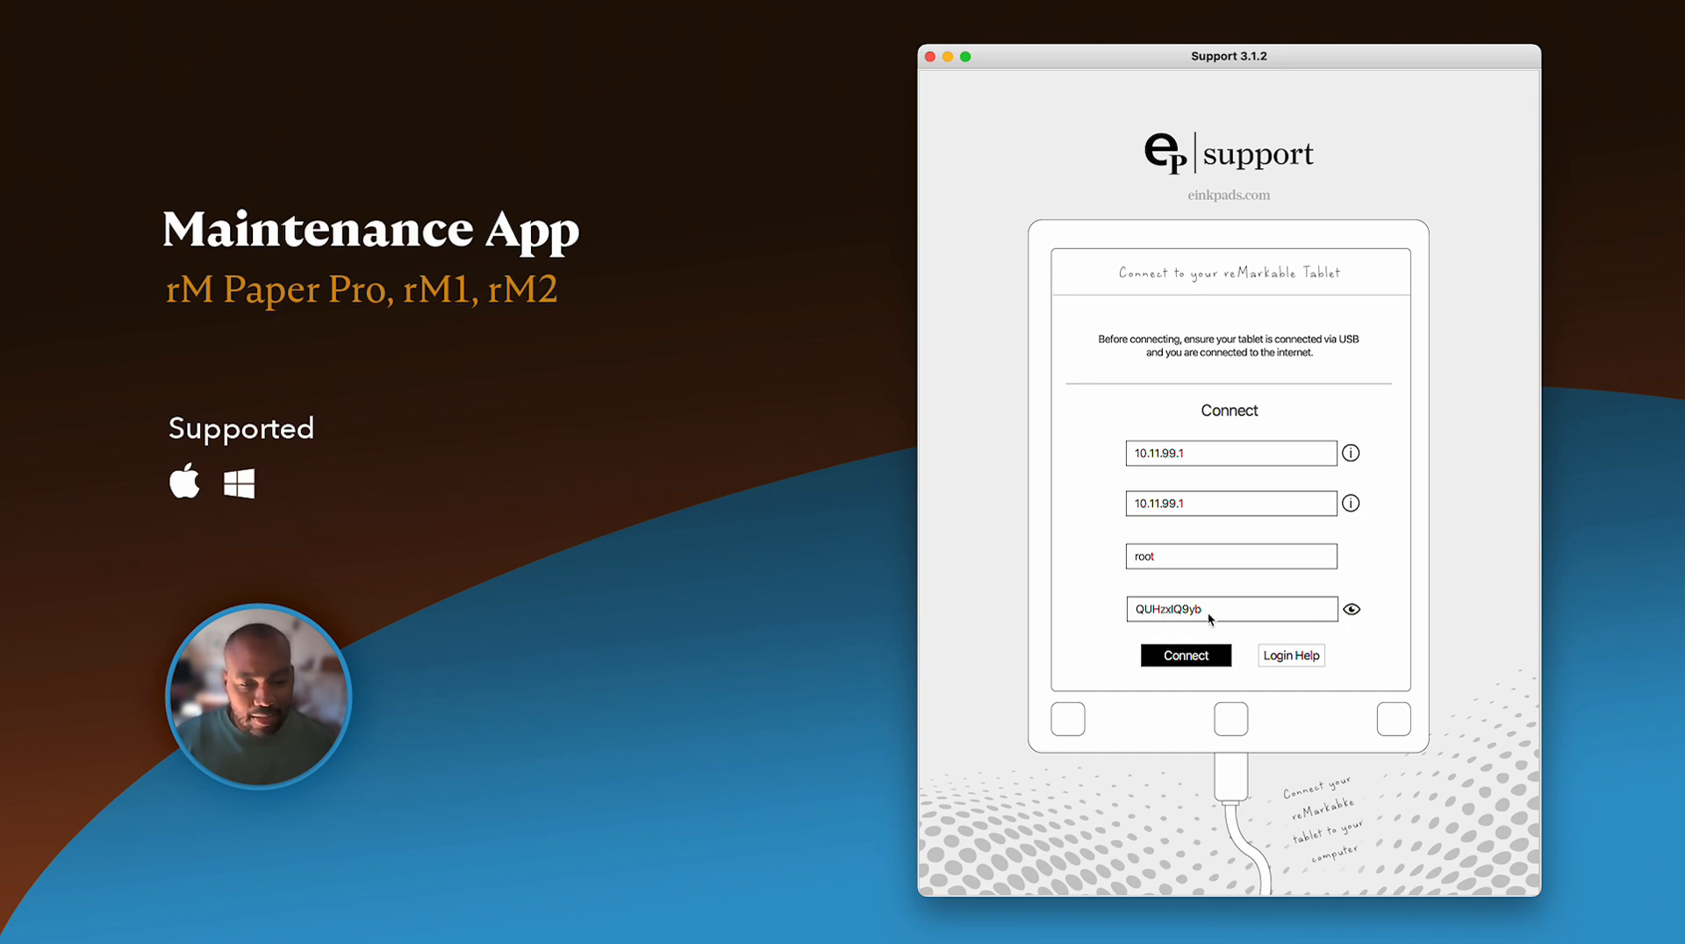
pyautogui.moveTo(1241, 616)
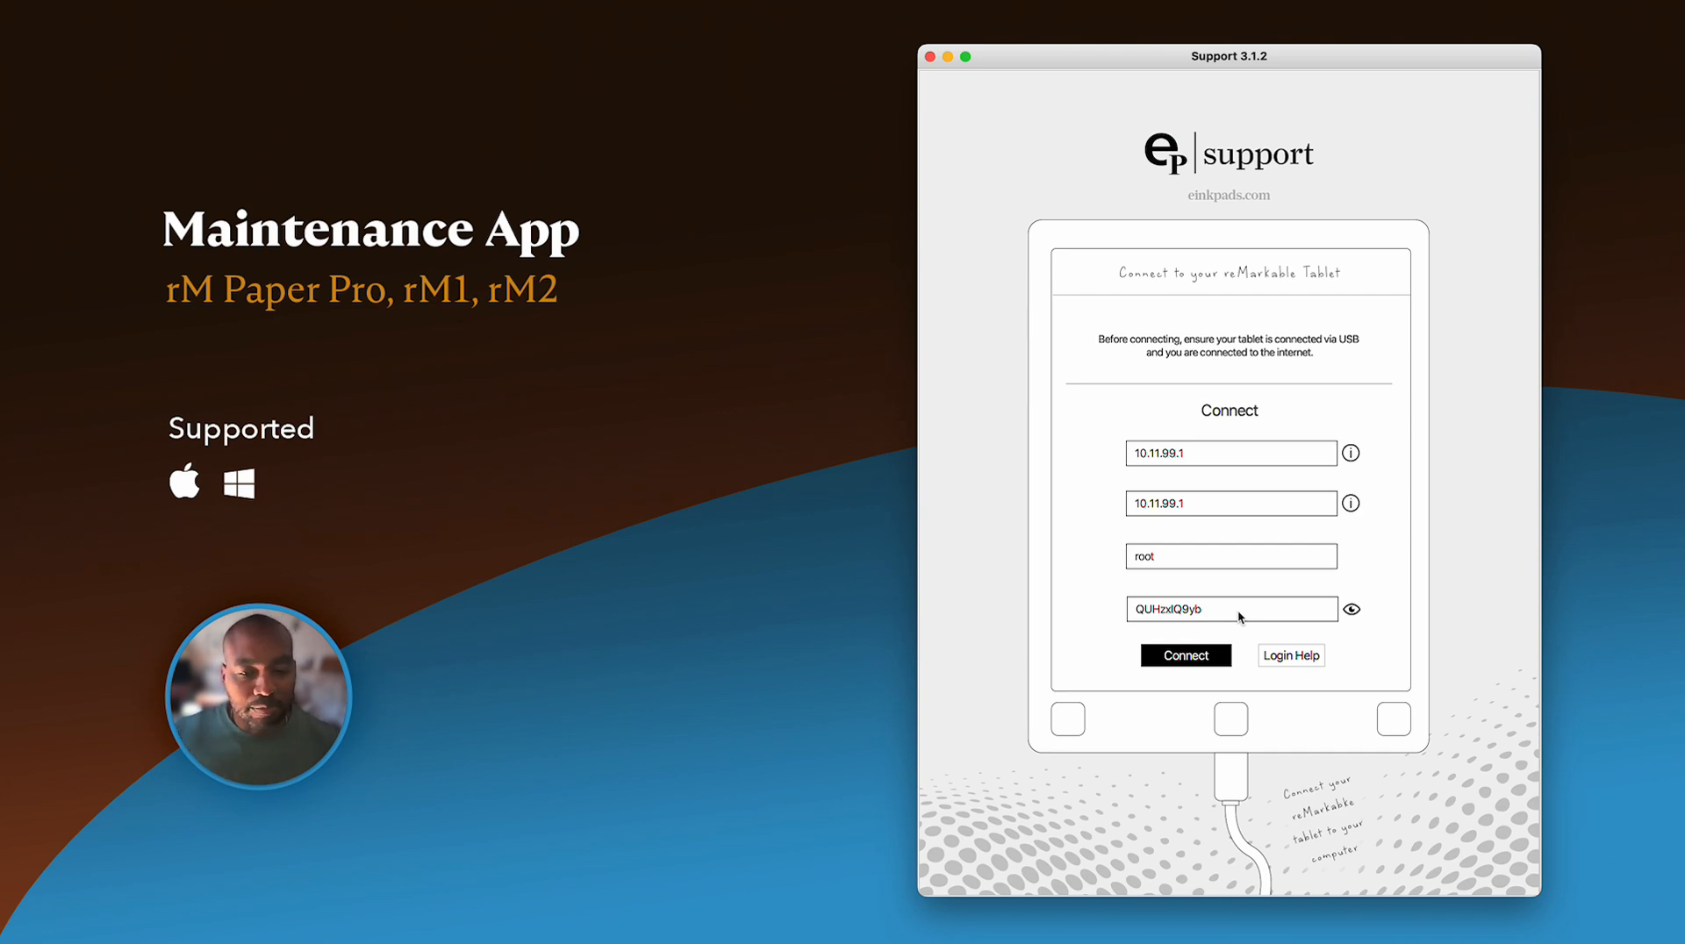
pyautogui.moveTo(1190, 496)
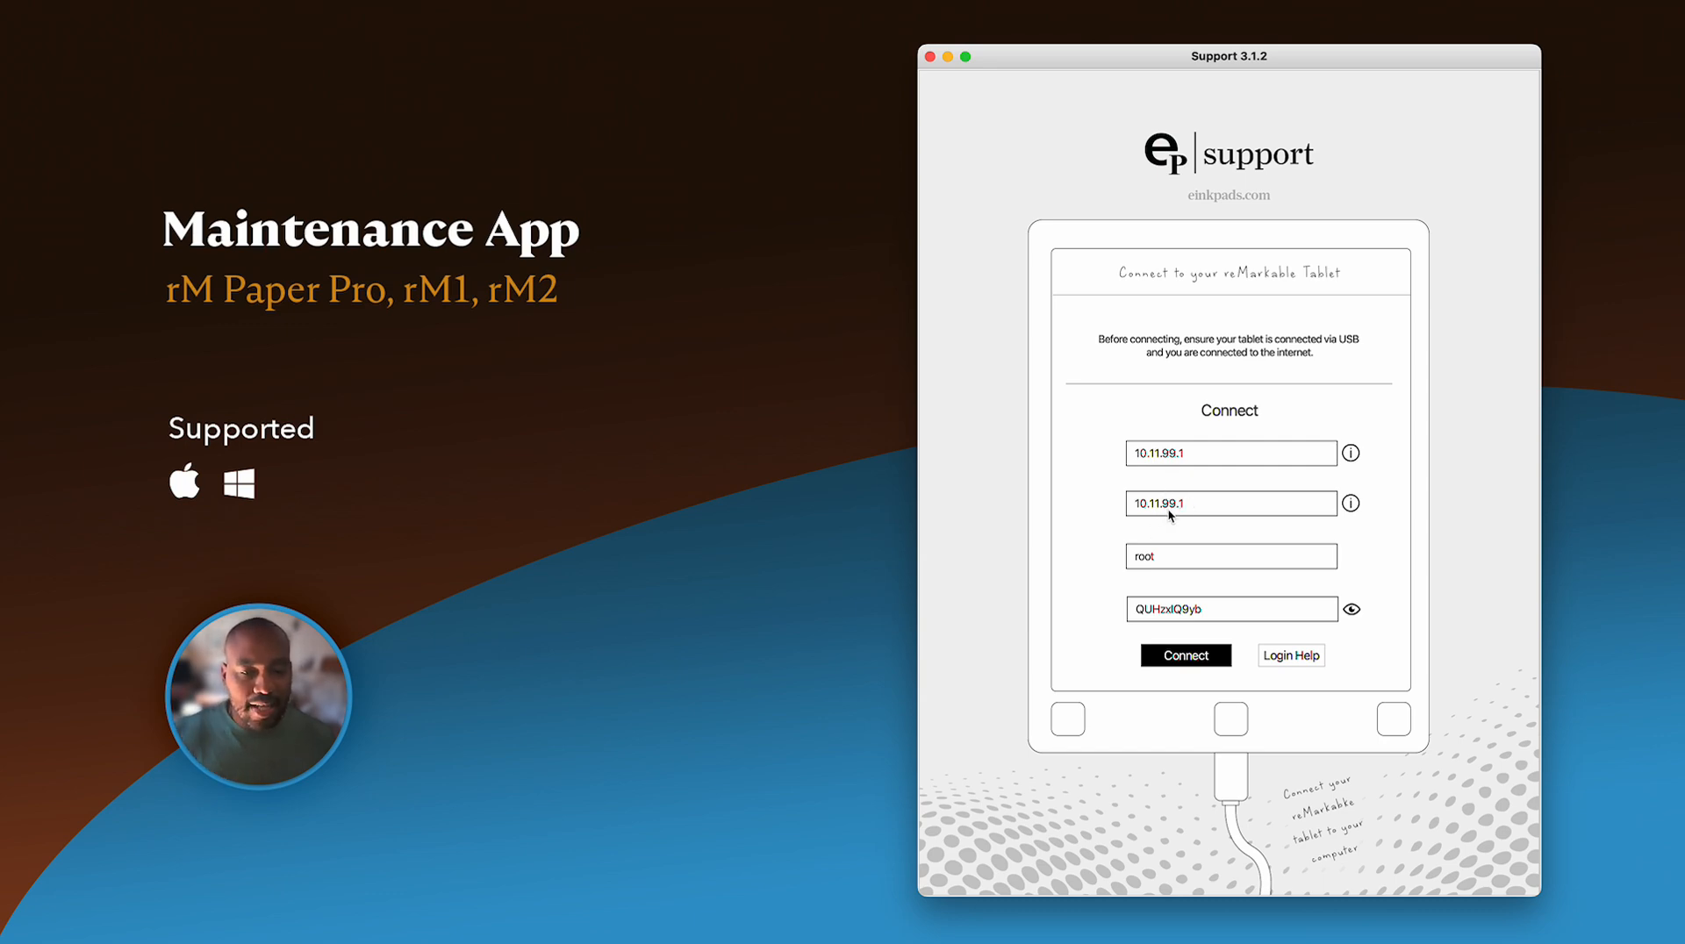
pyautogui.moveTo(1279, 519)
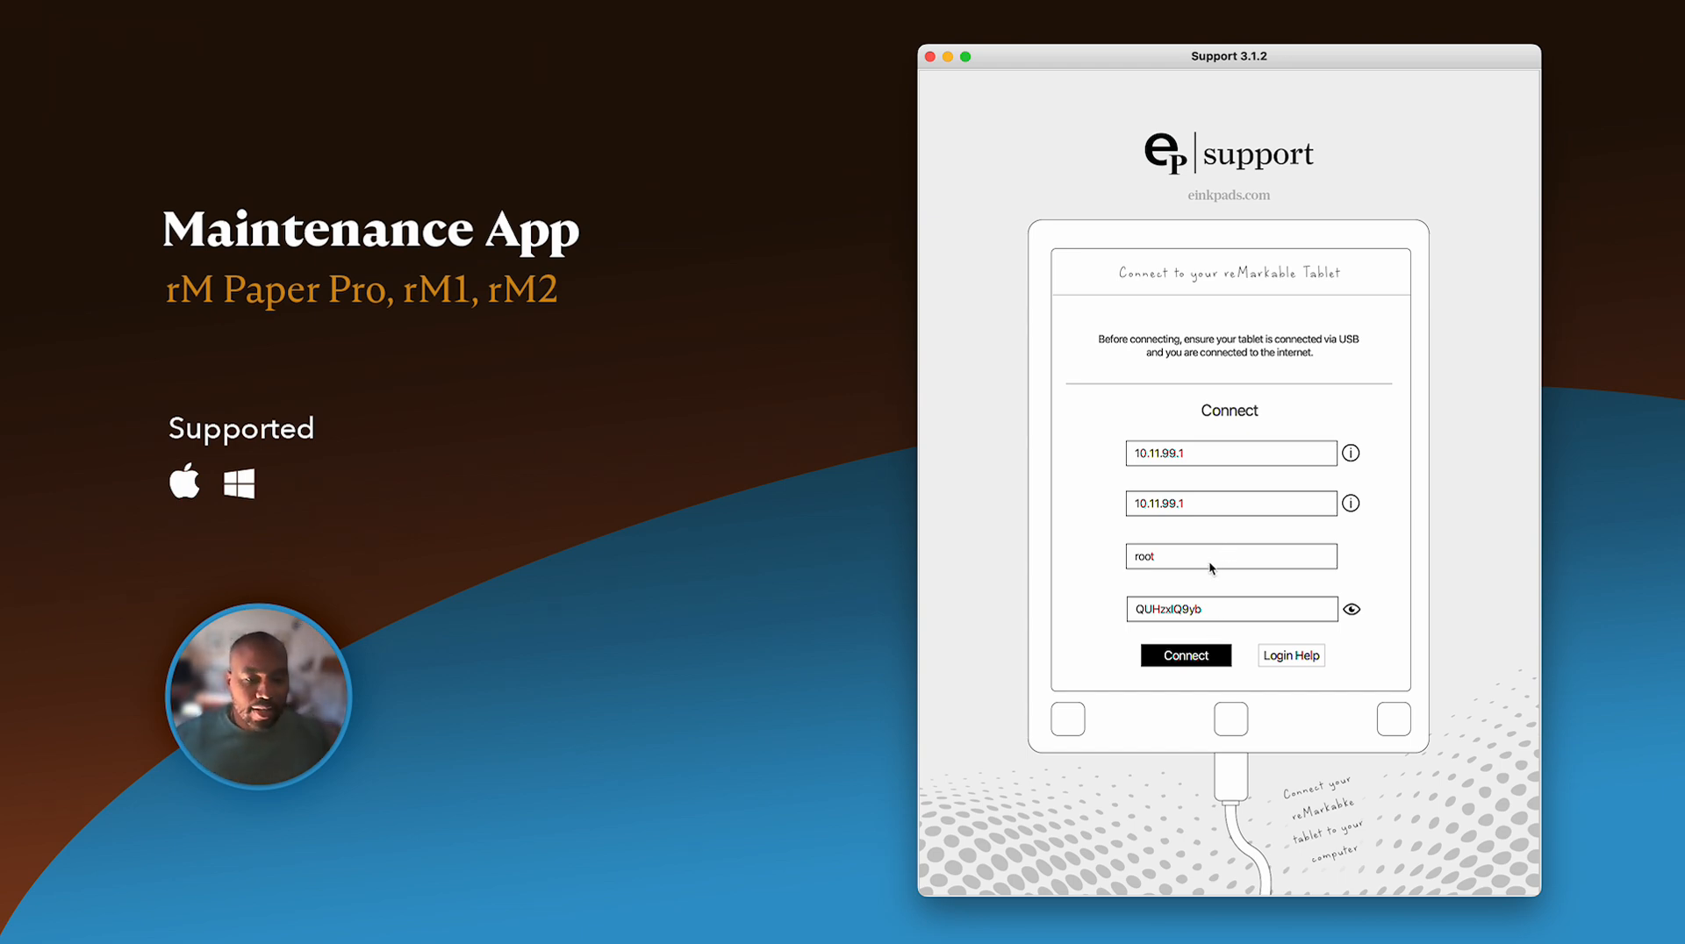
pyautogui.click(1351, 609)
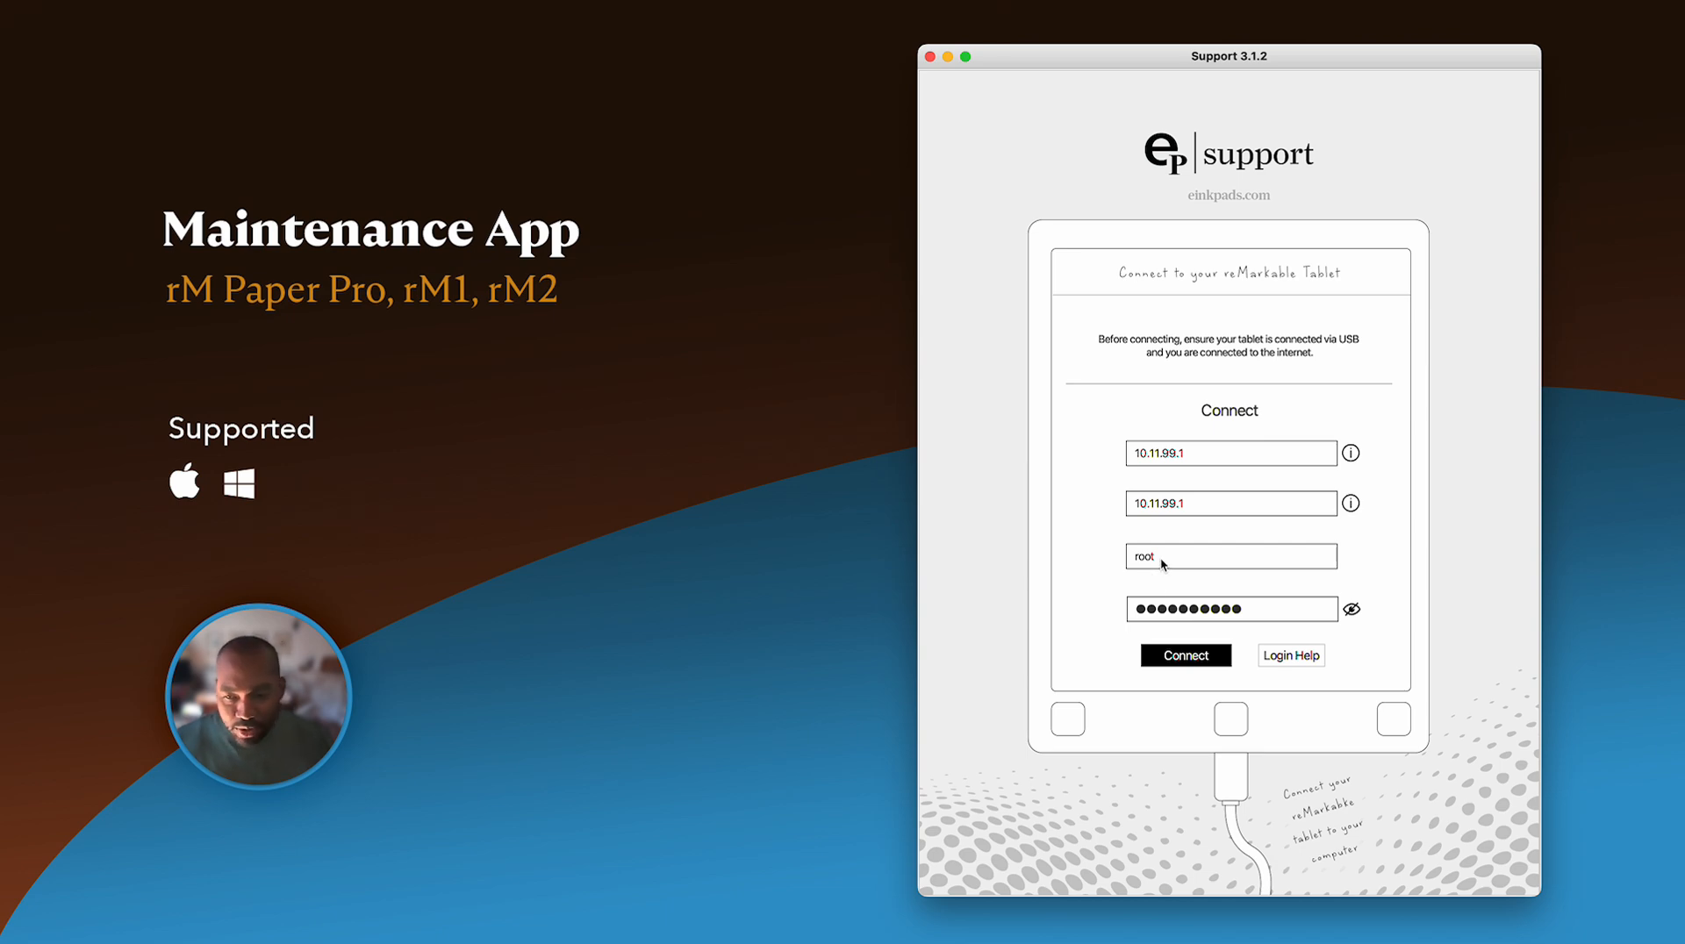
pyautogui.moveTo(1166, 567)
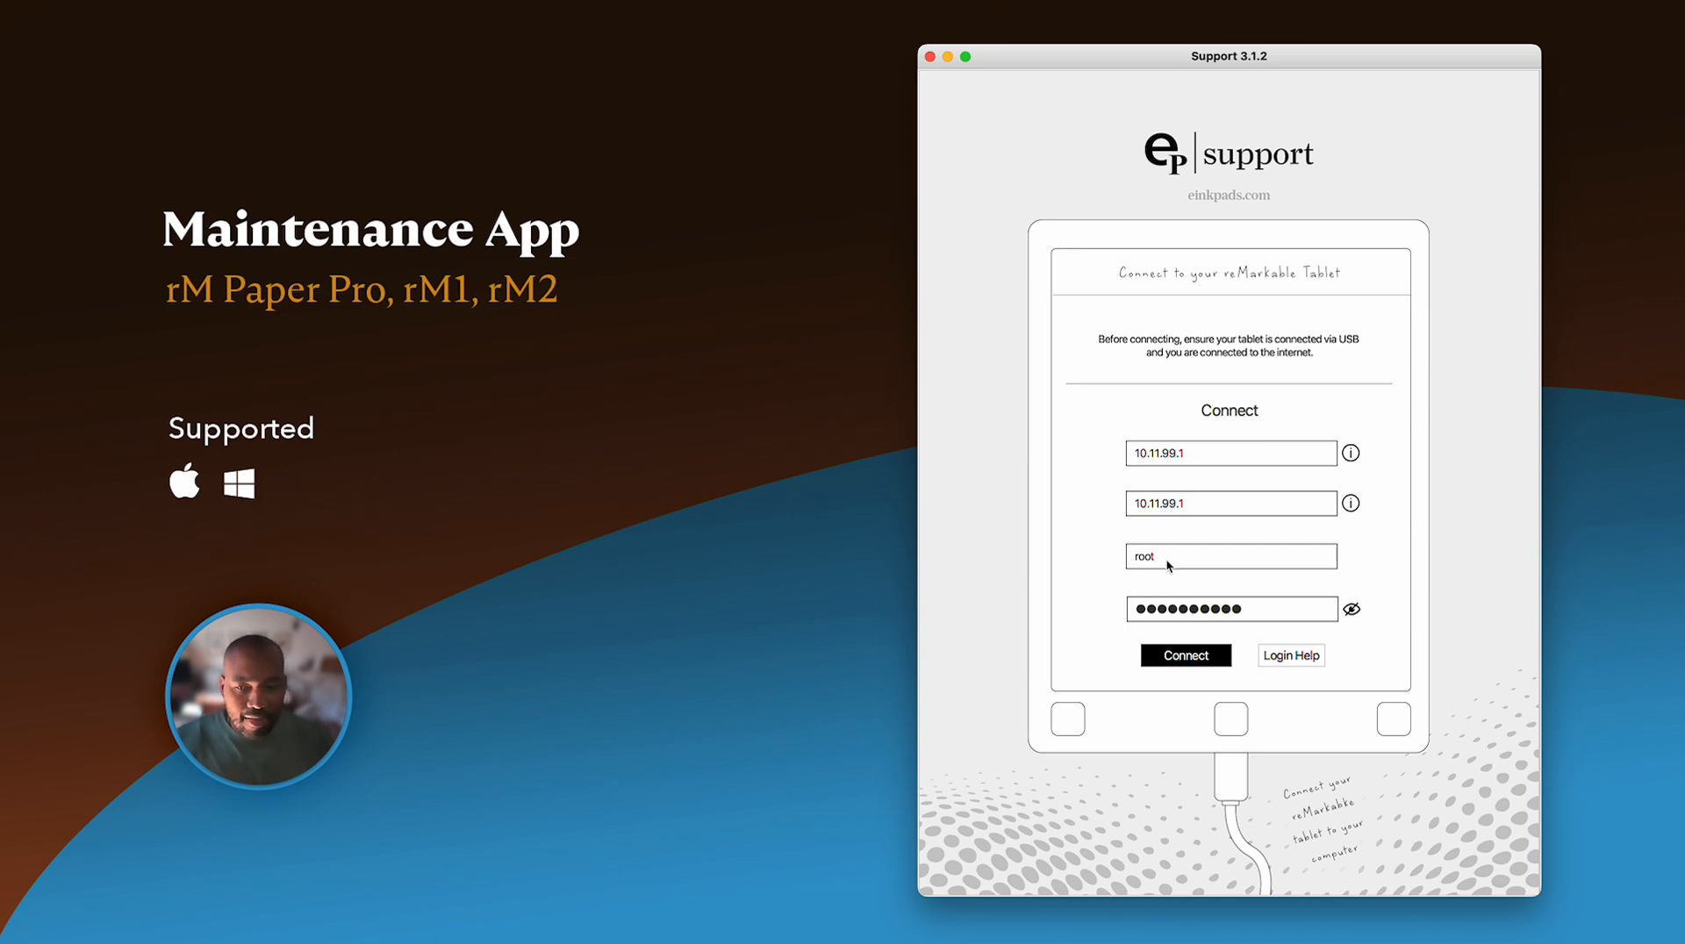
pyautogui.moveTo(1139, 586)
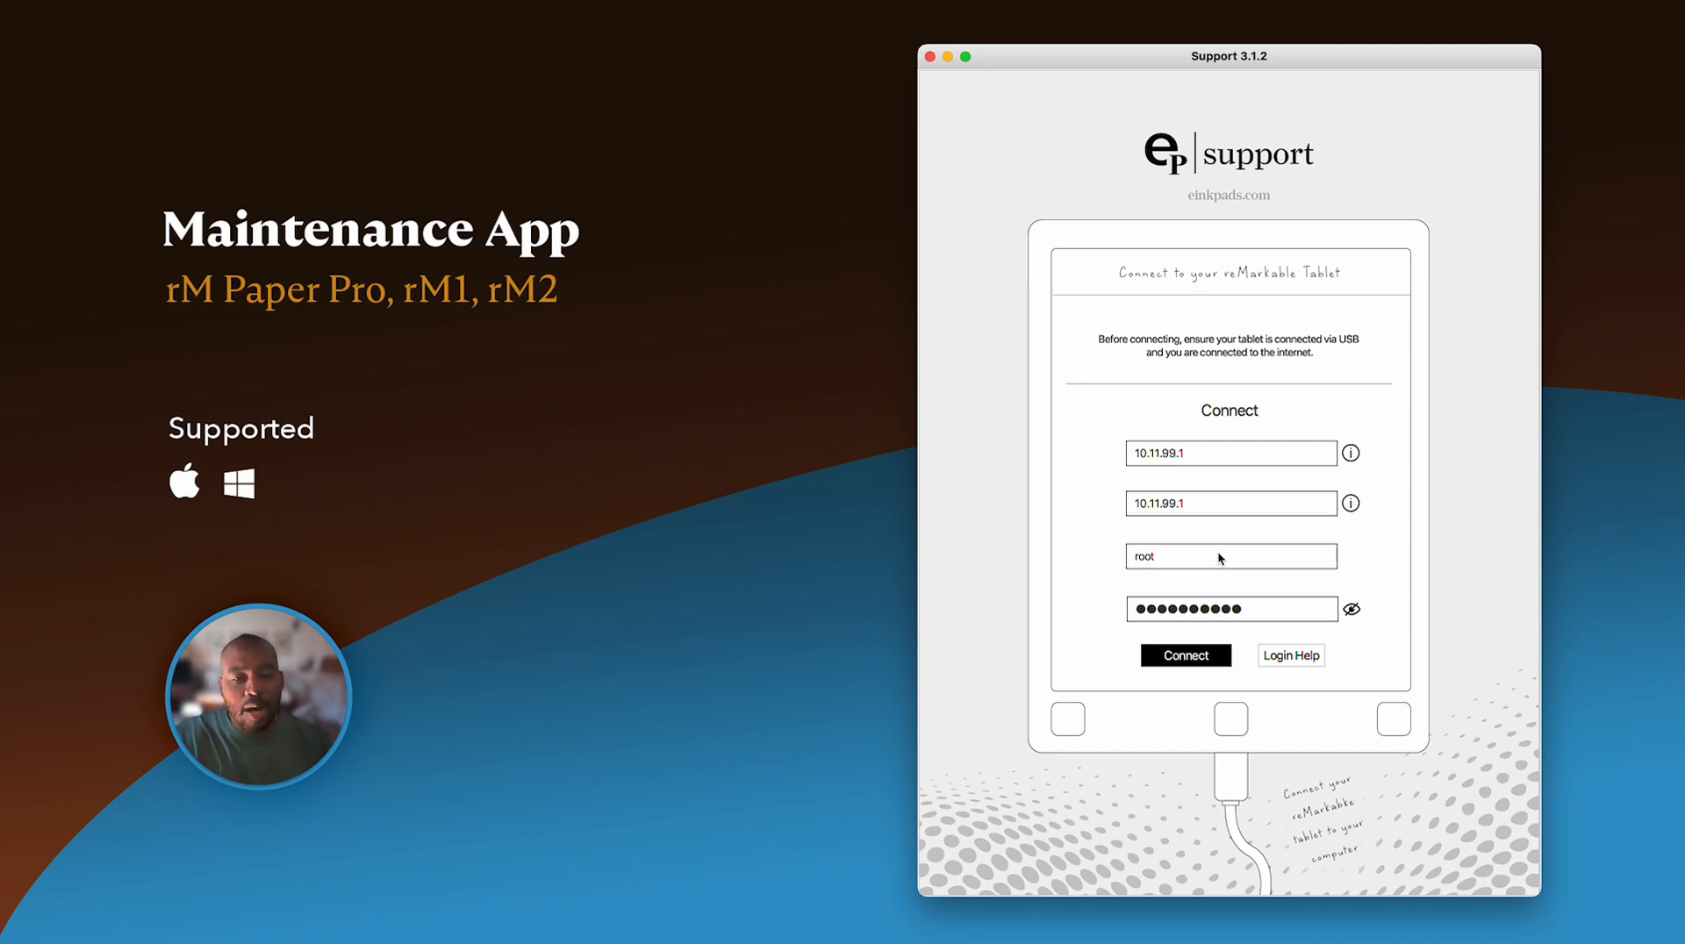
pyautogui.moveTo(1144, 567)
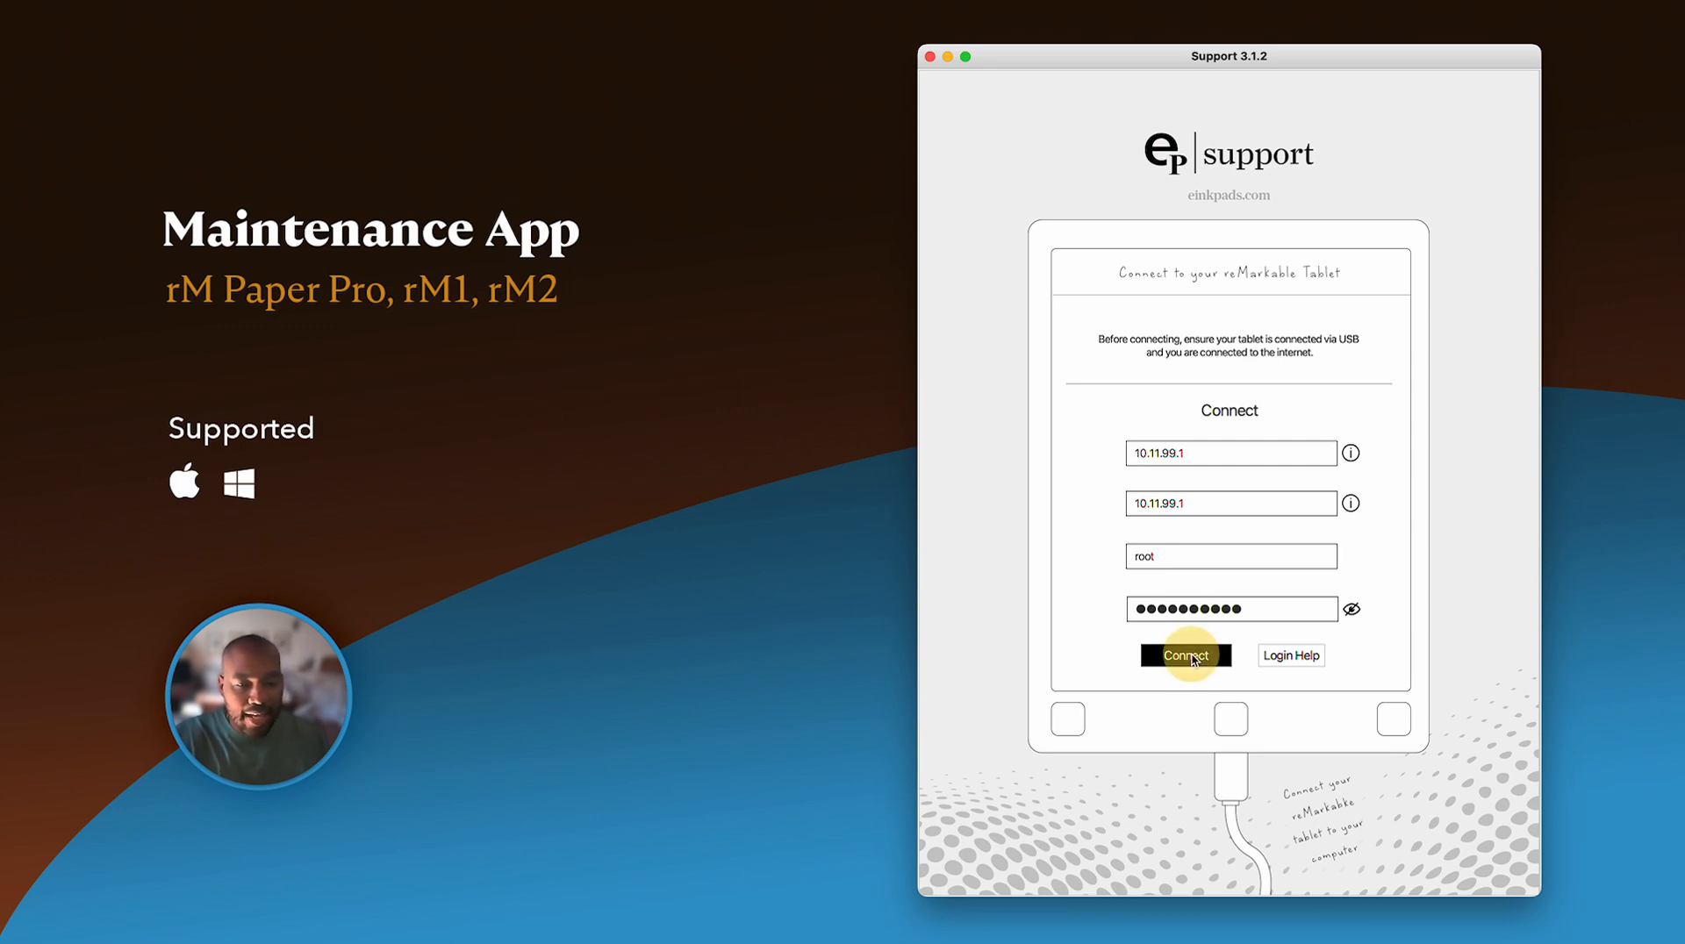
# - Connect to the tablet with these credentials and run the USB connection check
pyautogui.click(1184, 655)
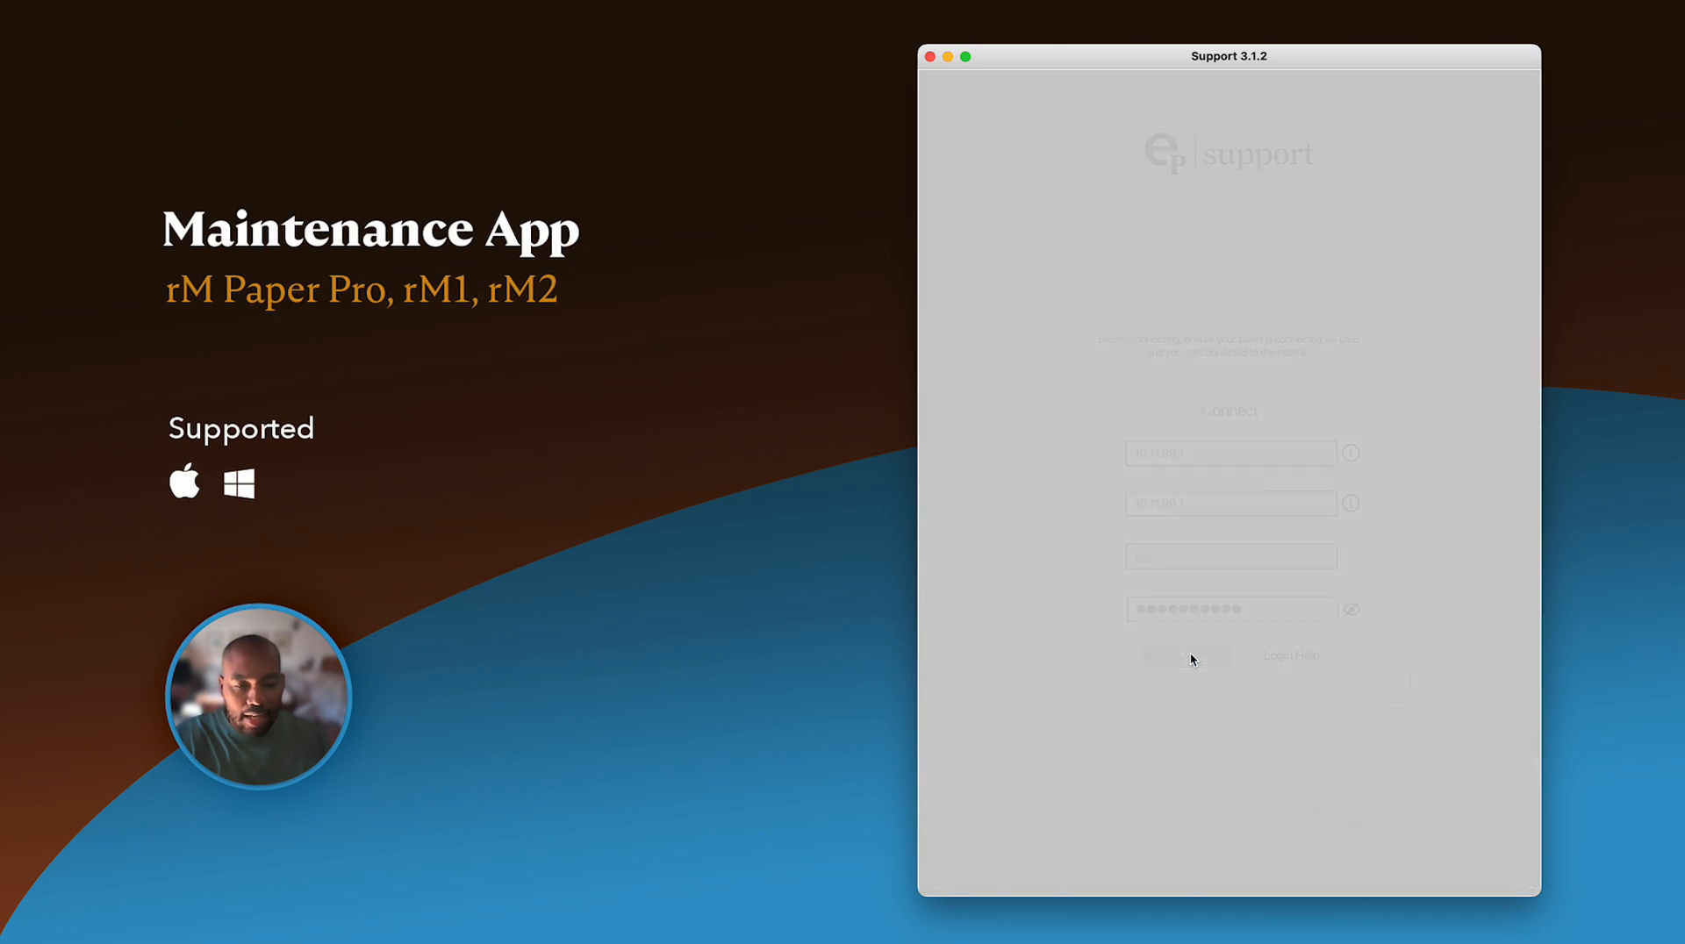
pyautogui.click(1179, 655)
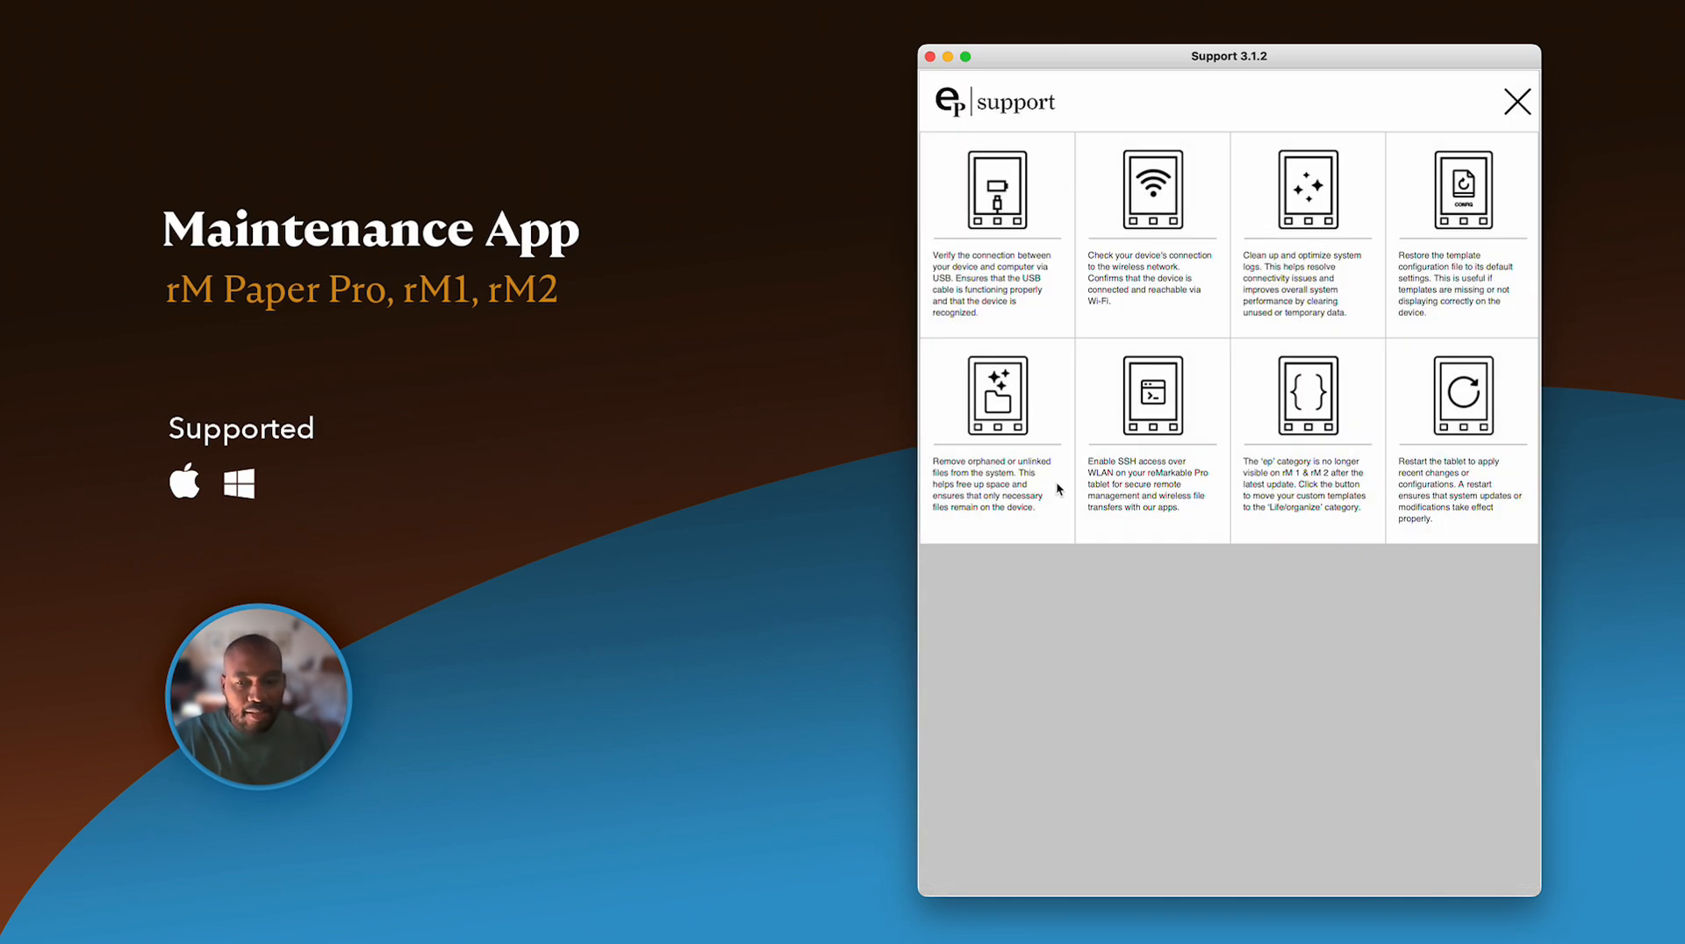
pyautogui.moveTo(1453, 451)
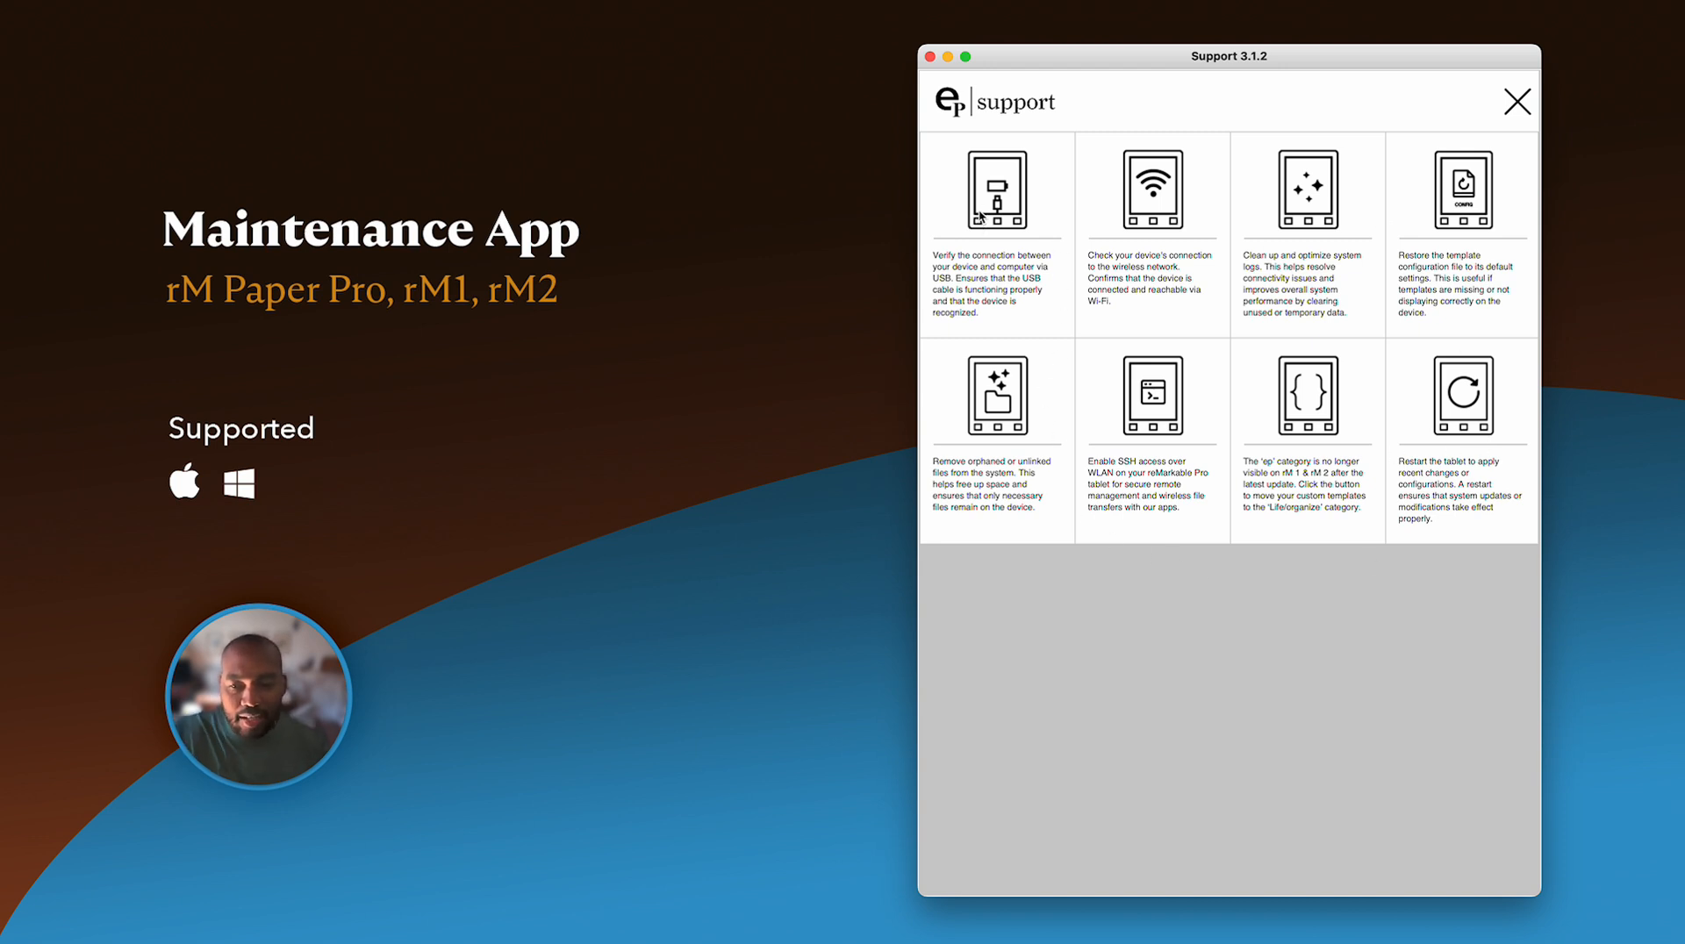
pyautogui.moveTo(999, 201)
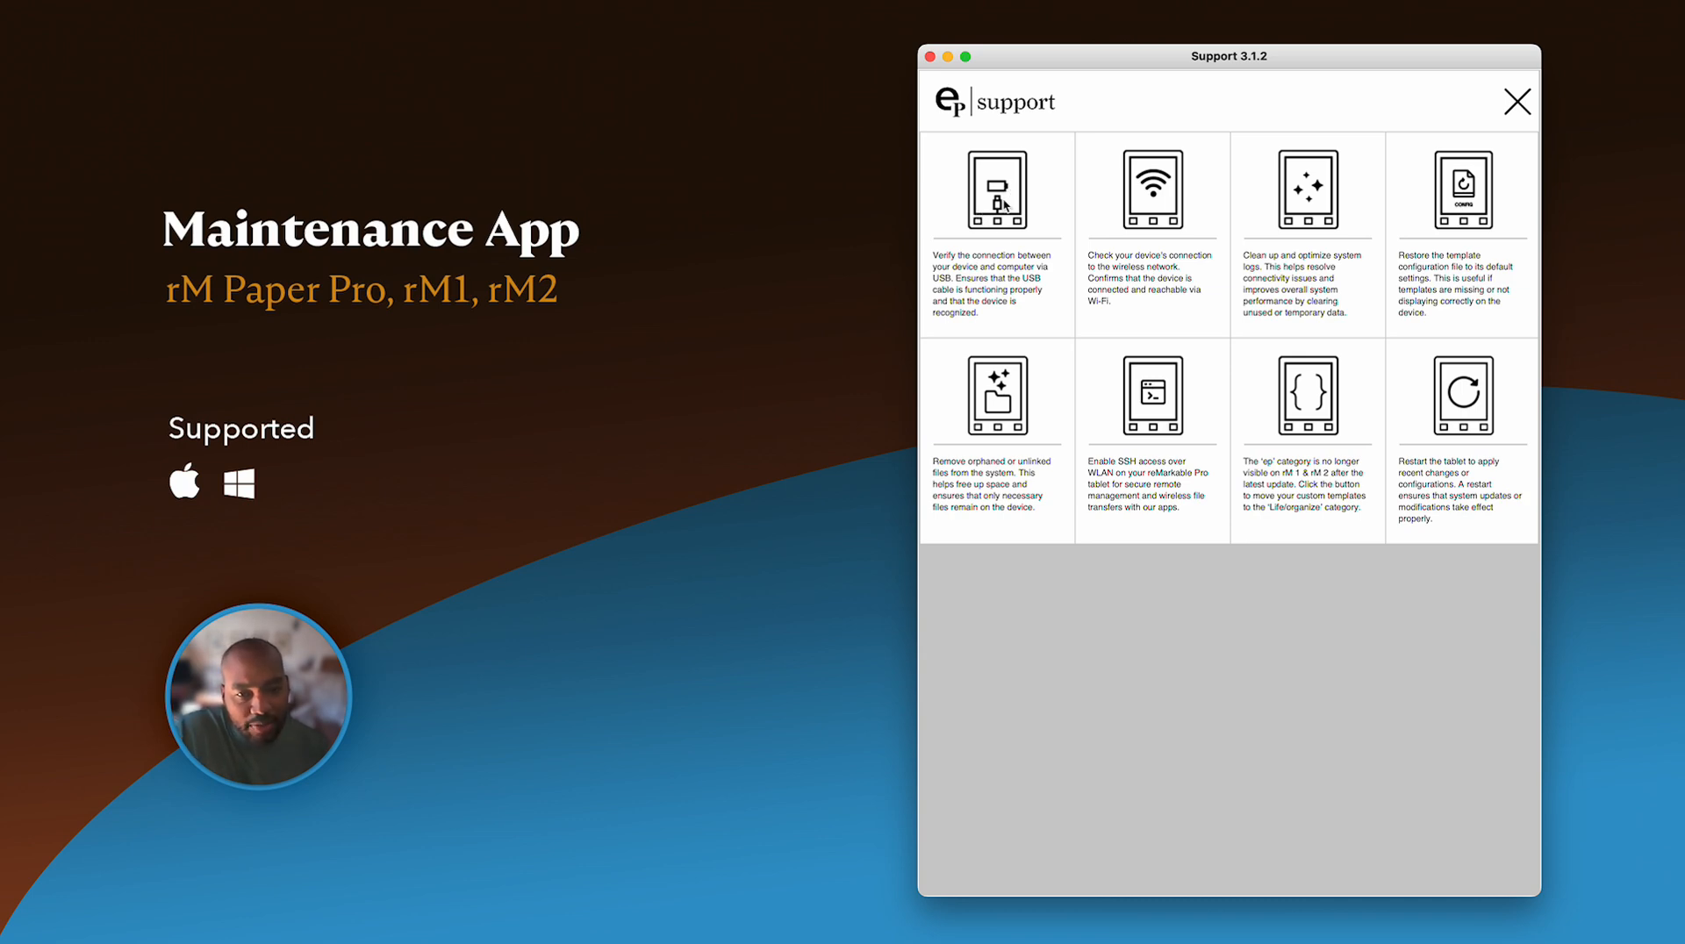
pyautogui.moveTo(1008, 175)
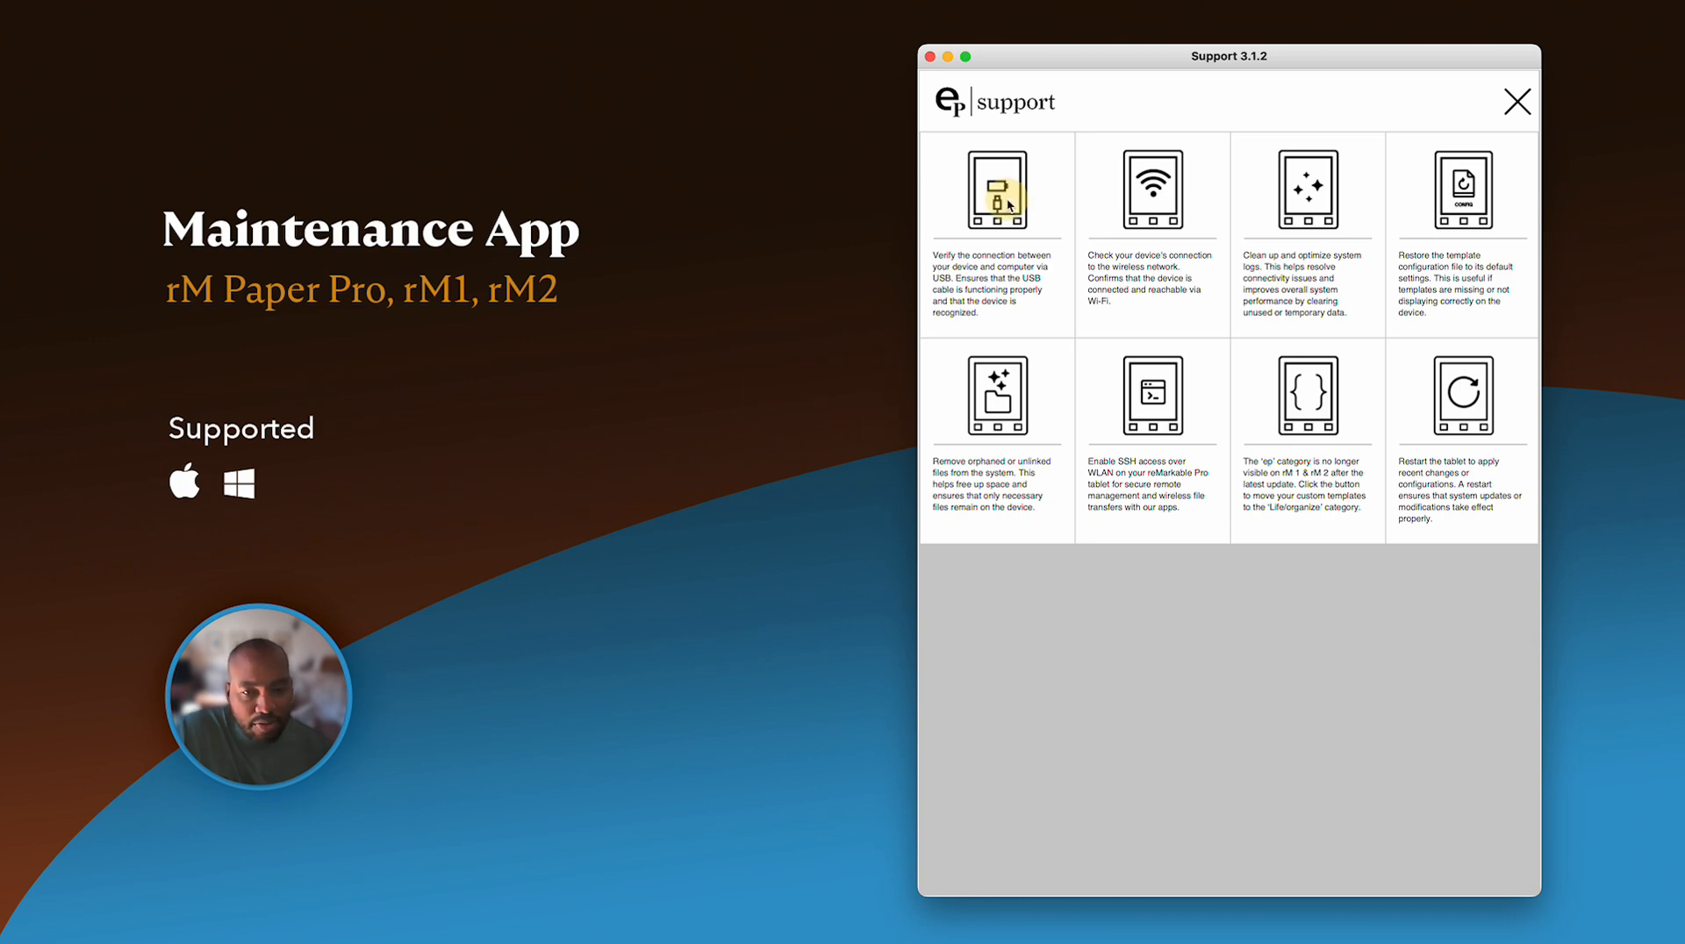
pyautogui.click(997, 189)
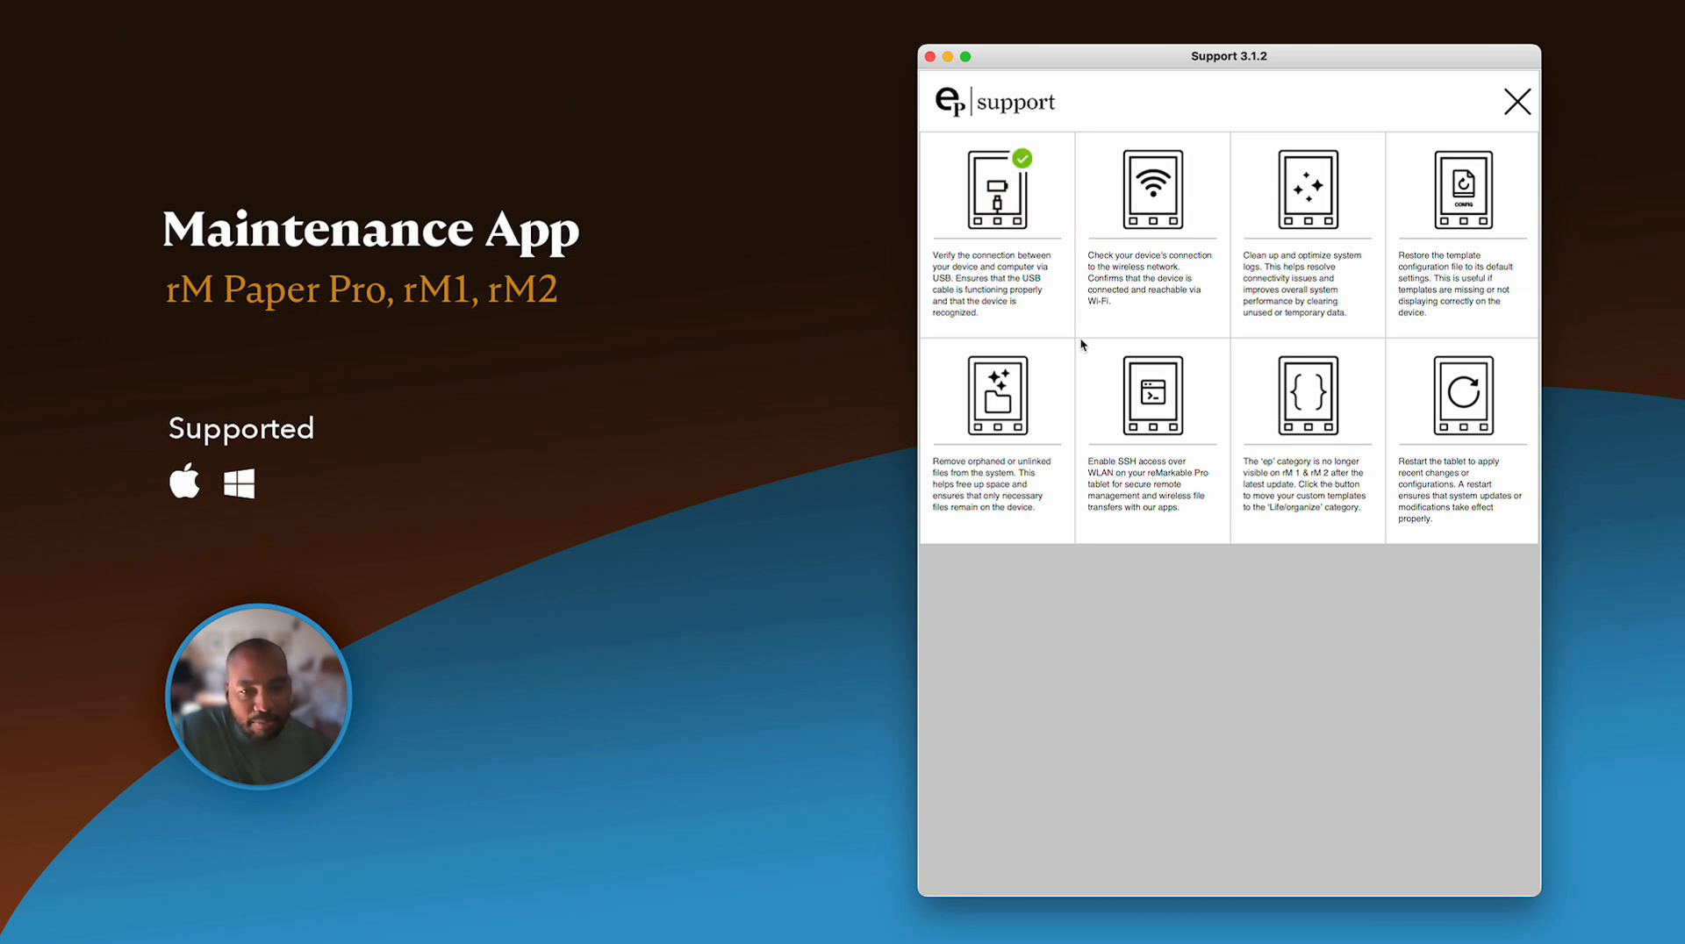
pyautogui.moveTo(978, 298)
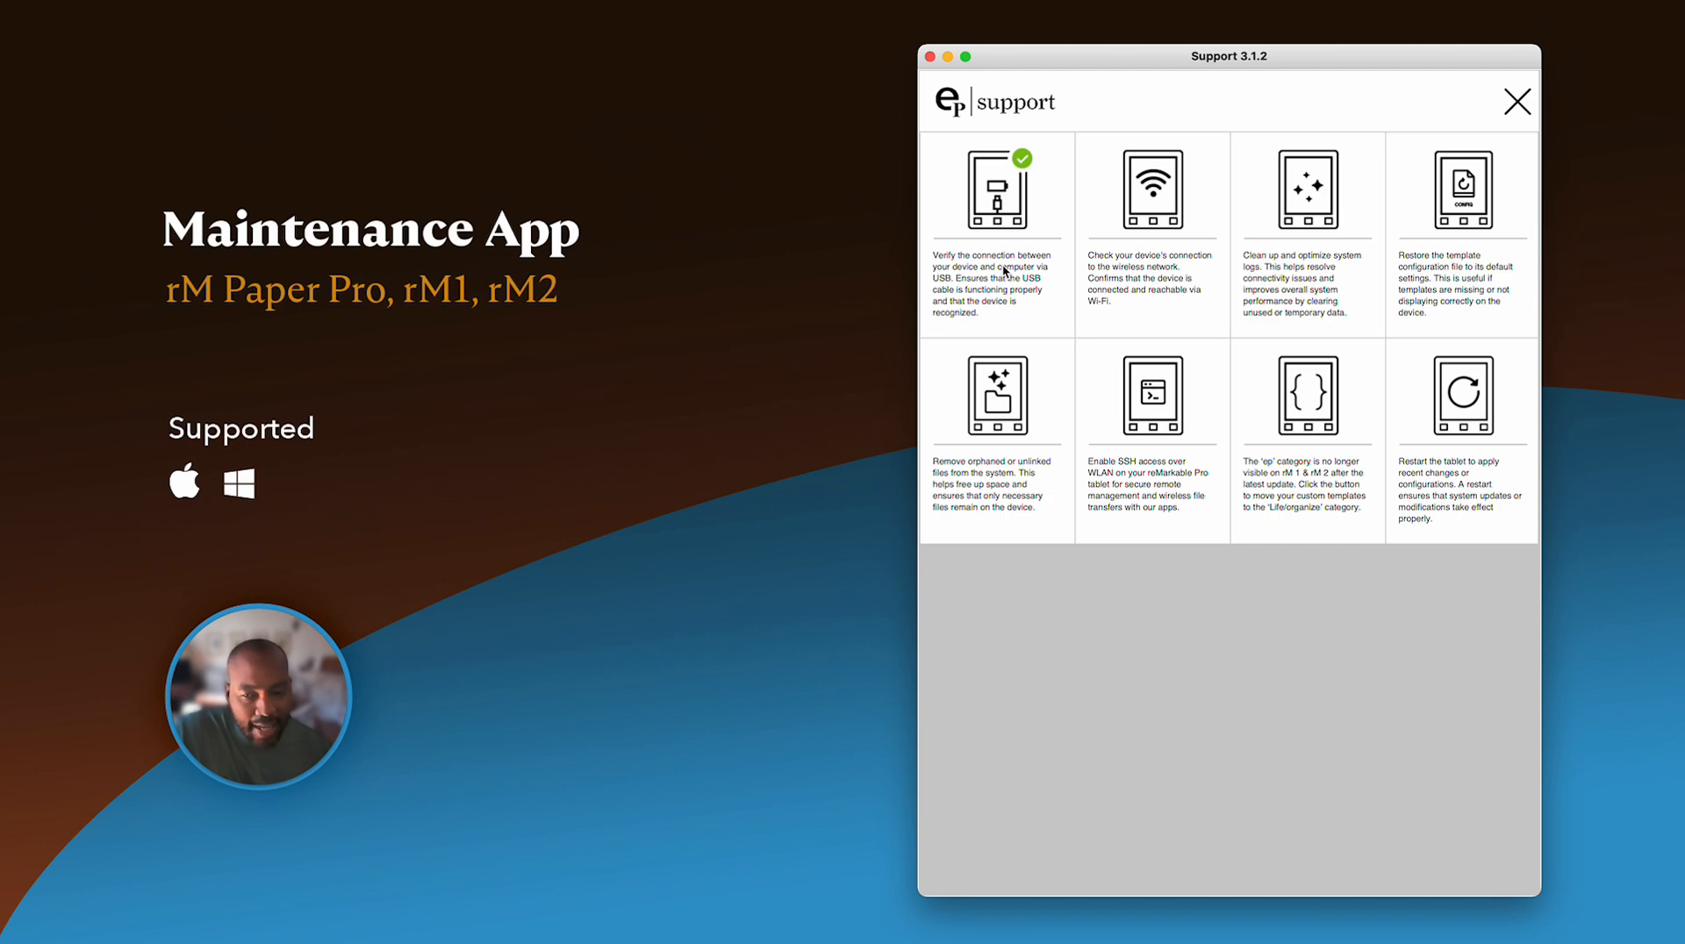
pyautogui.moveTo(1083, 242)
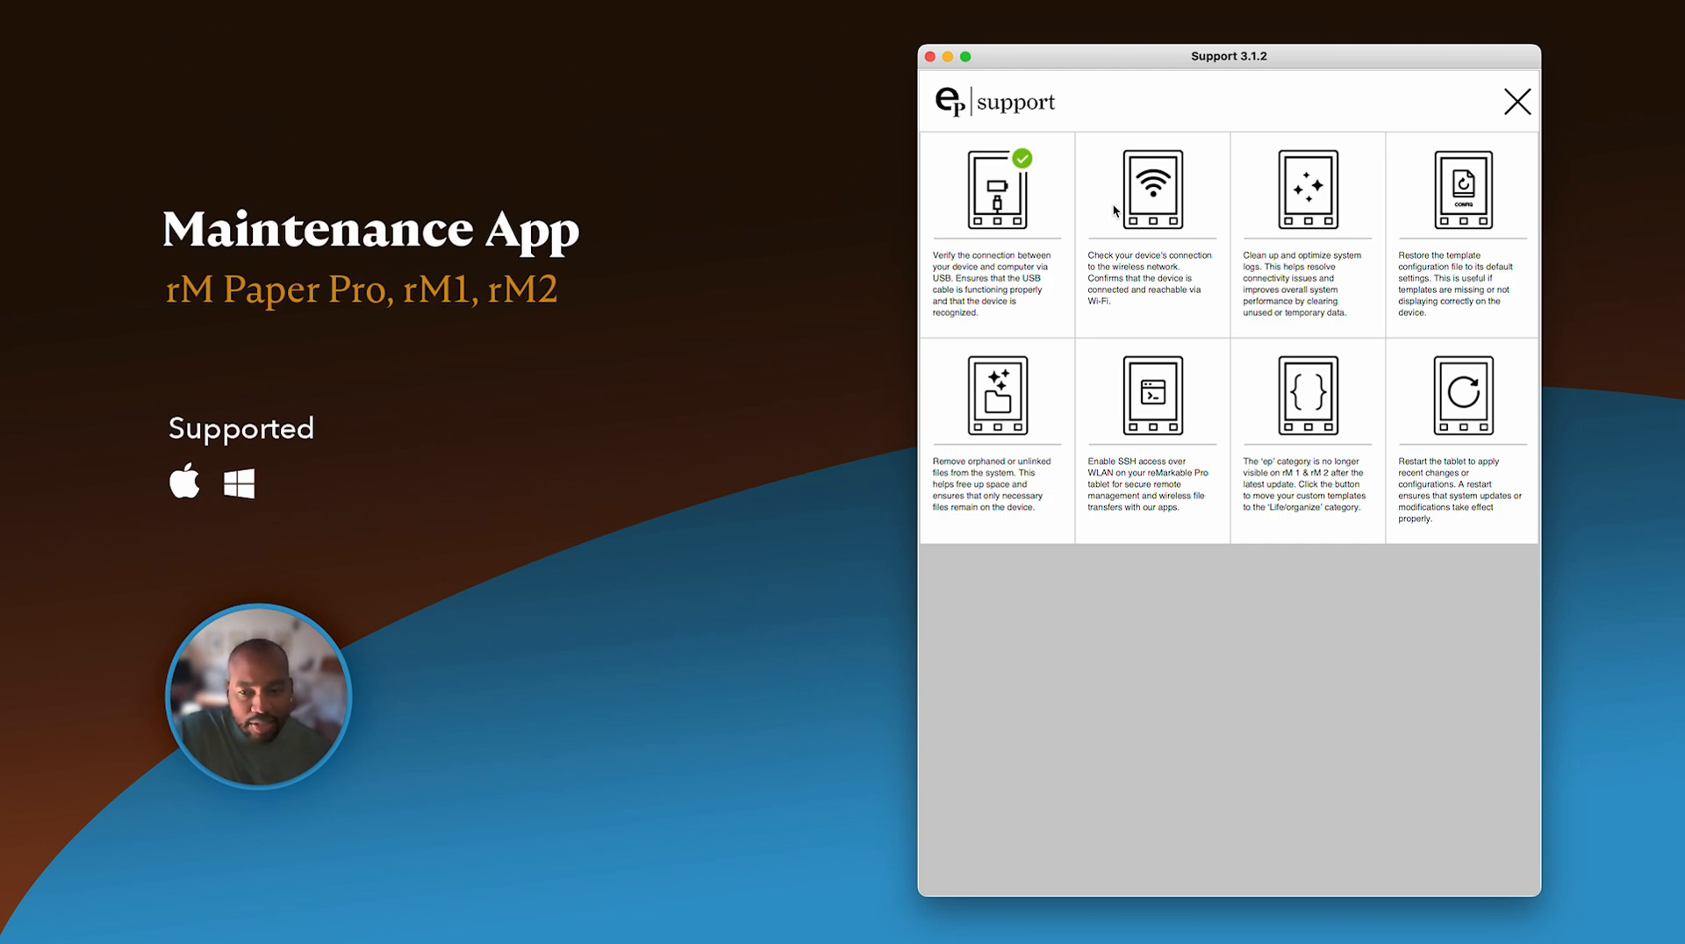
pyautogui.moveTo(1085, 201)
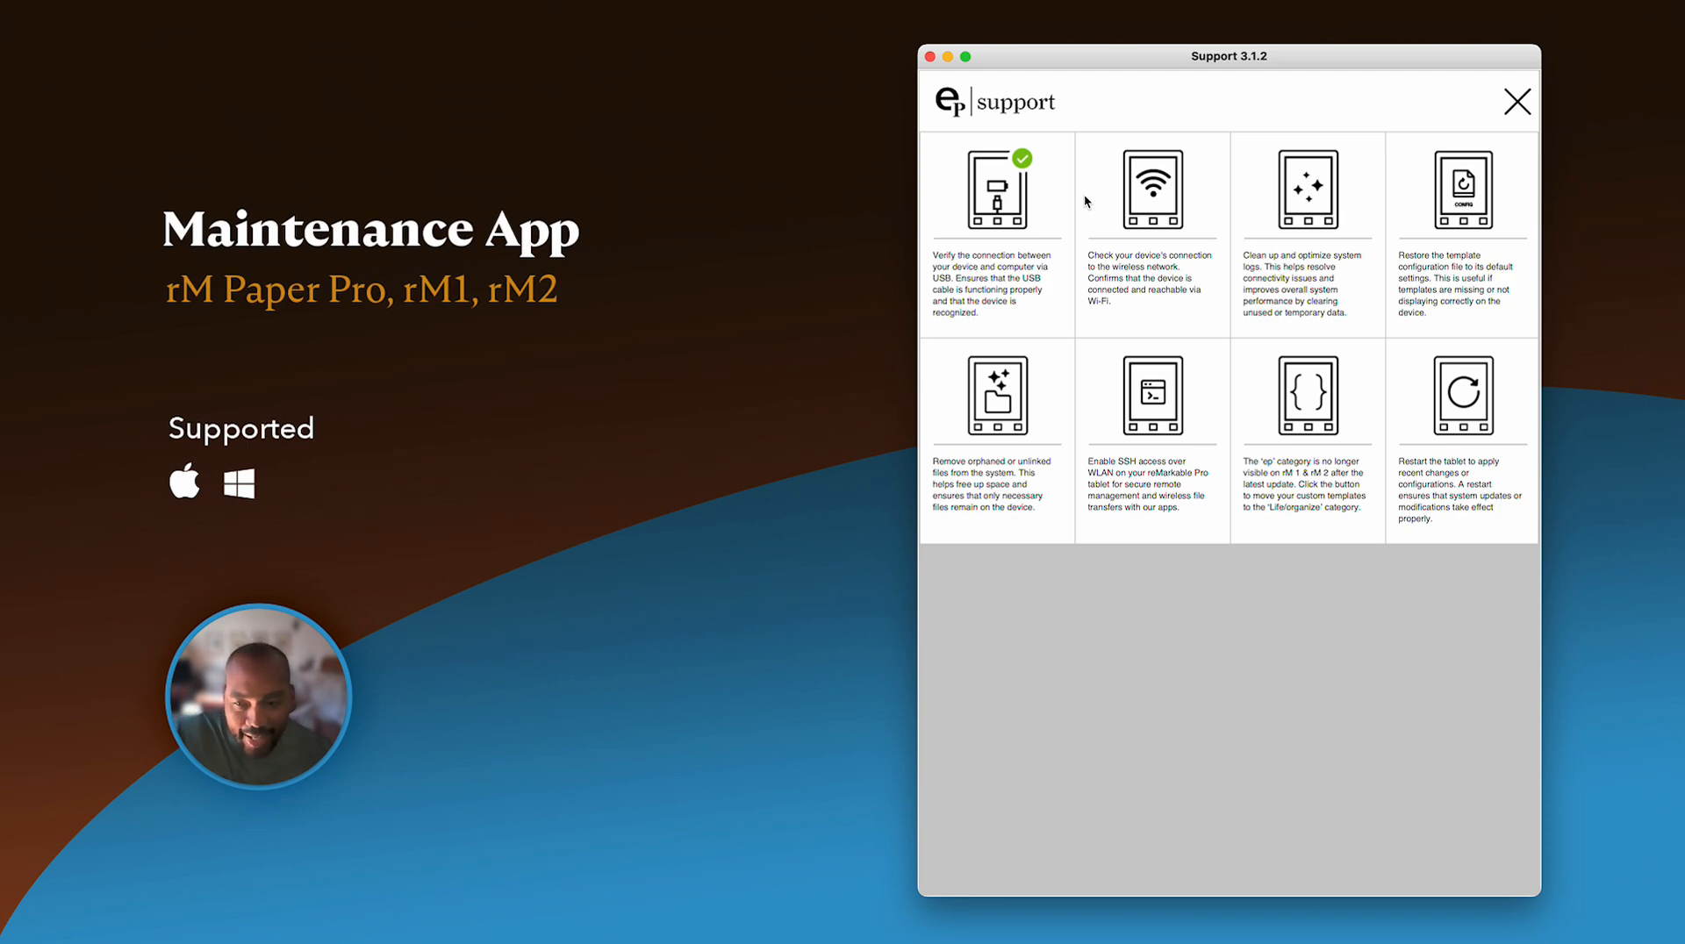
pyautogui.moveTo(1162, 242)
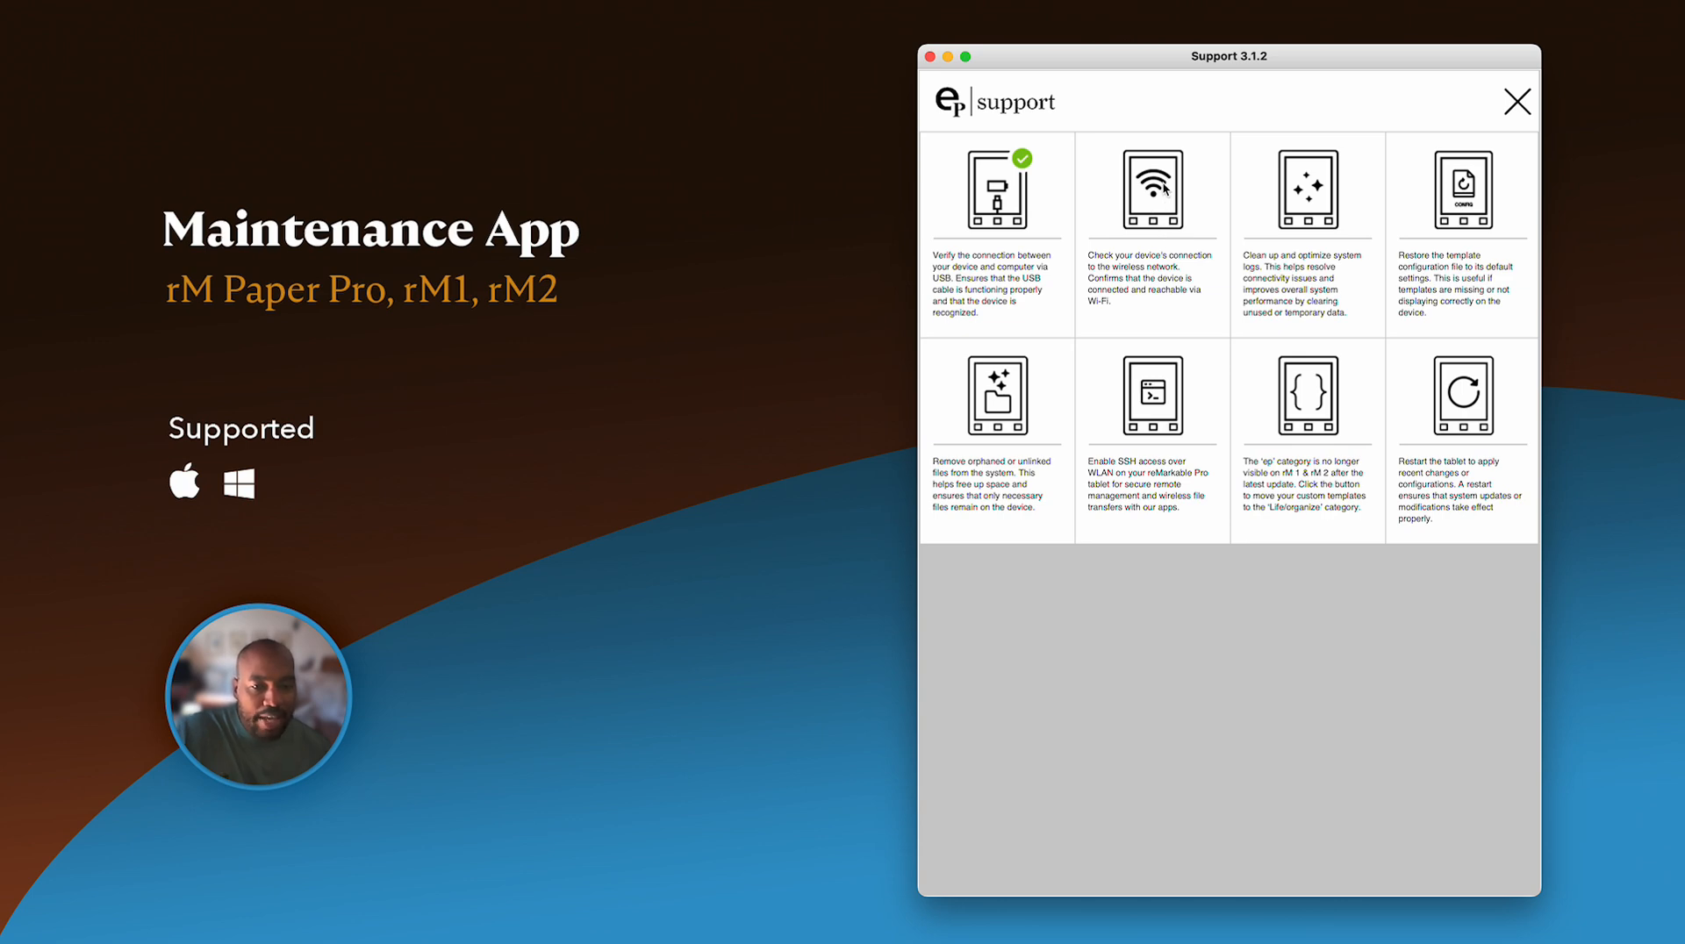
# - Run the Wi-Fi connection check on the tablet until it passes
pyautogui.click(1151, 187)
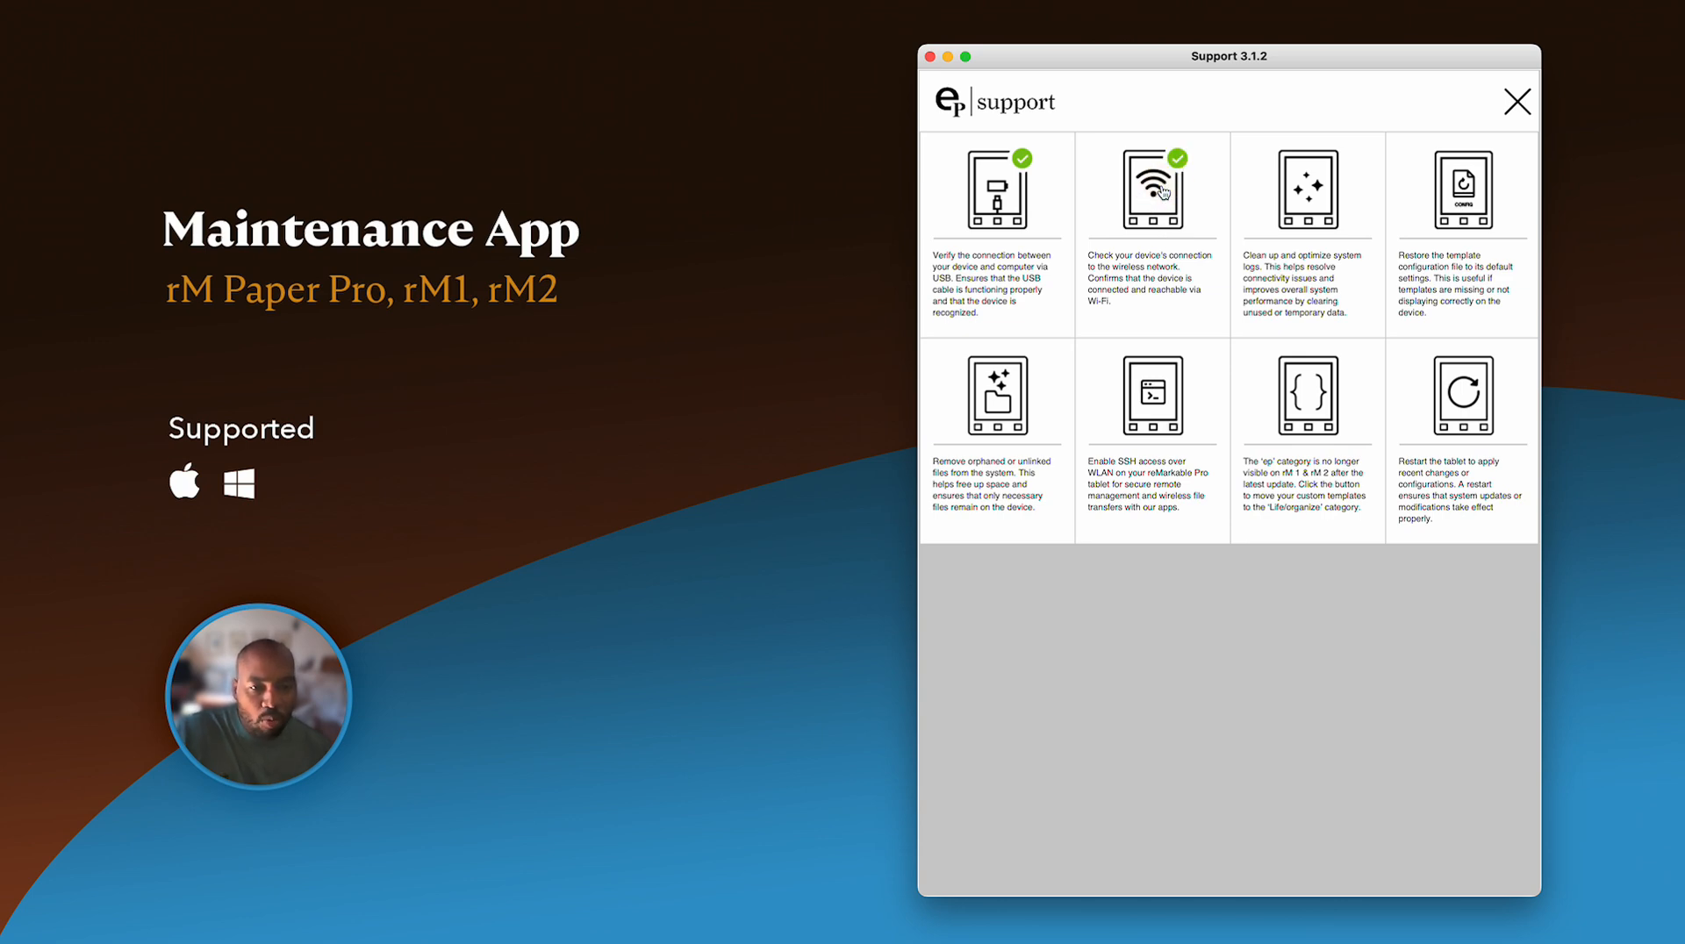
pyautogui.moveTo(1171, 122)
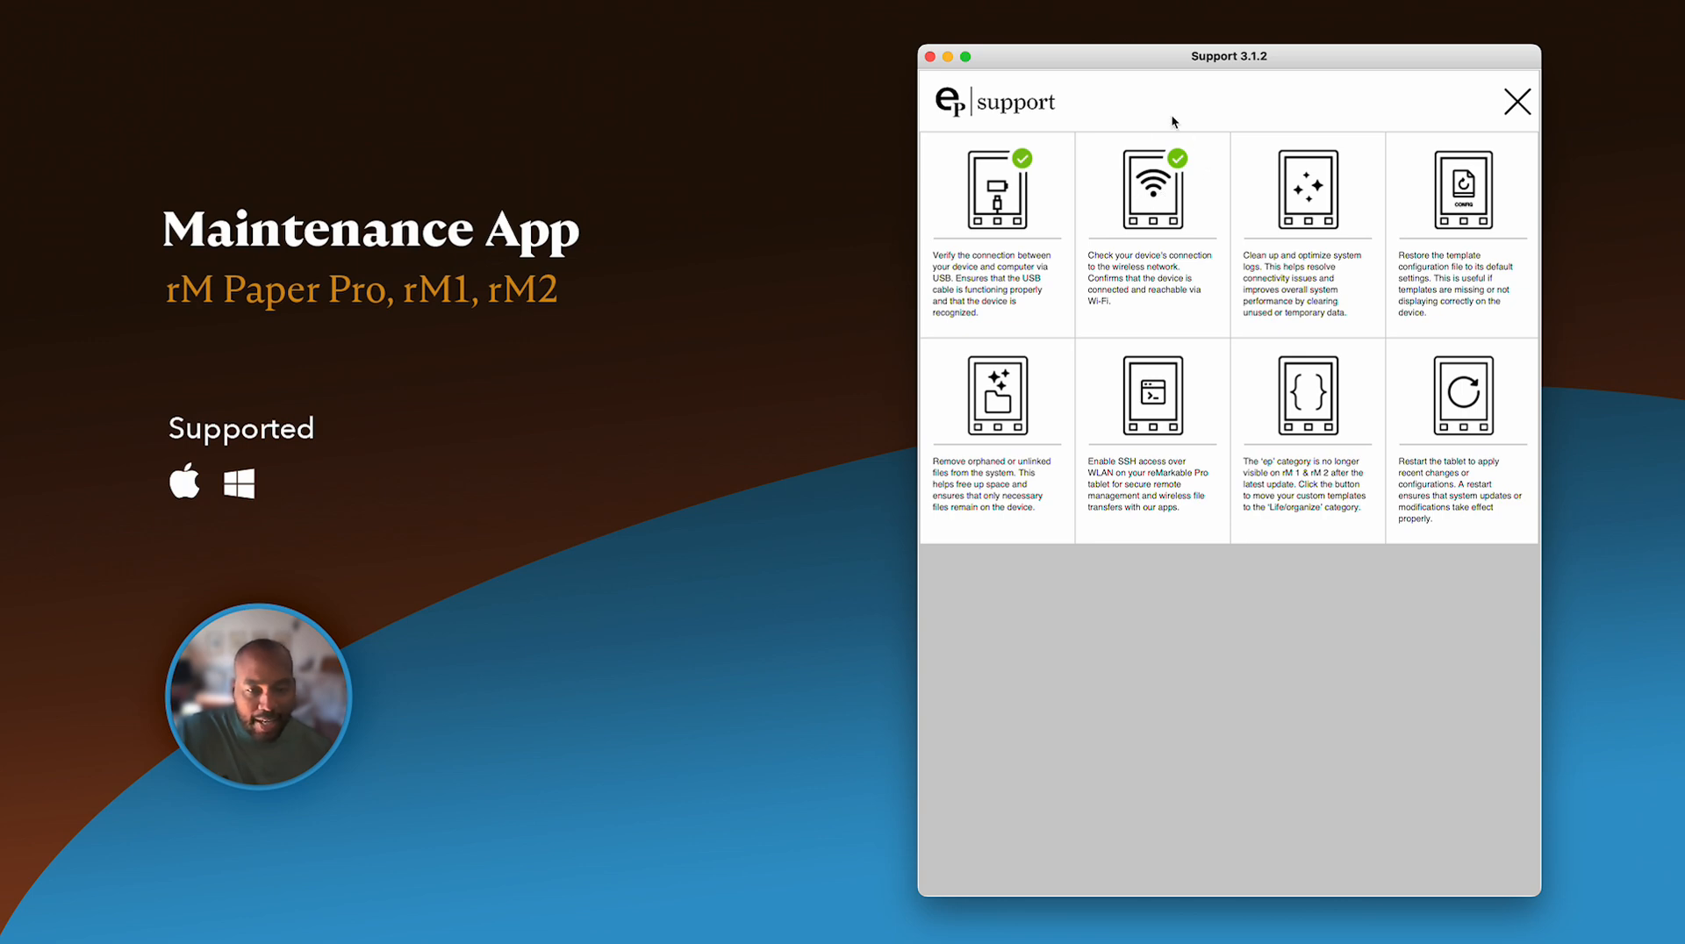
pyautogui.moveTo(1178, 162)
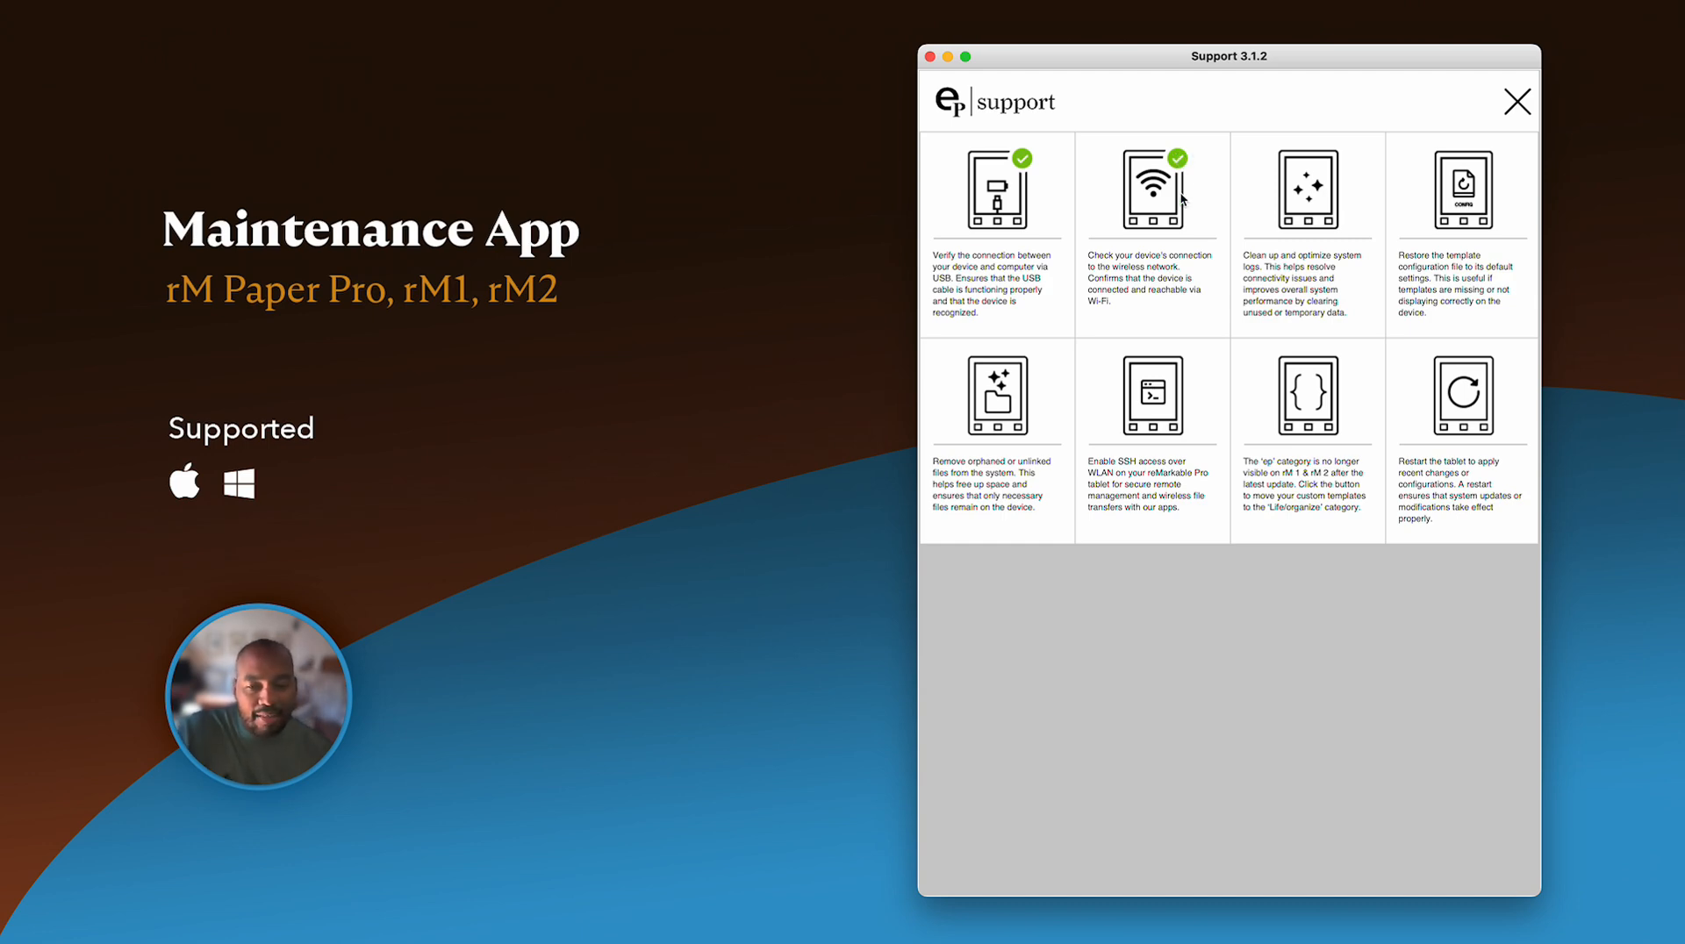
pyautogui.moveTo(1179, 200)
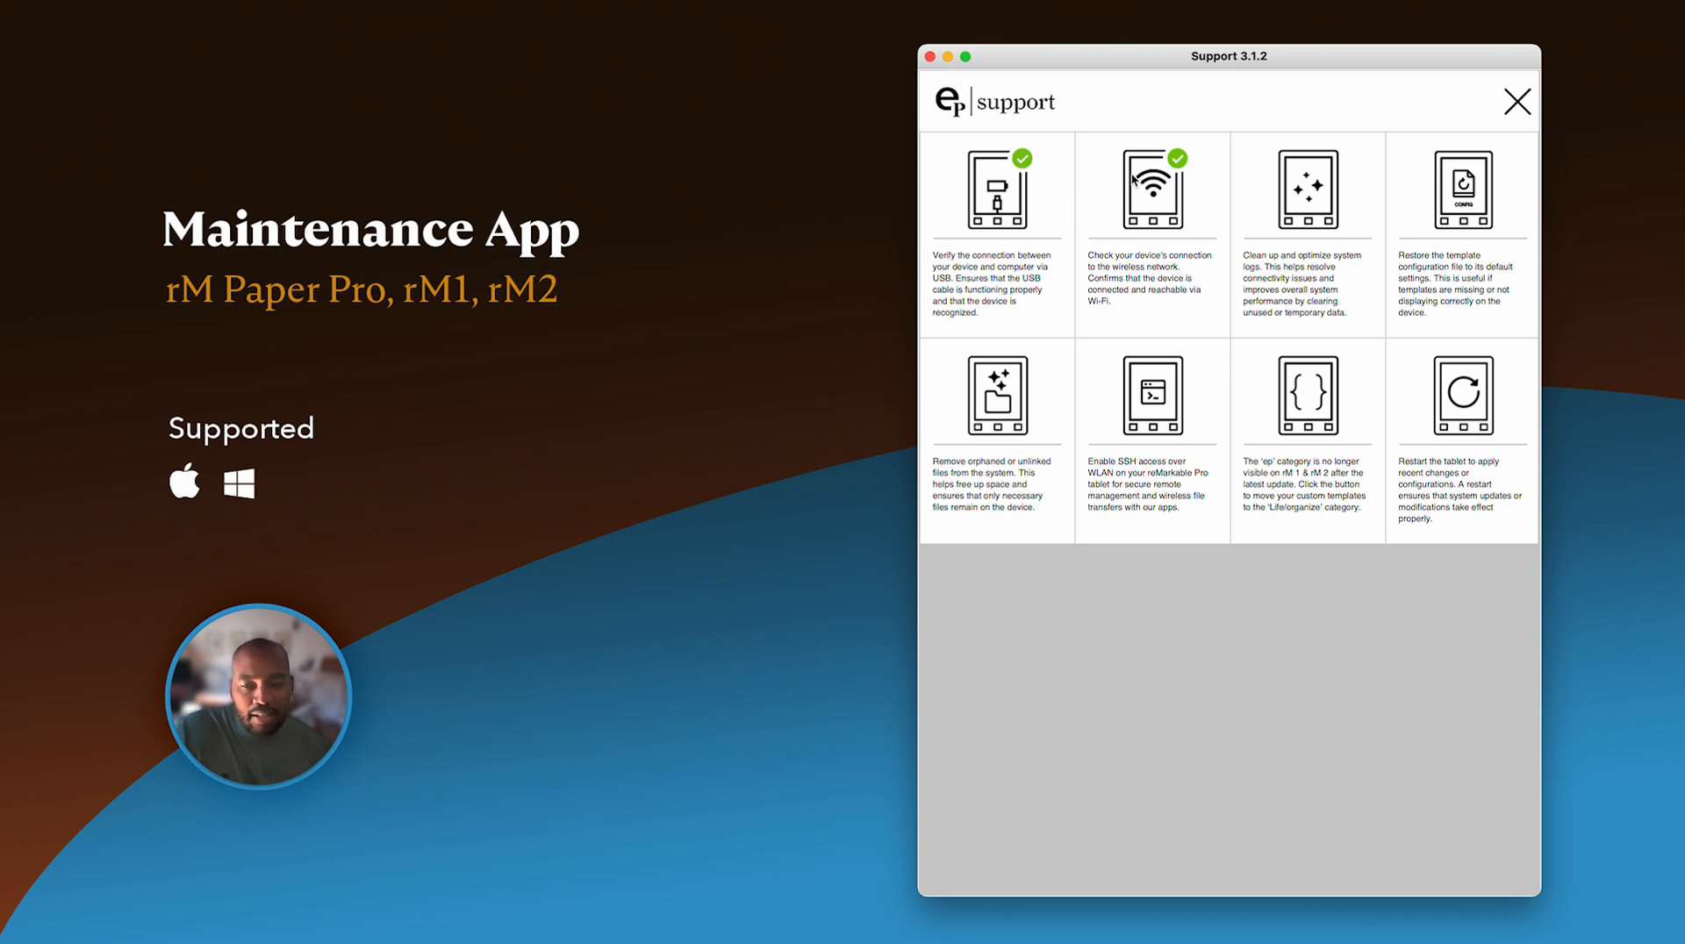
pyautogui.moveTo(1153, 238)
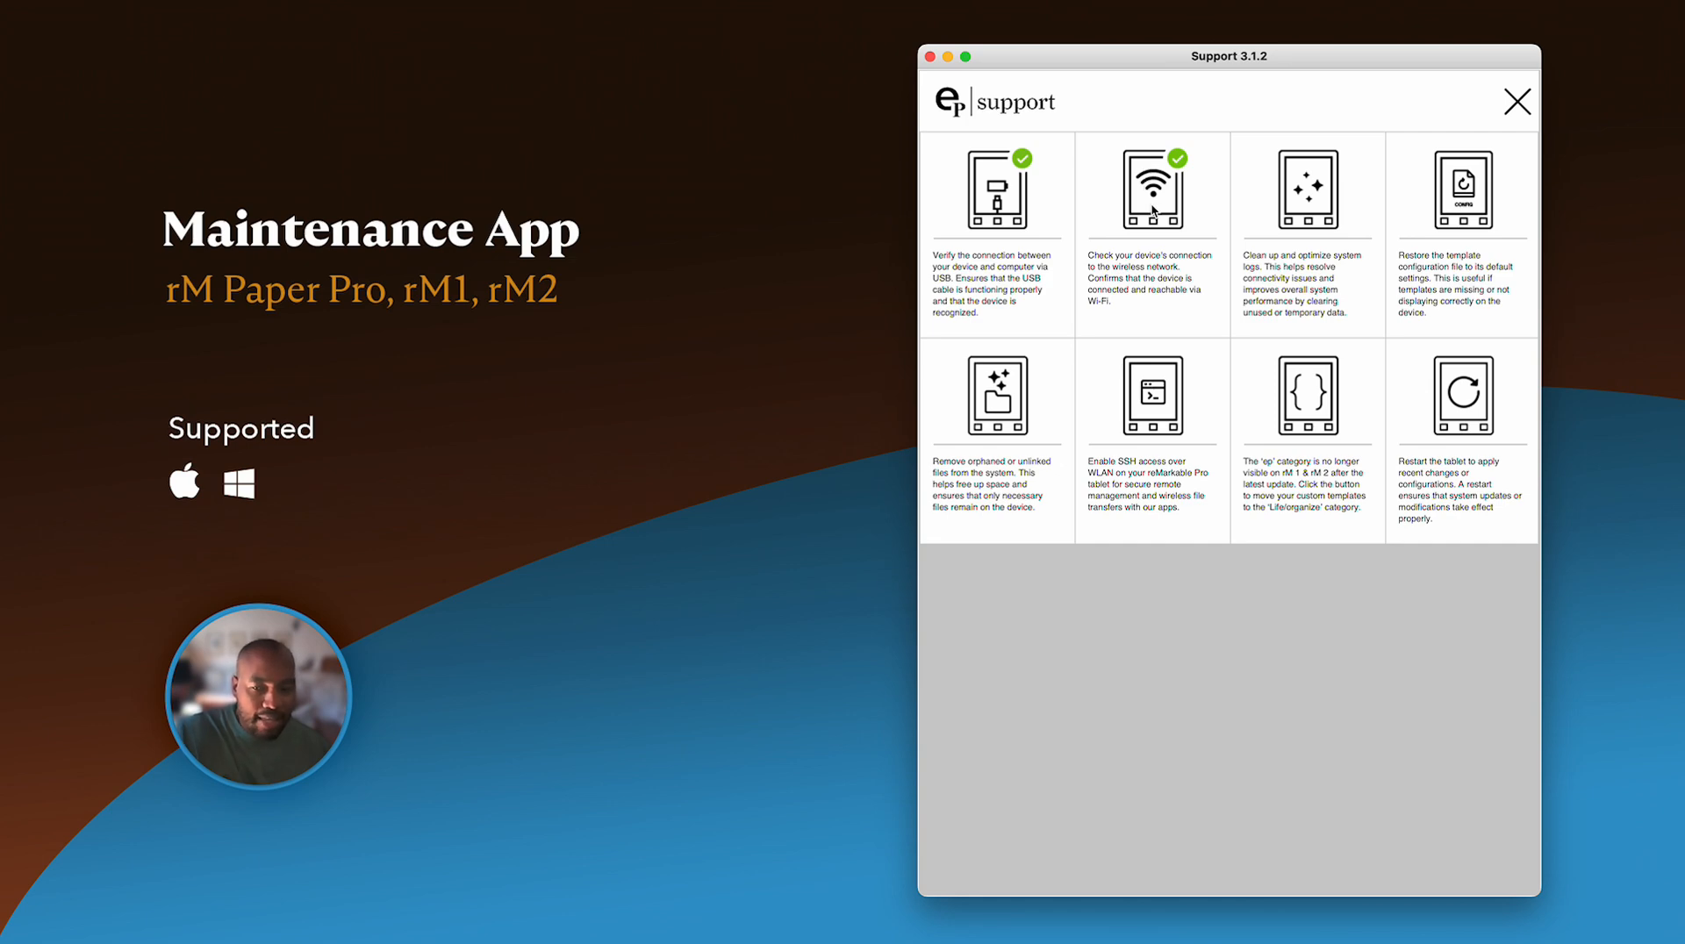
pyautogui.moveTo(1199, 230)
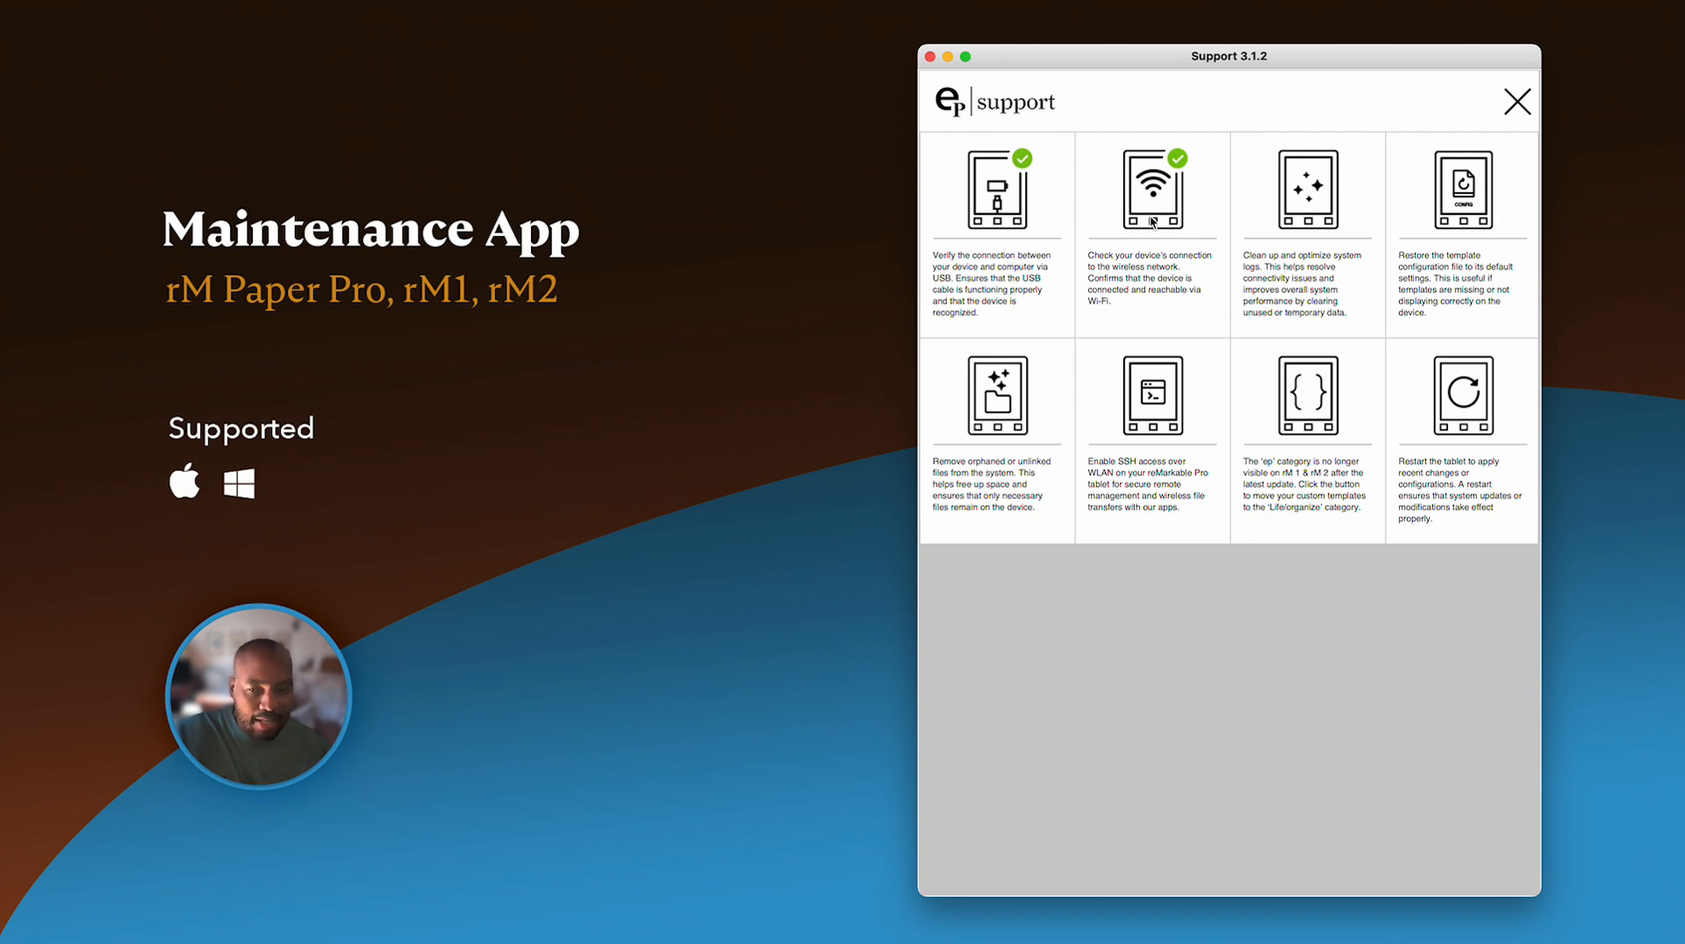
pyautogui.moveTo(1313, 226)
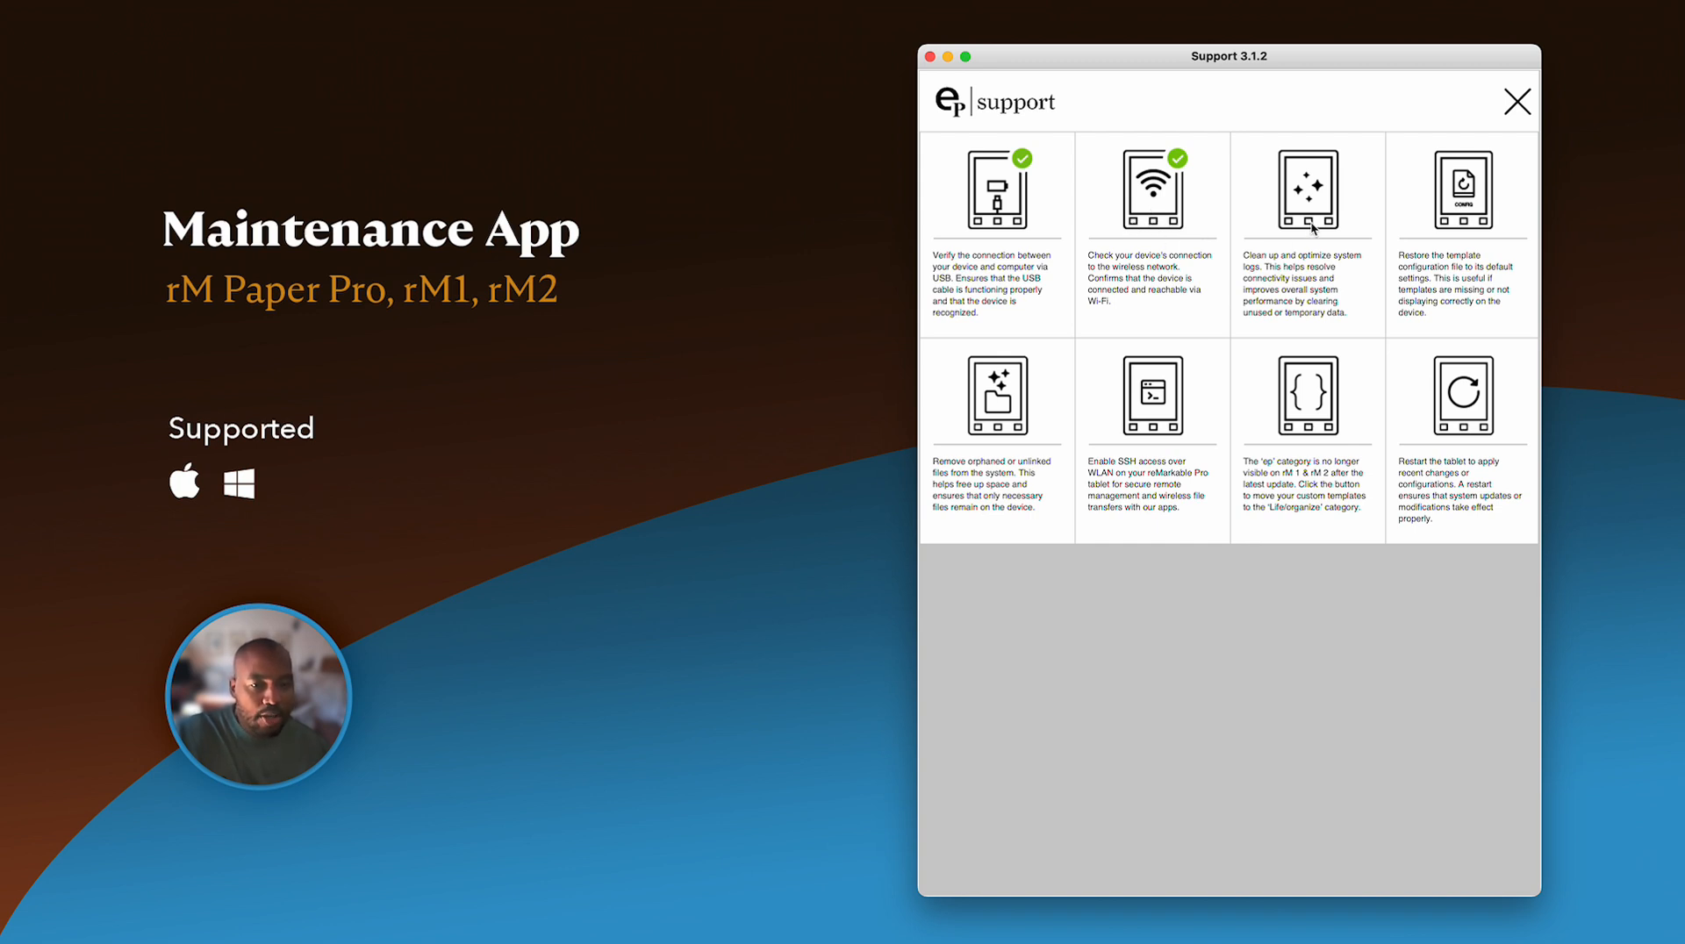
pyautogui.moveTo(1268, 248)
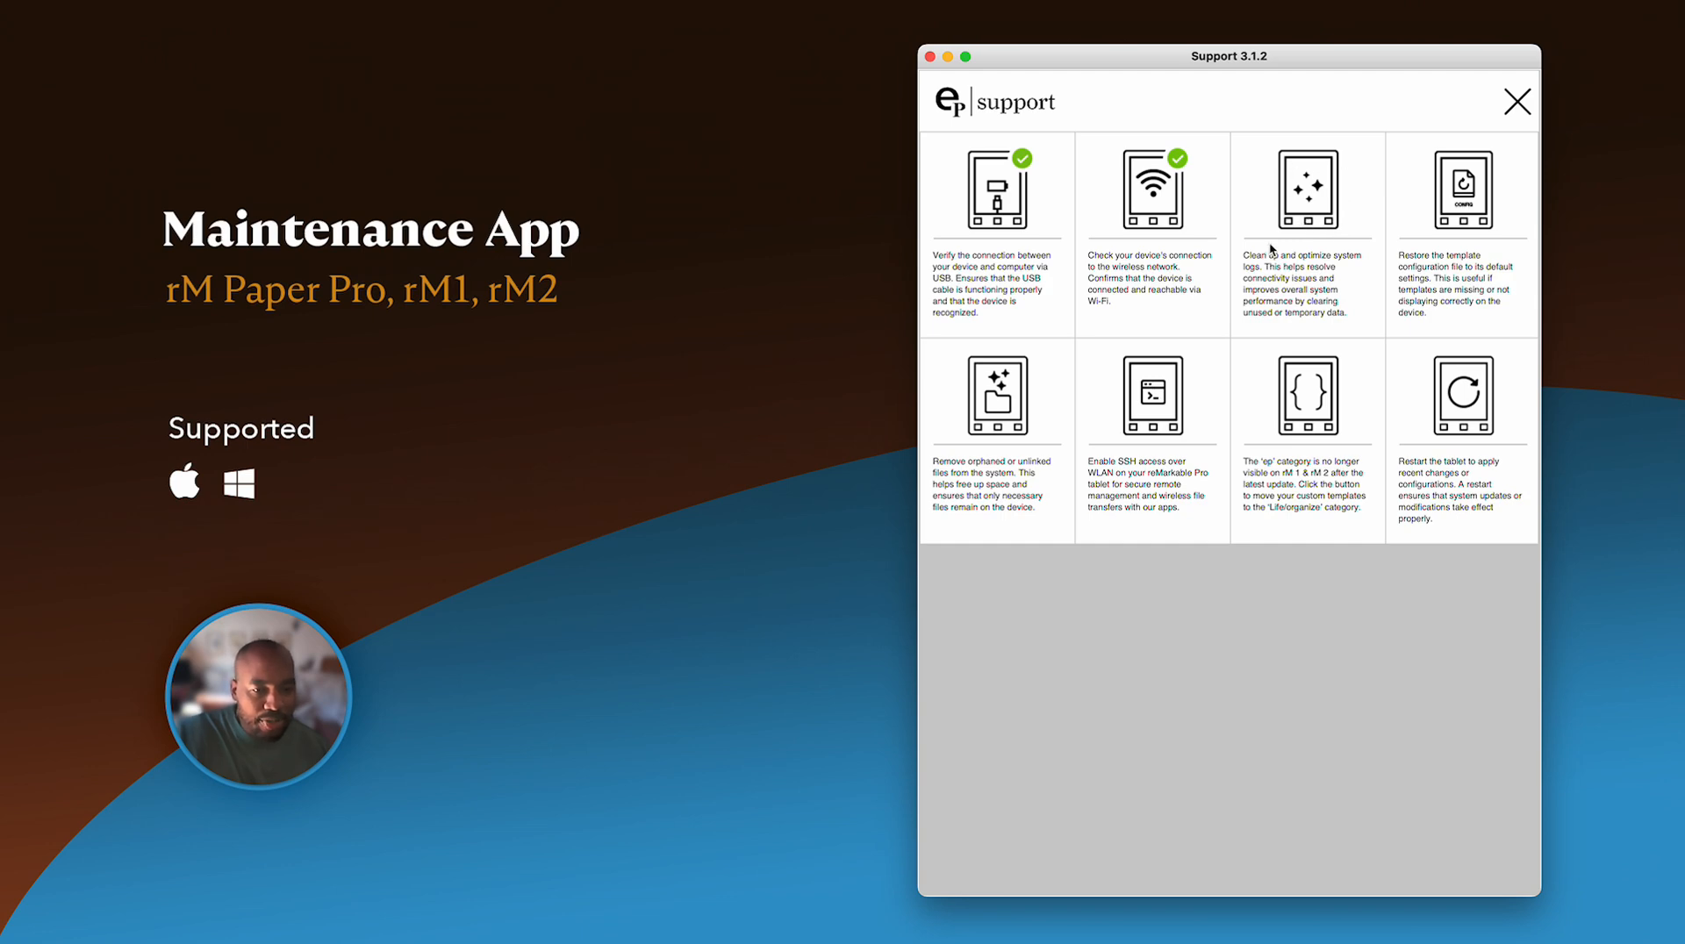
pyautogui.moveTo(1311, 202)
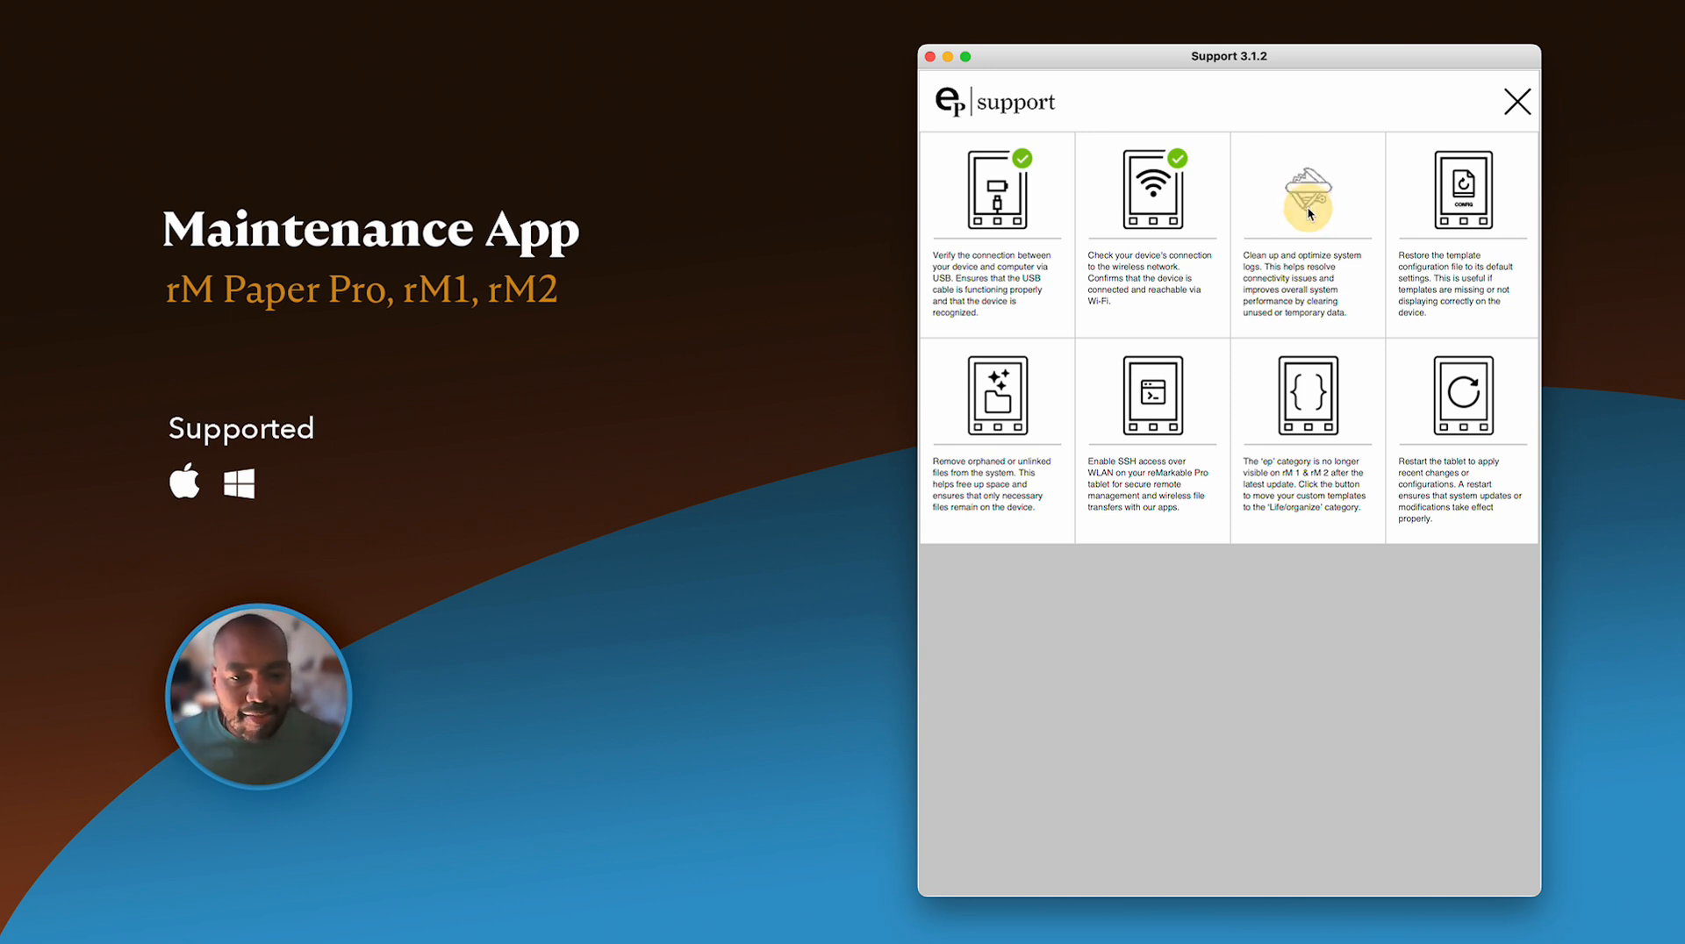
# - Start the clean up and optimize system logs action on the tablet
pyautogui.click(1305, 188)
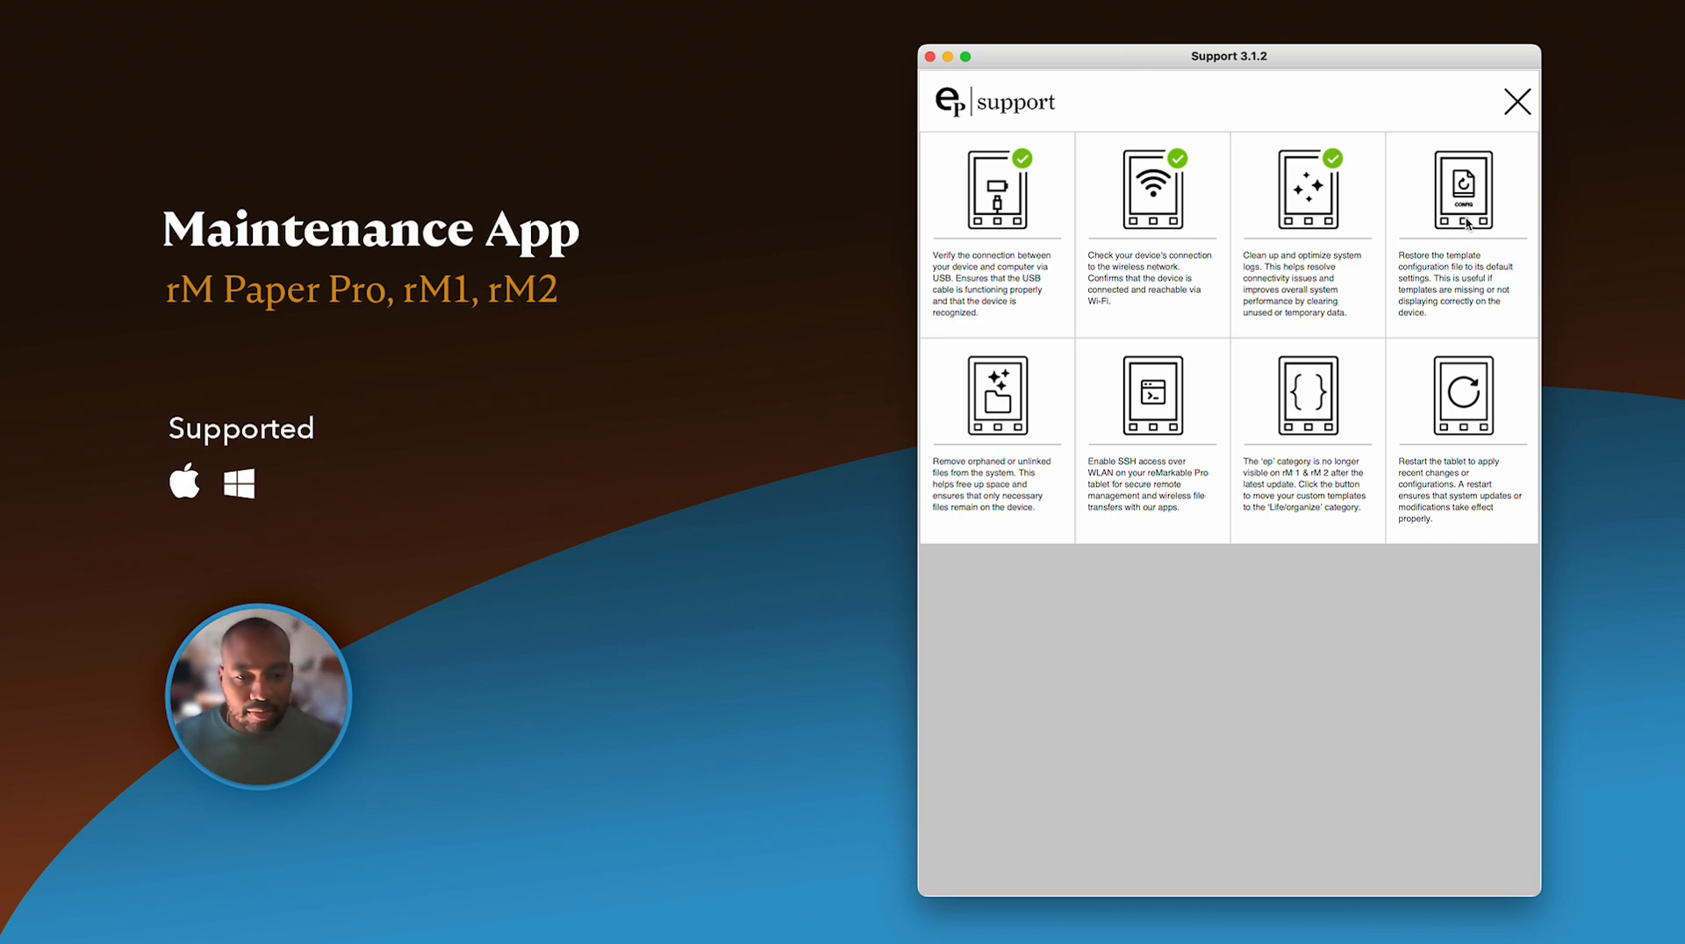
# - Restore the tablet's template configuration file to defaults
pyautogui.click(1461, 186)
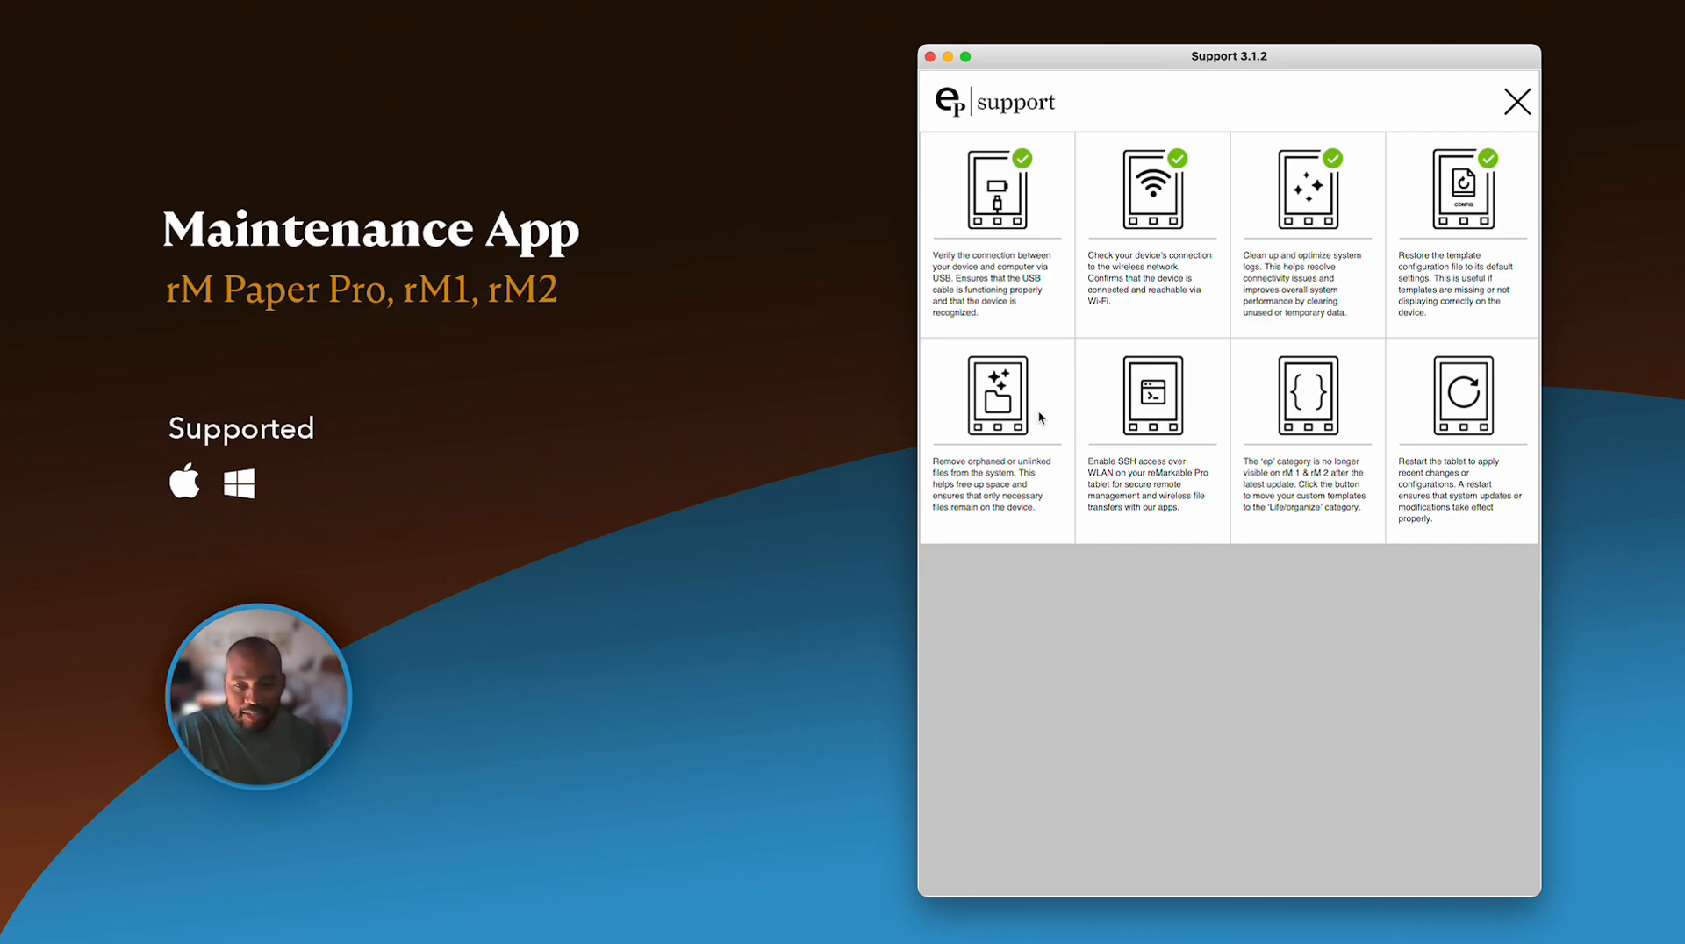
pyautogui.moveTo(1011, 414)
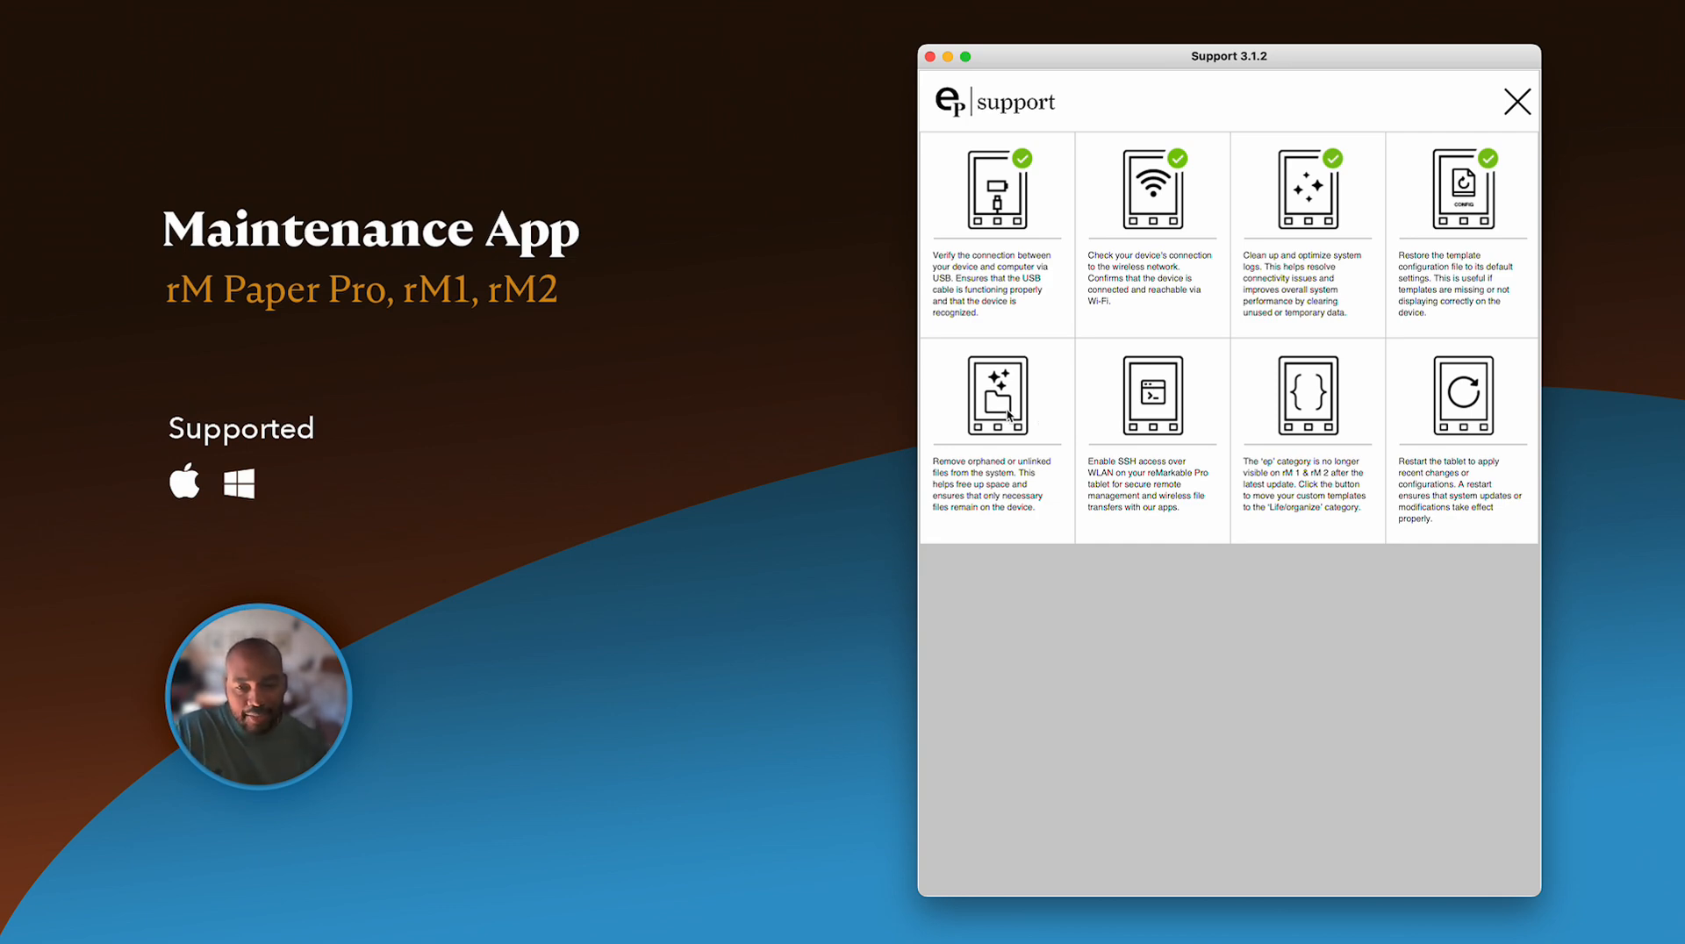
pyautogui.moveTo(1027, 376)
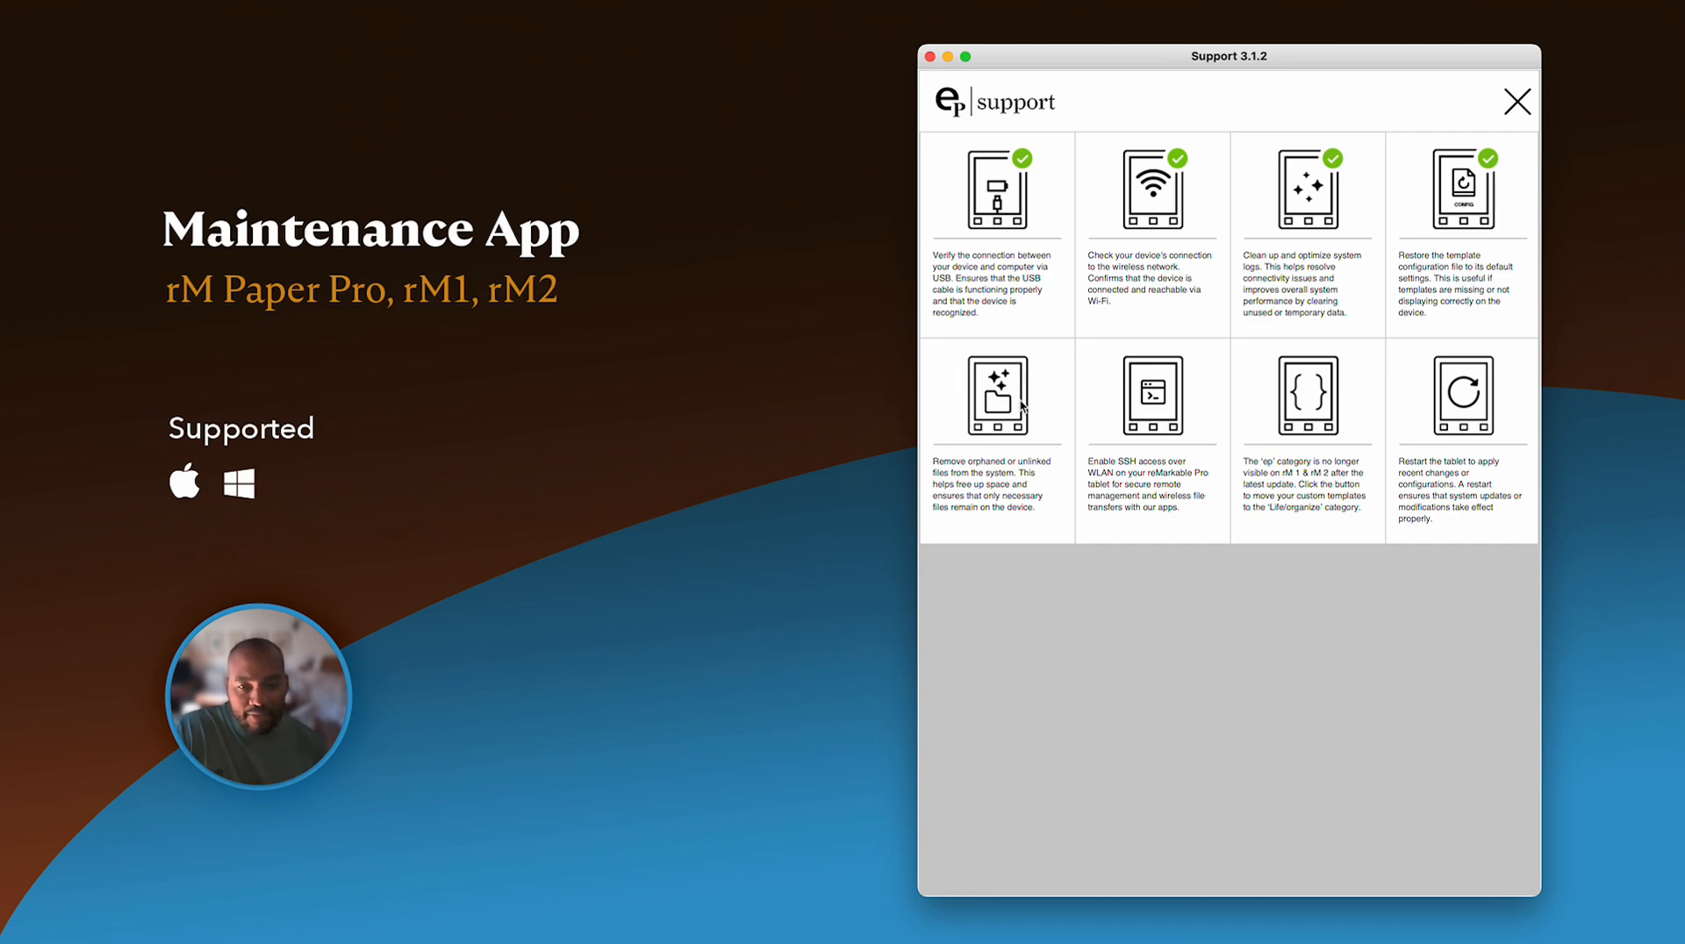
pyautogui.moveTo(956, 373)
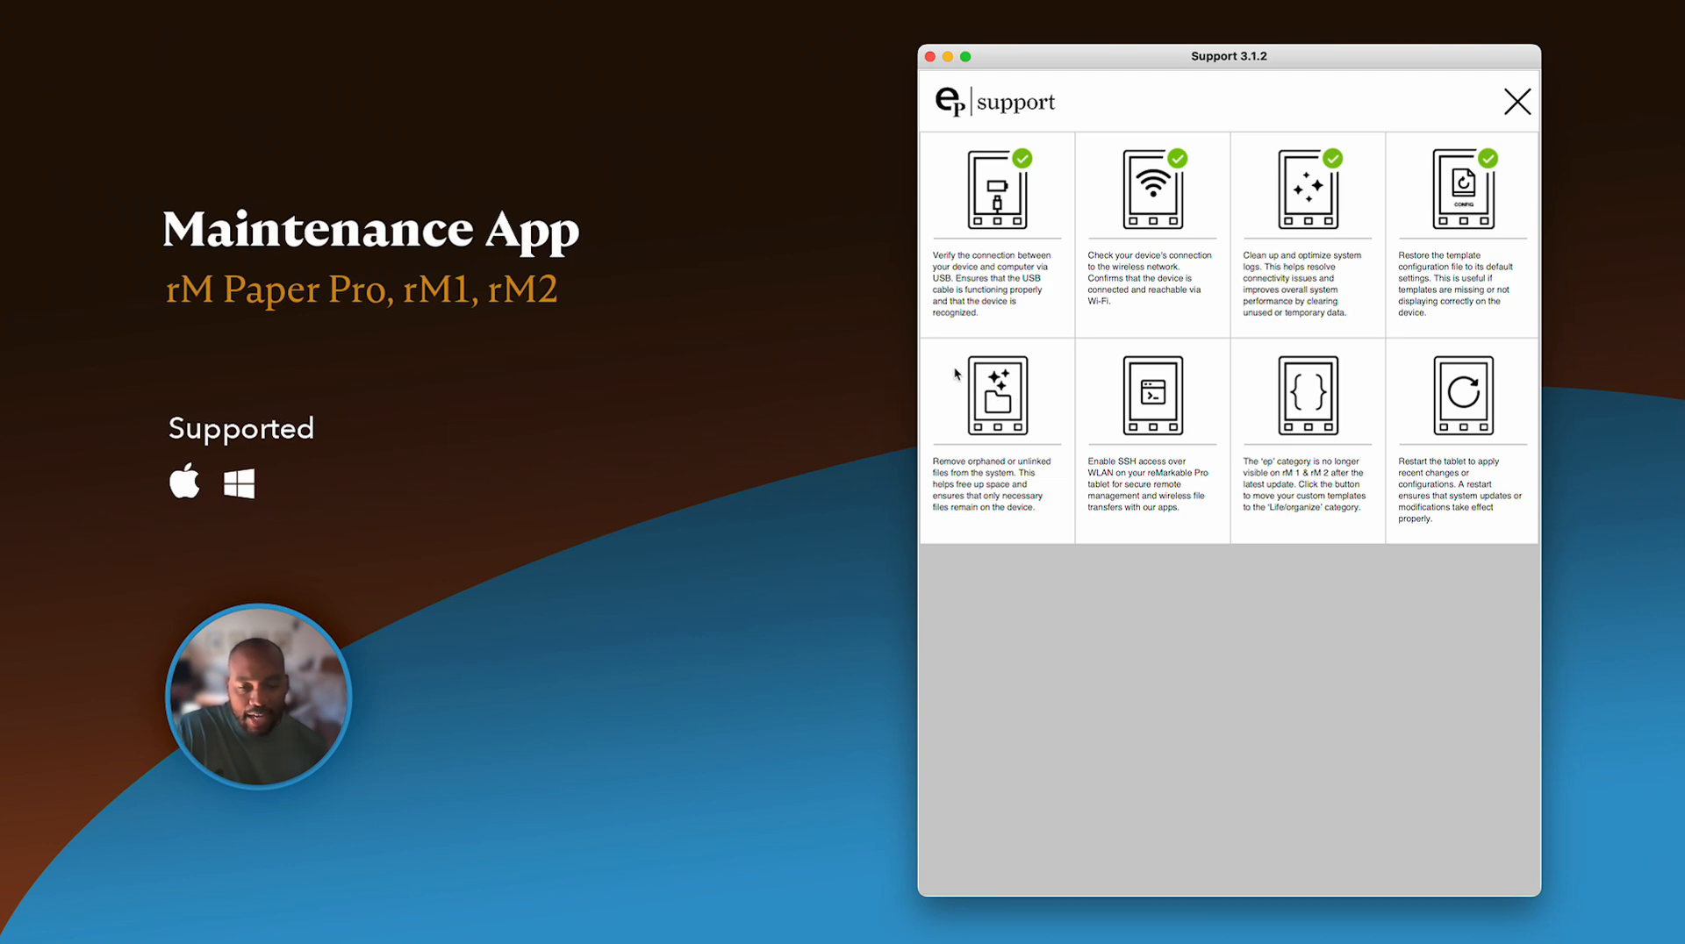
pyautogui.moveTo(1036, 423)
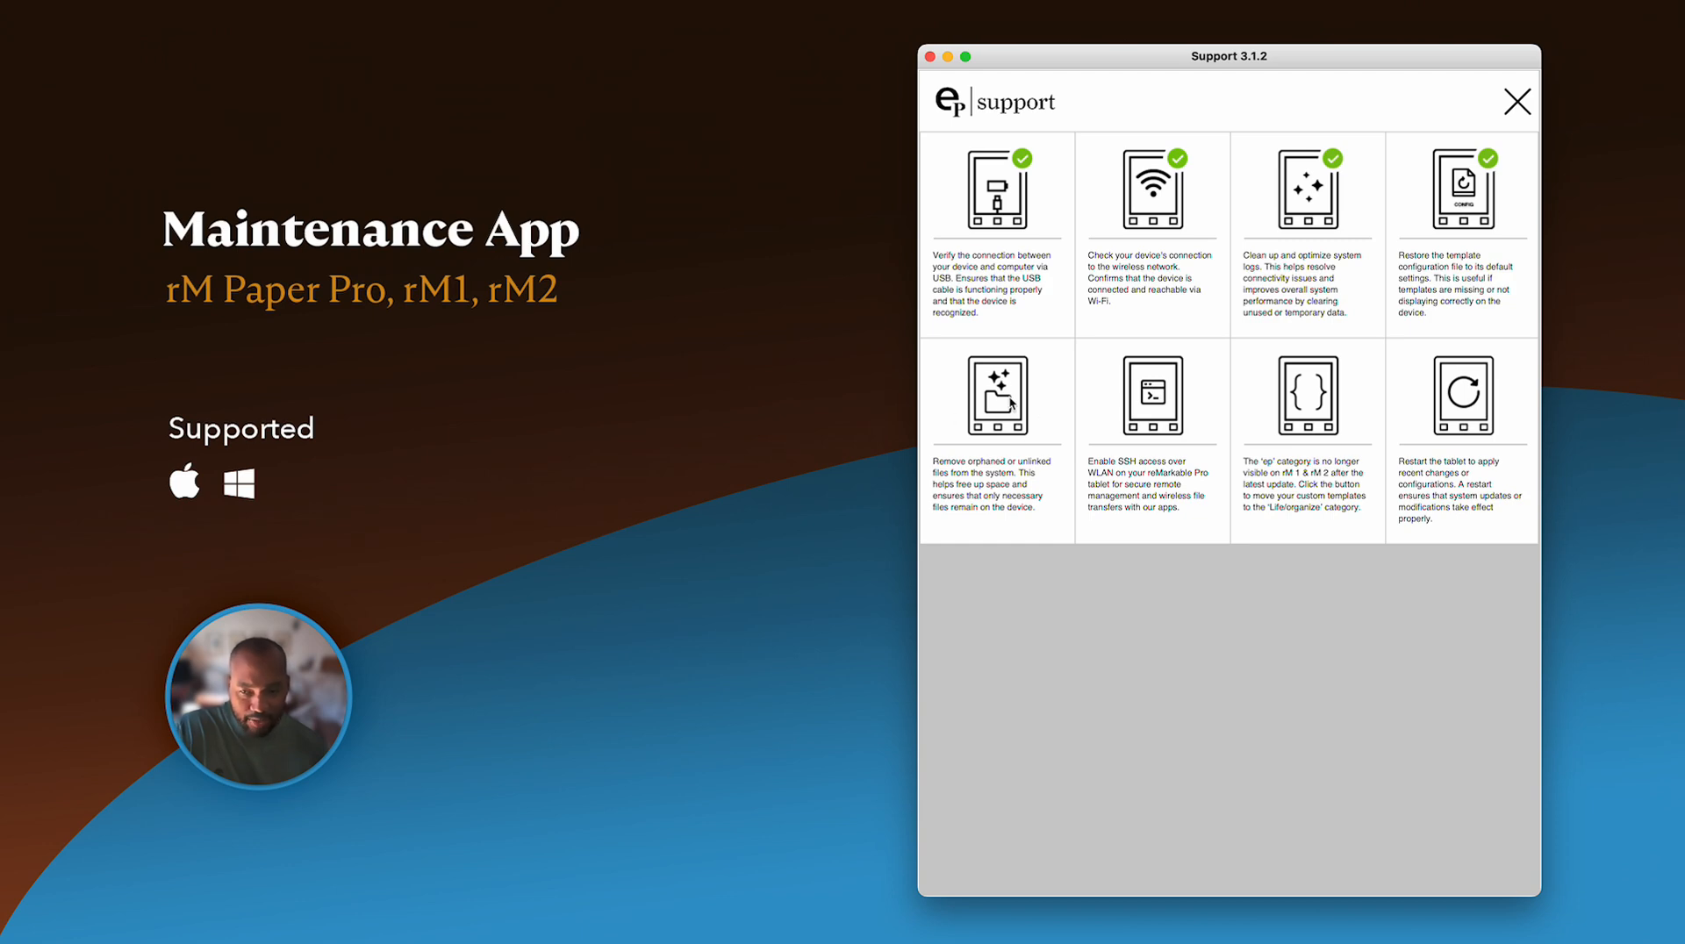
pyautogui.moveTo(1011, 395)
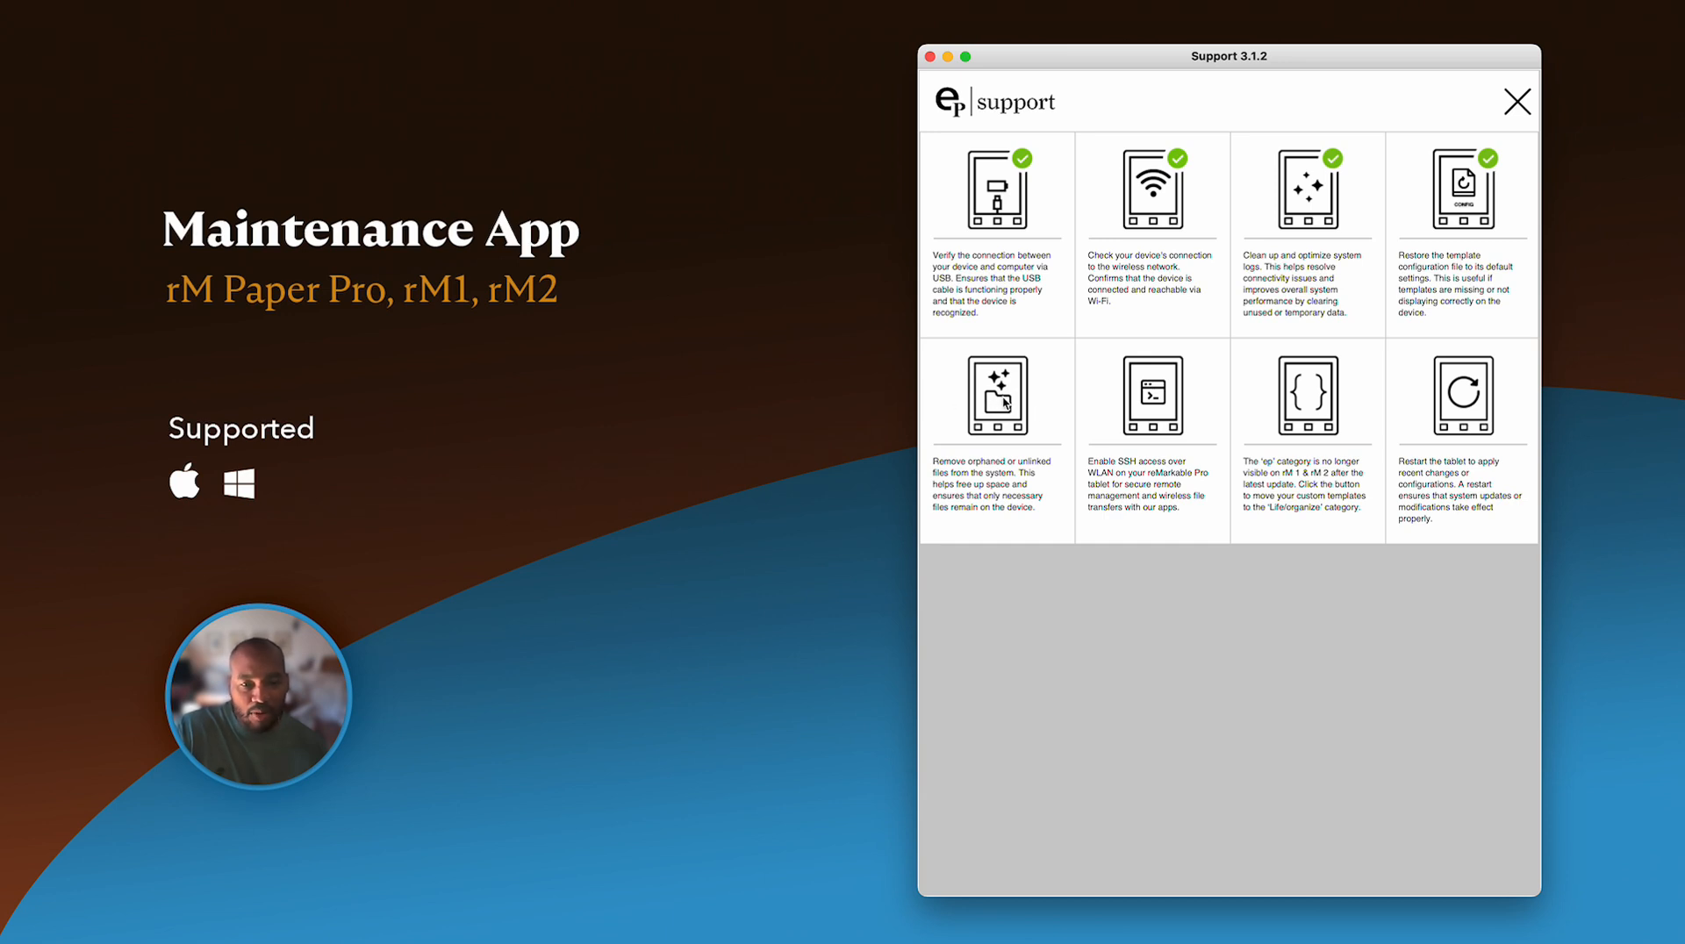
pyautogui.moveTo(1080, 520)
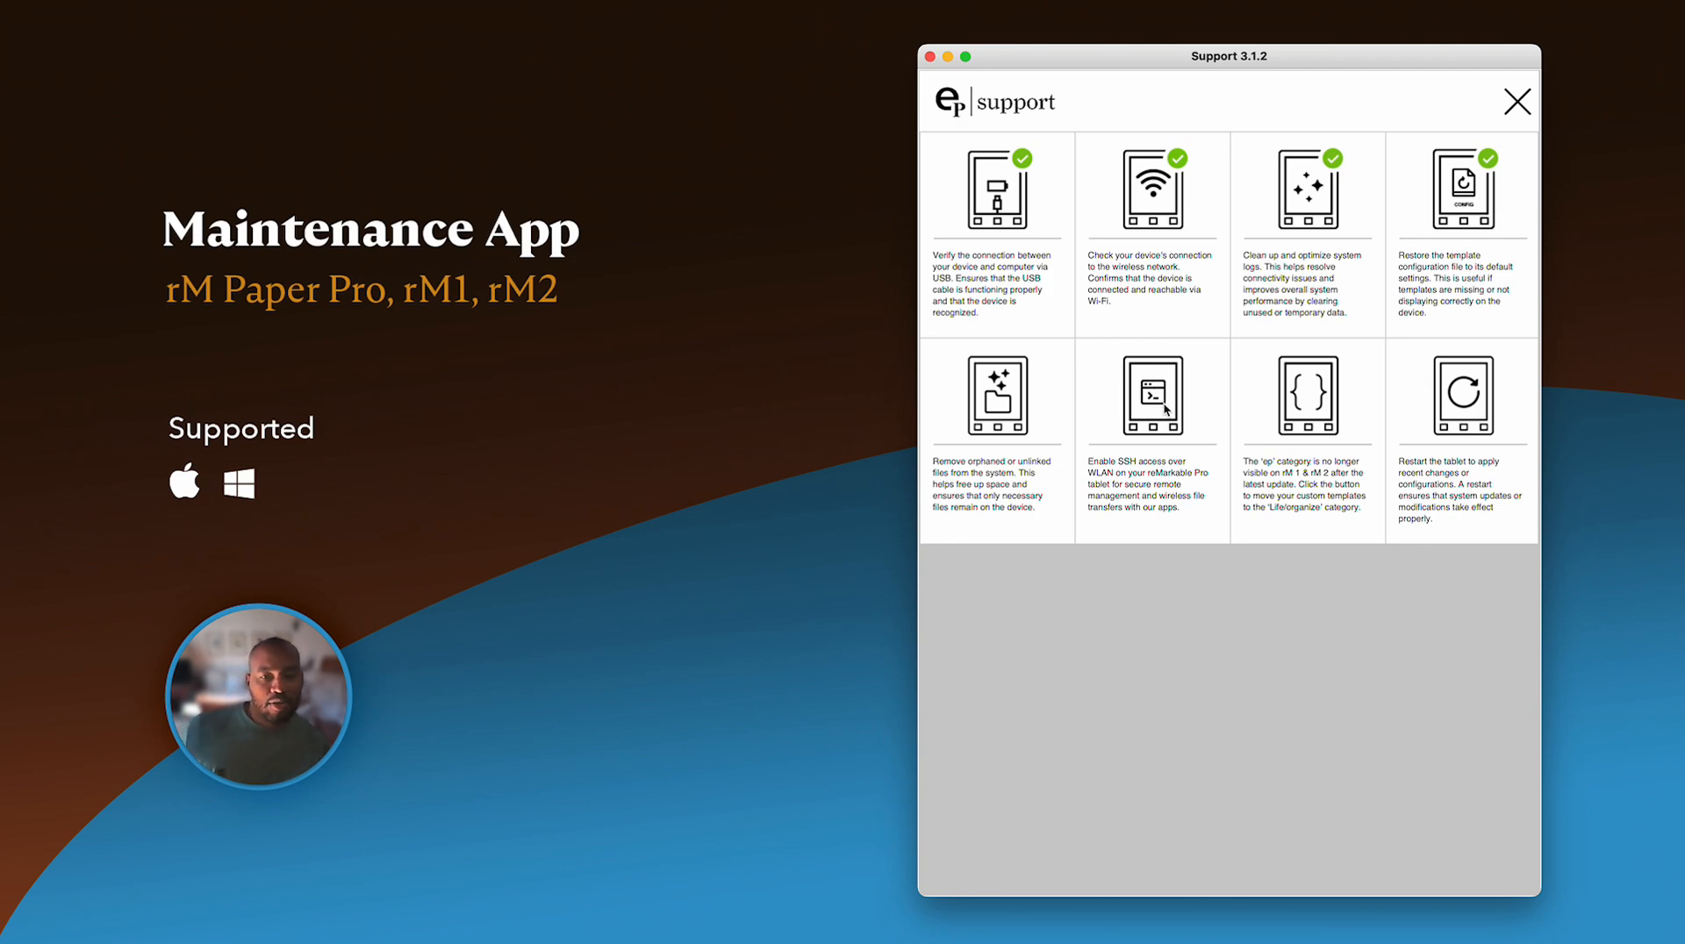
# - Enable SSH access over WLAN on the tablet
pyautogui.click(1152, 395)
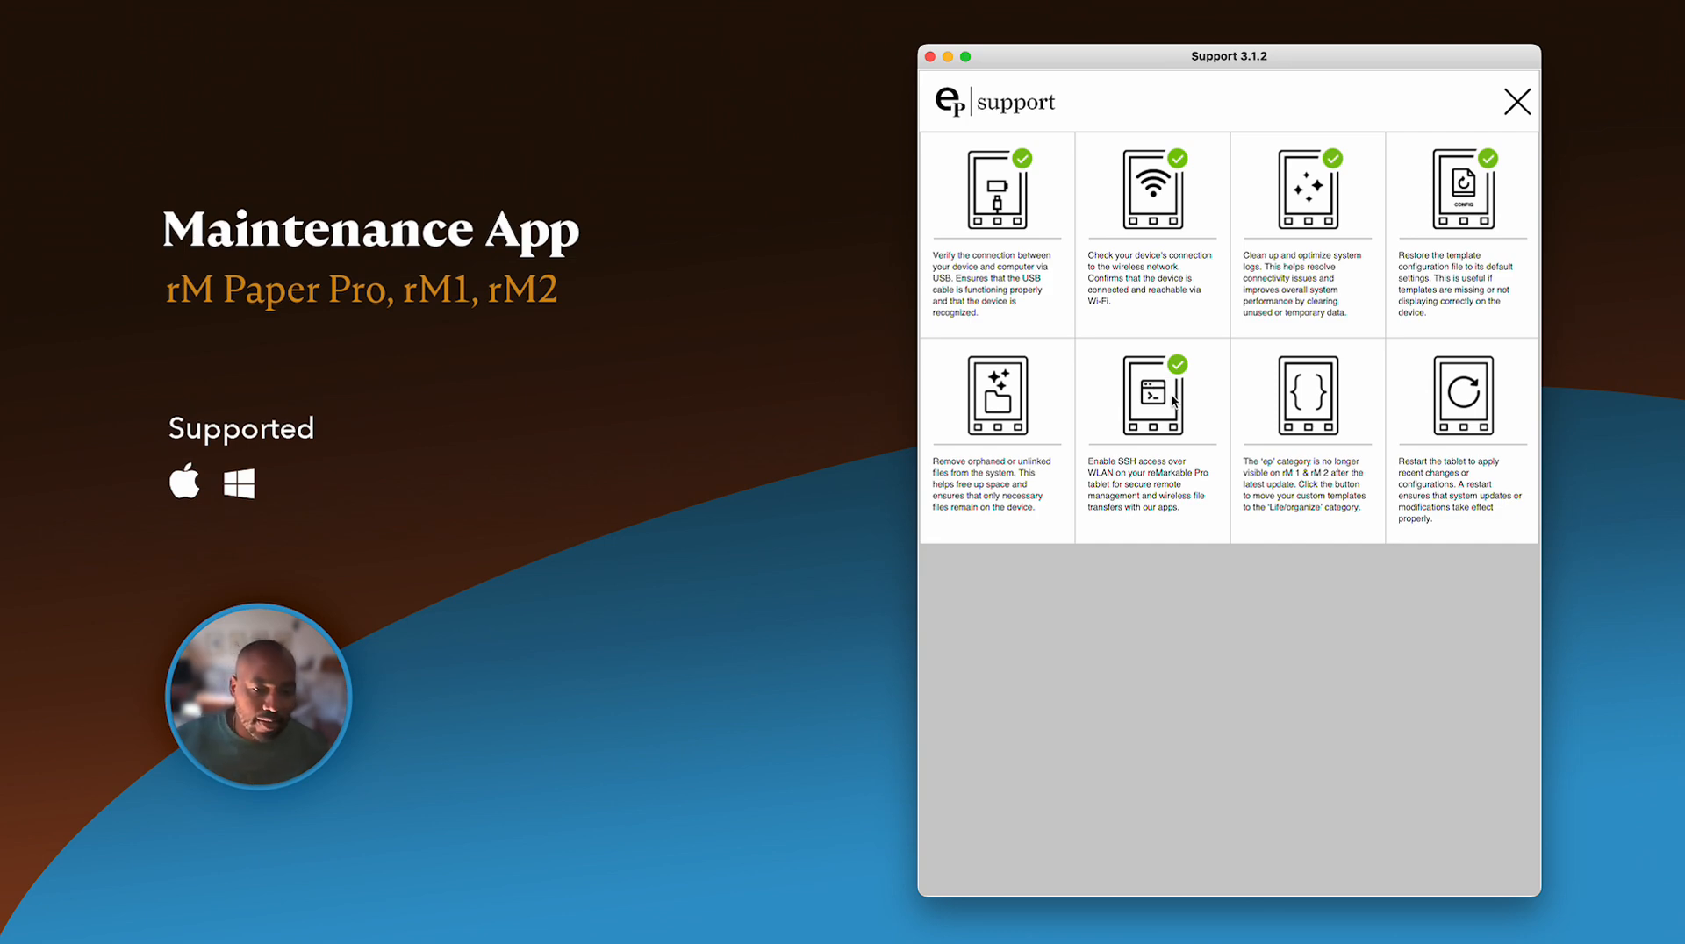
pyautogui.moveTo(1339, 492)
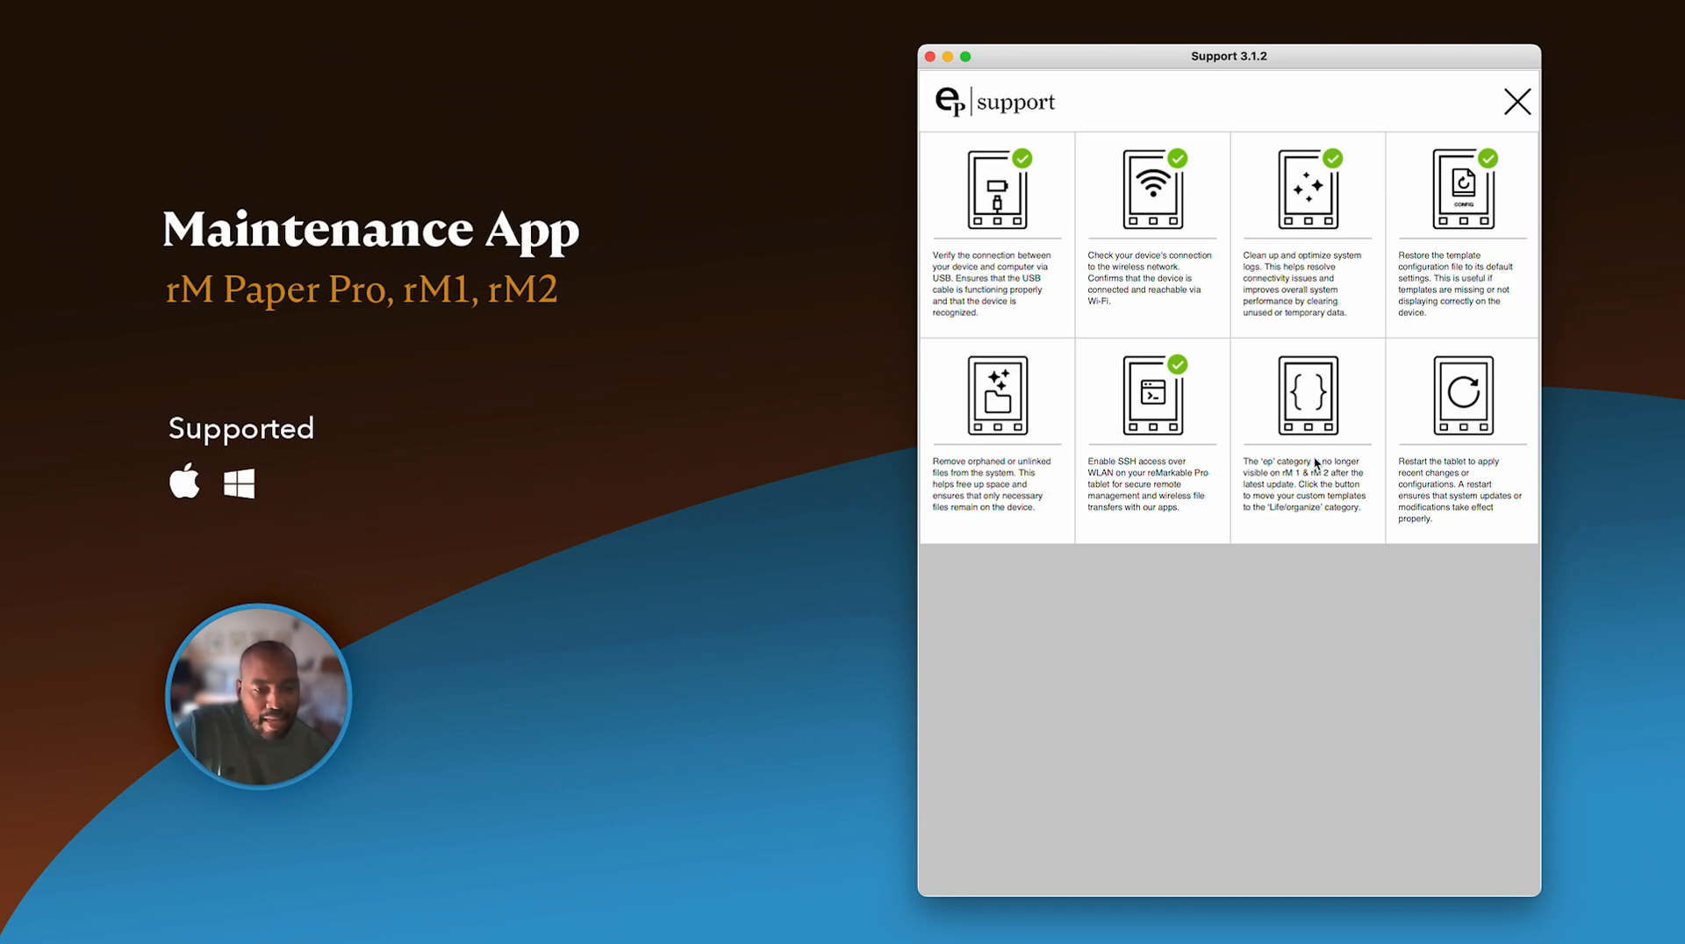
pyautogui.moveTo(1318, 516)
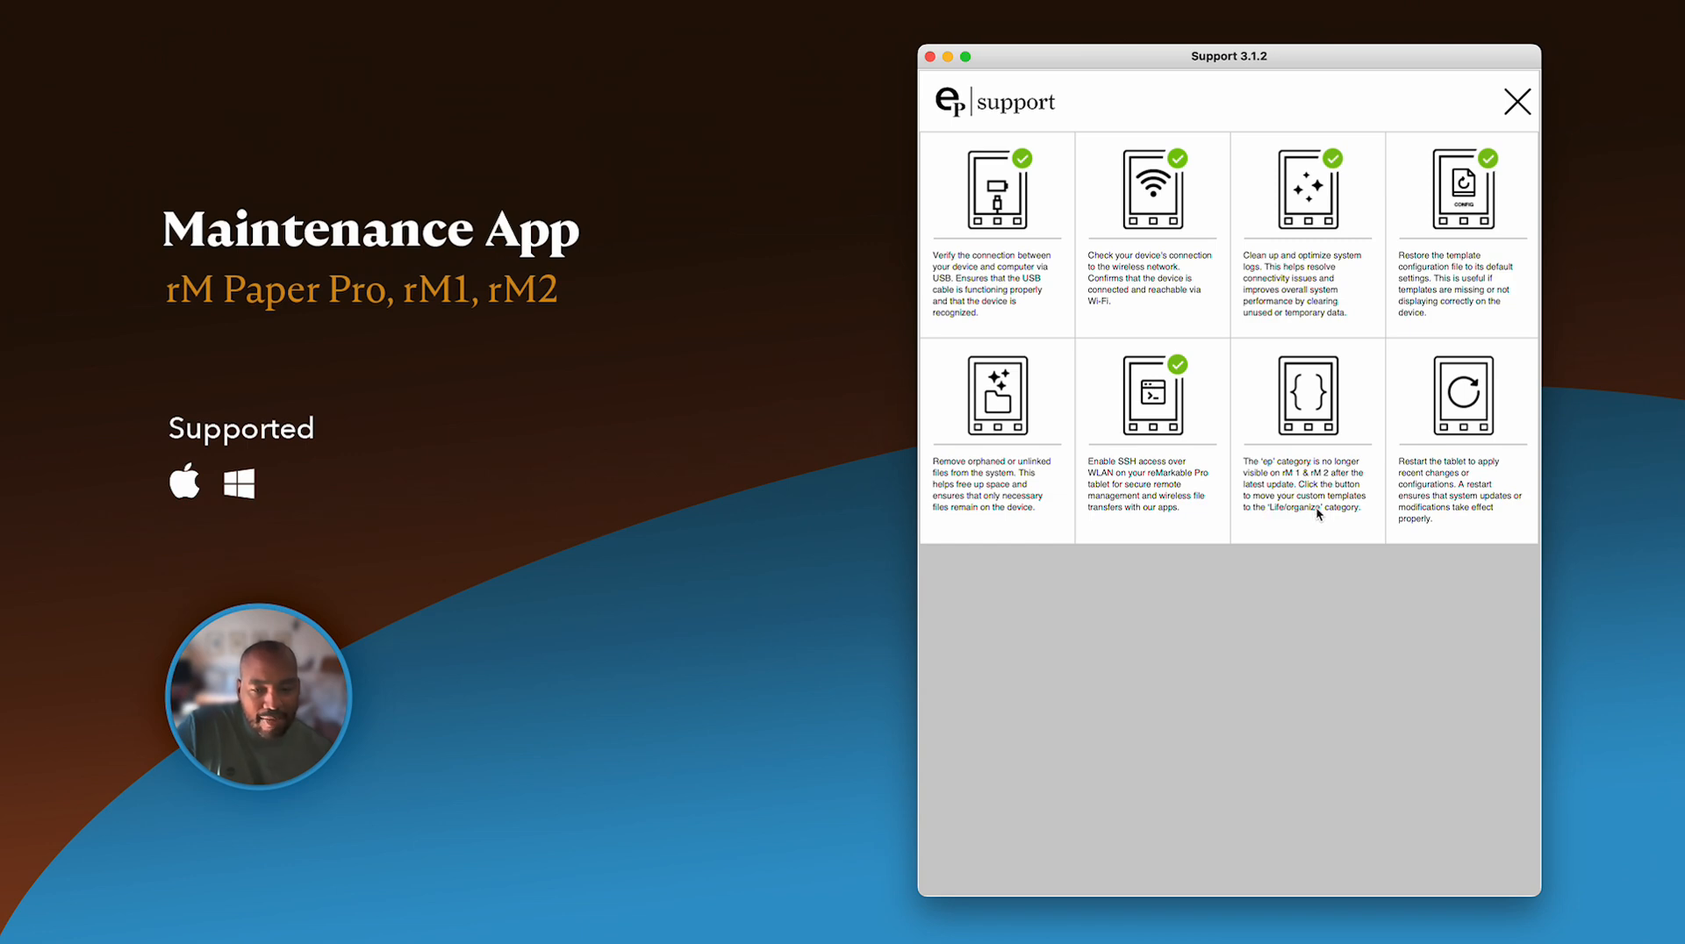
pyautogui.moveTo(1295, 539)
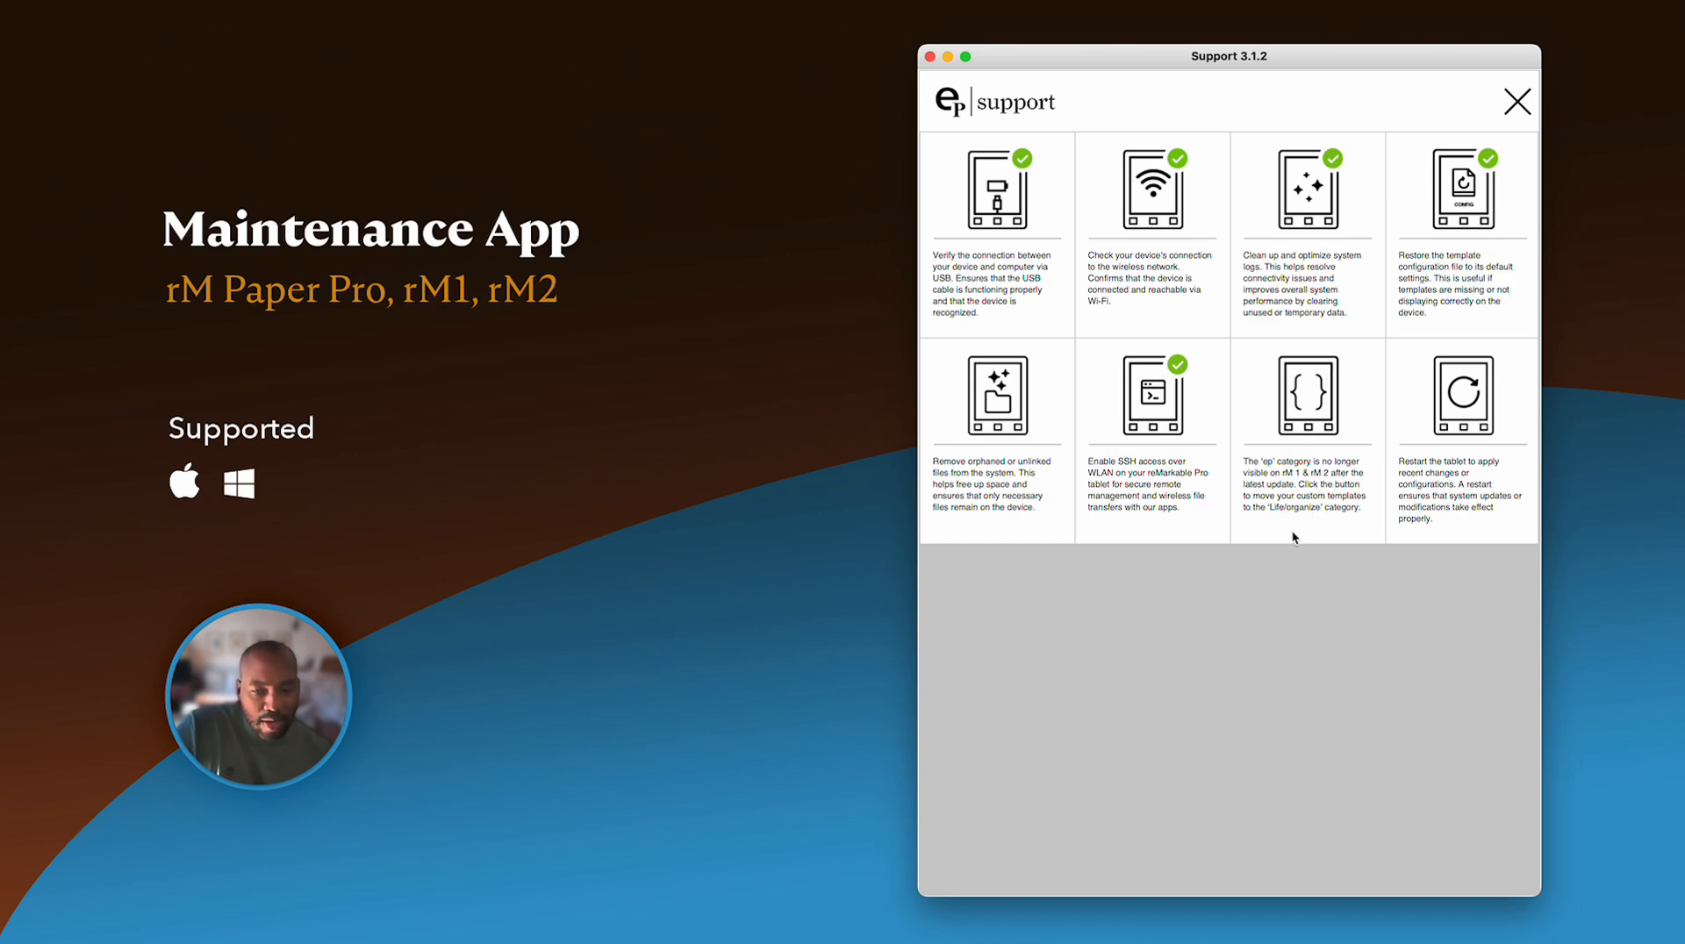
pyautogui.moveTo(1278, 516)
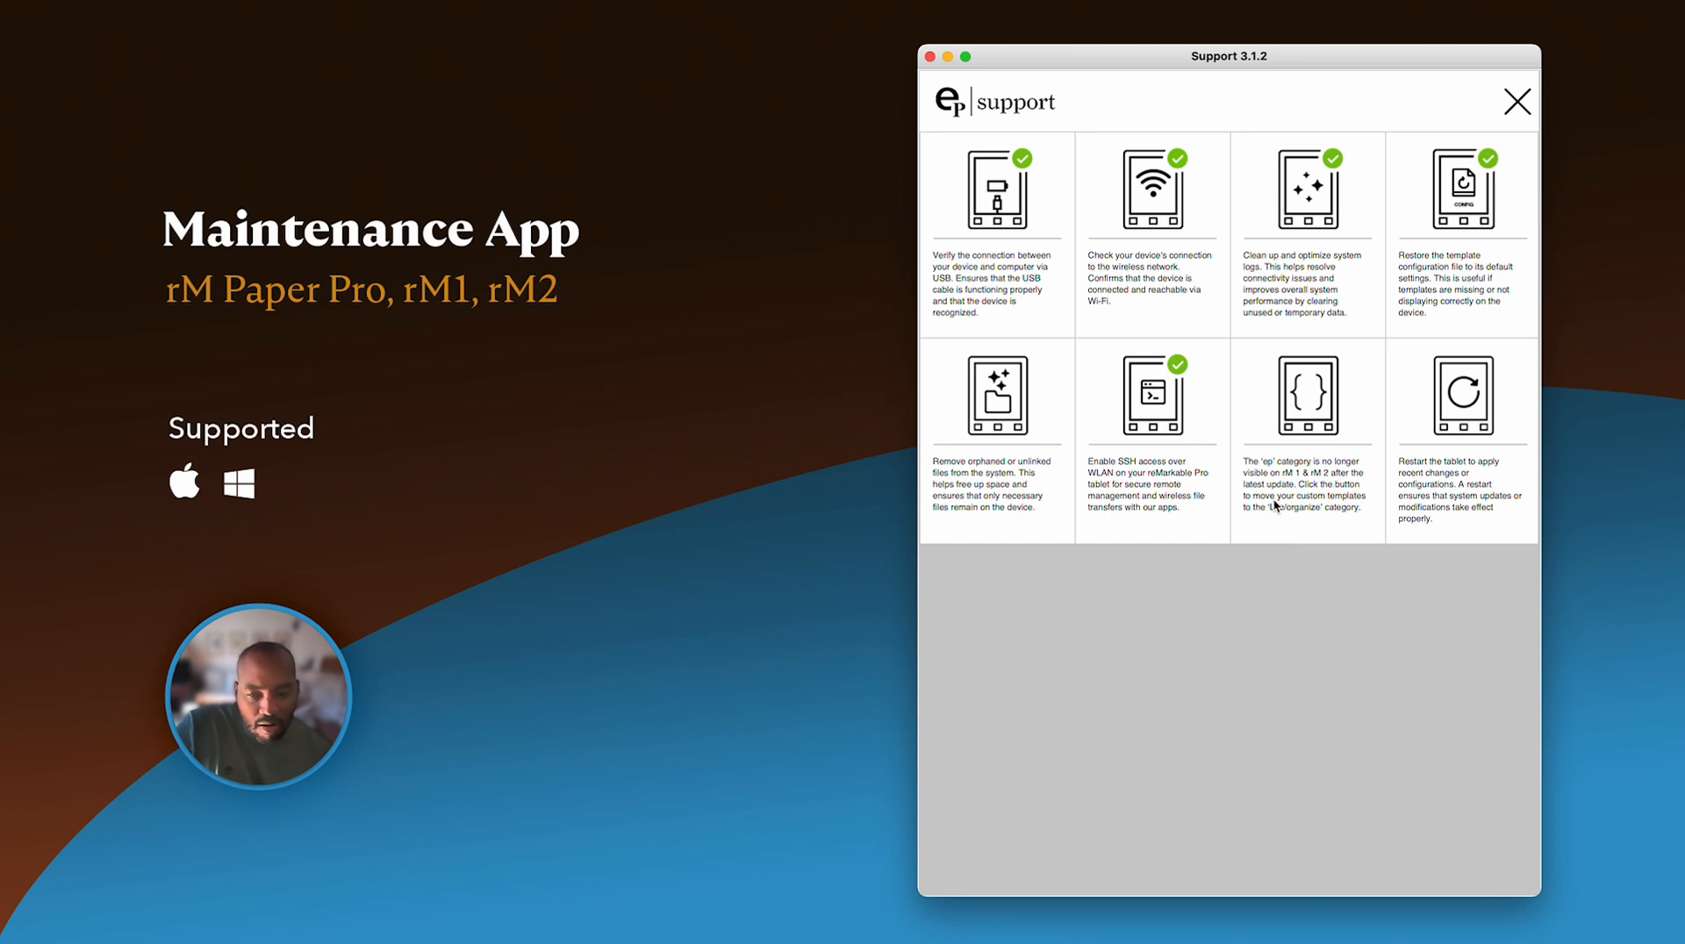
pyautogui.moveTo(1339, 458)
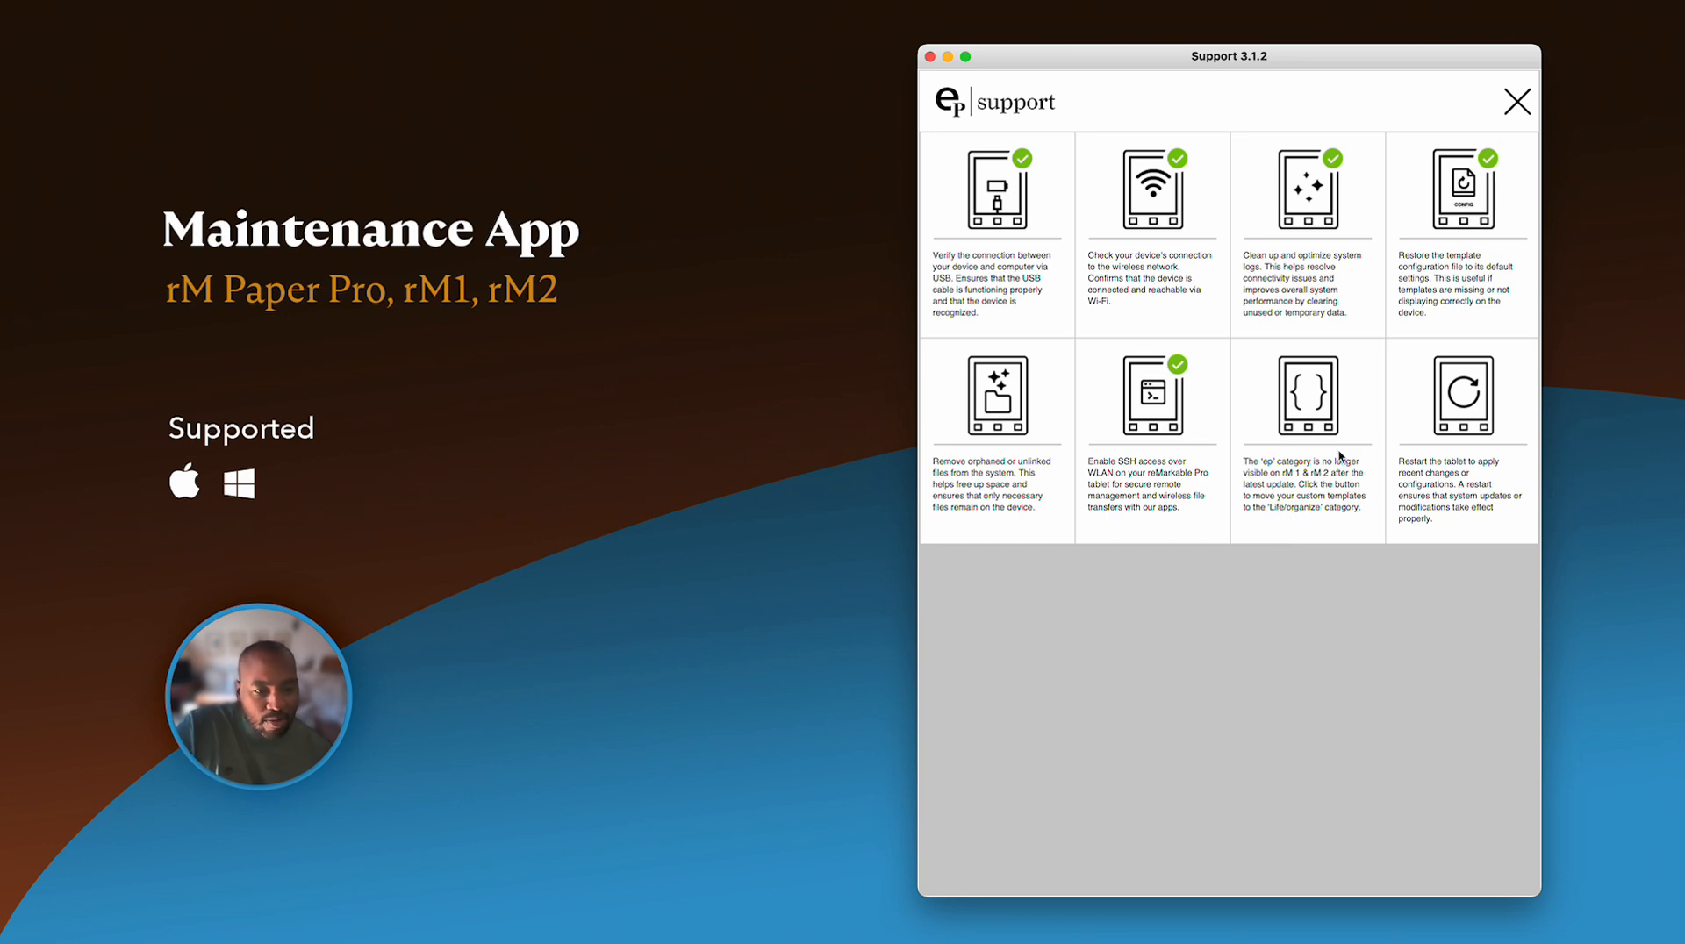
pyautogui.moveTo(1332, 437)
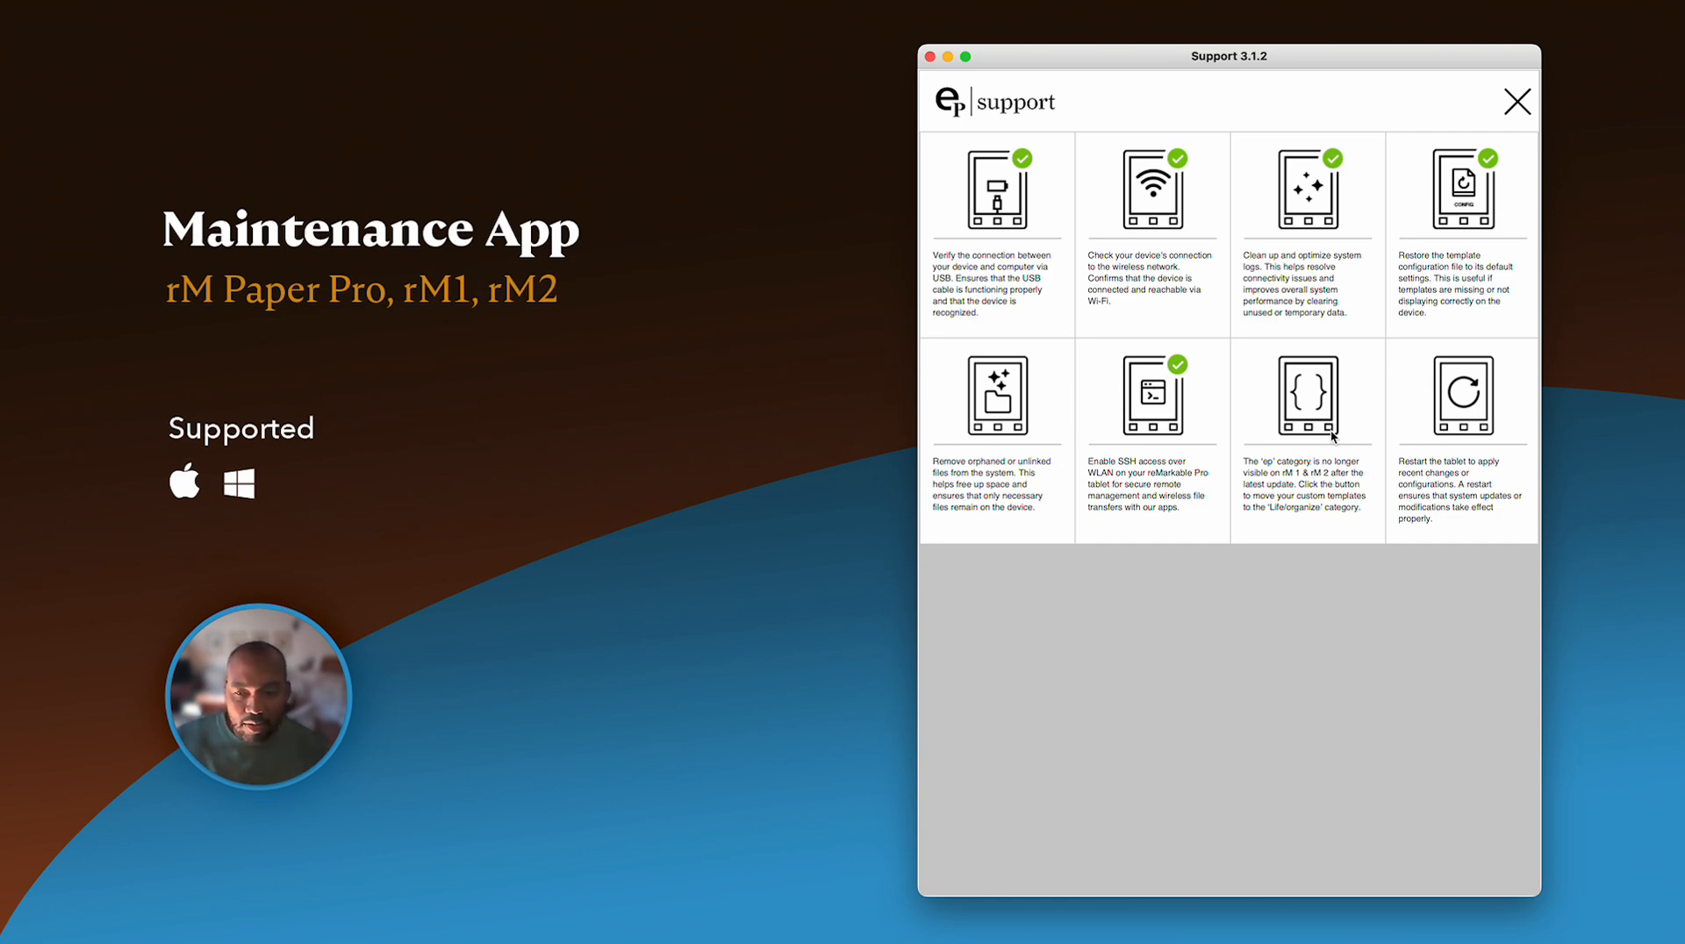
pyautogui.moveTo(1323, 423)
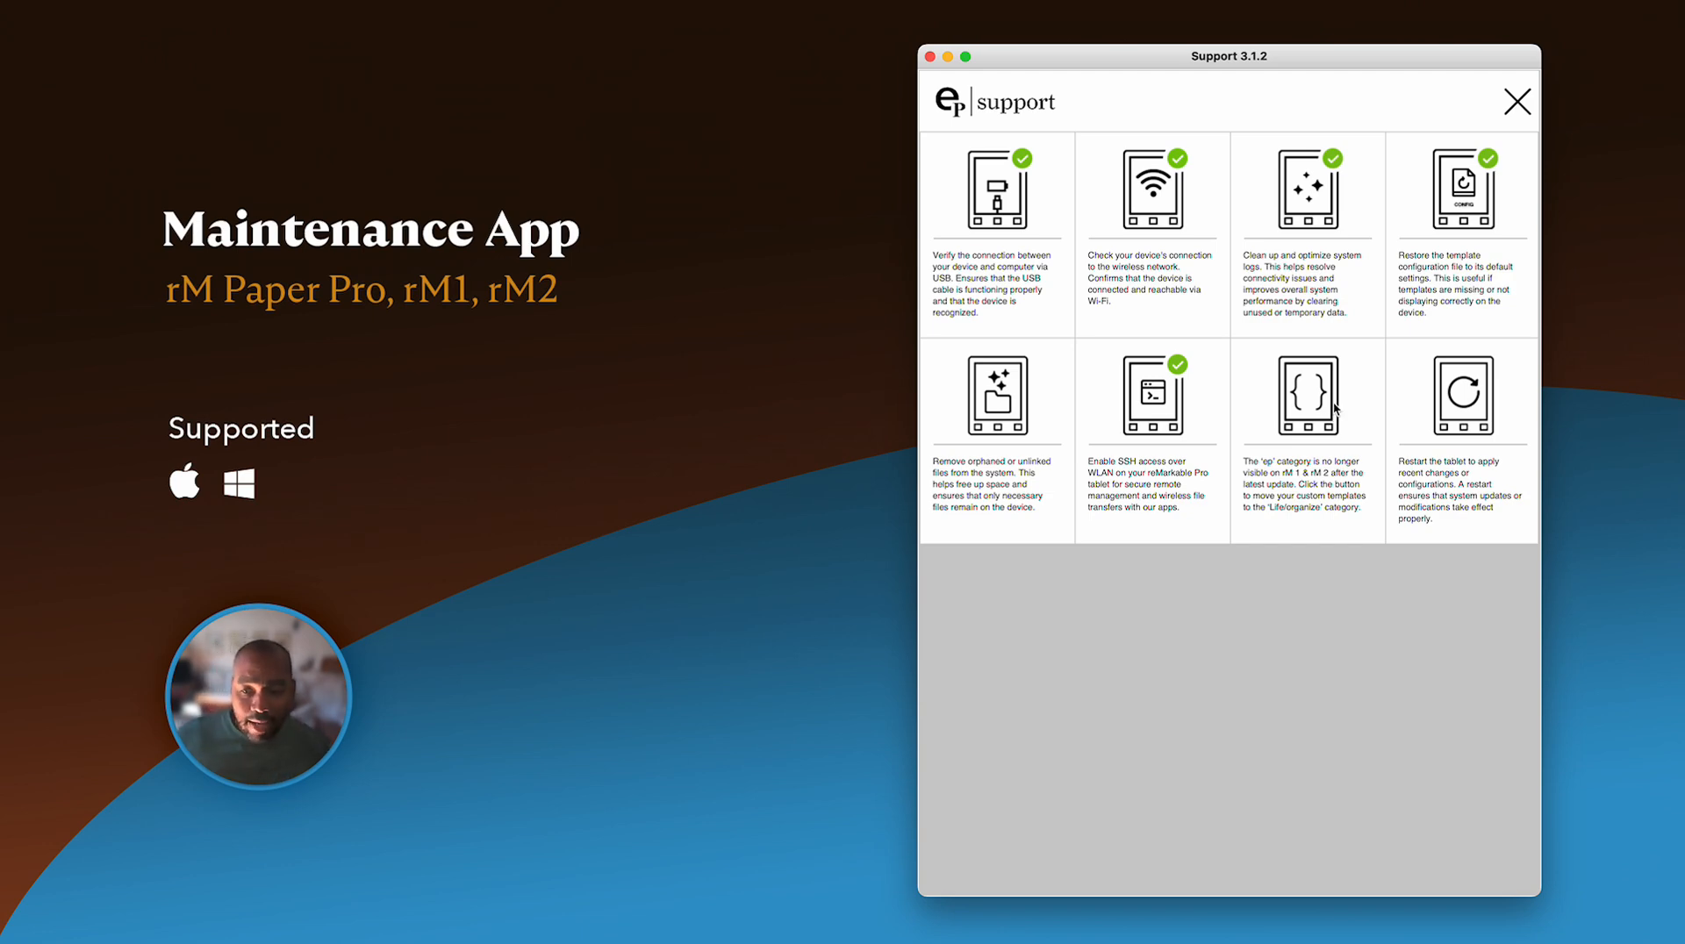
pyautogui.moveTo(1263, 353)
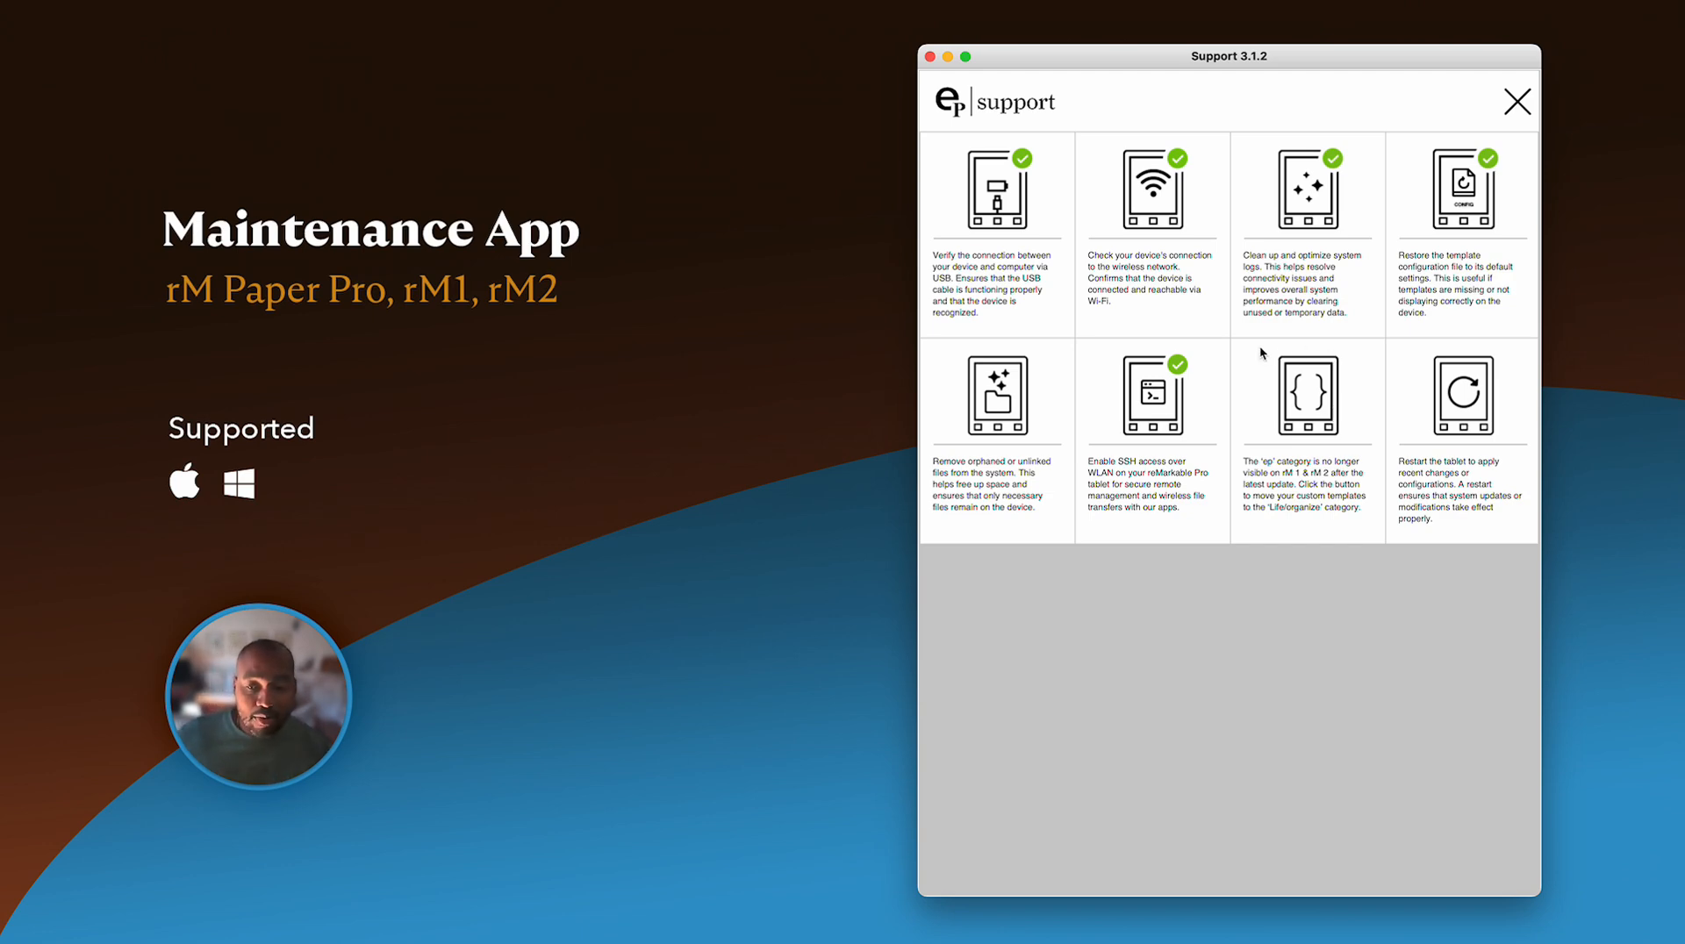
pyautogui.moveTo(1295, 352)
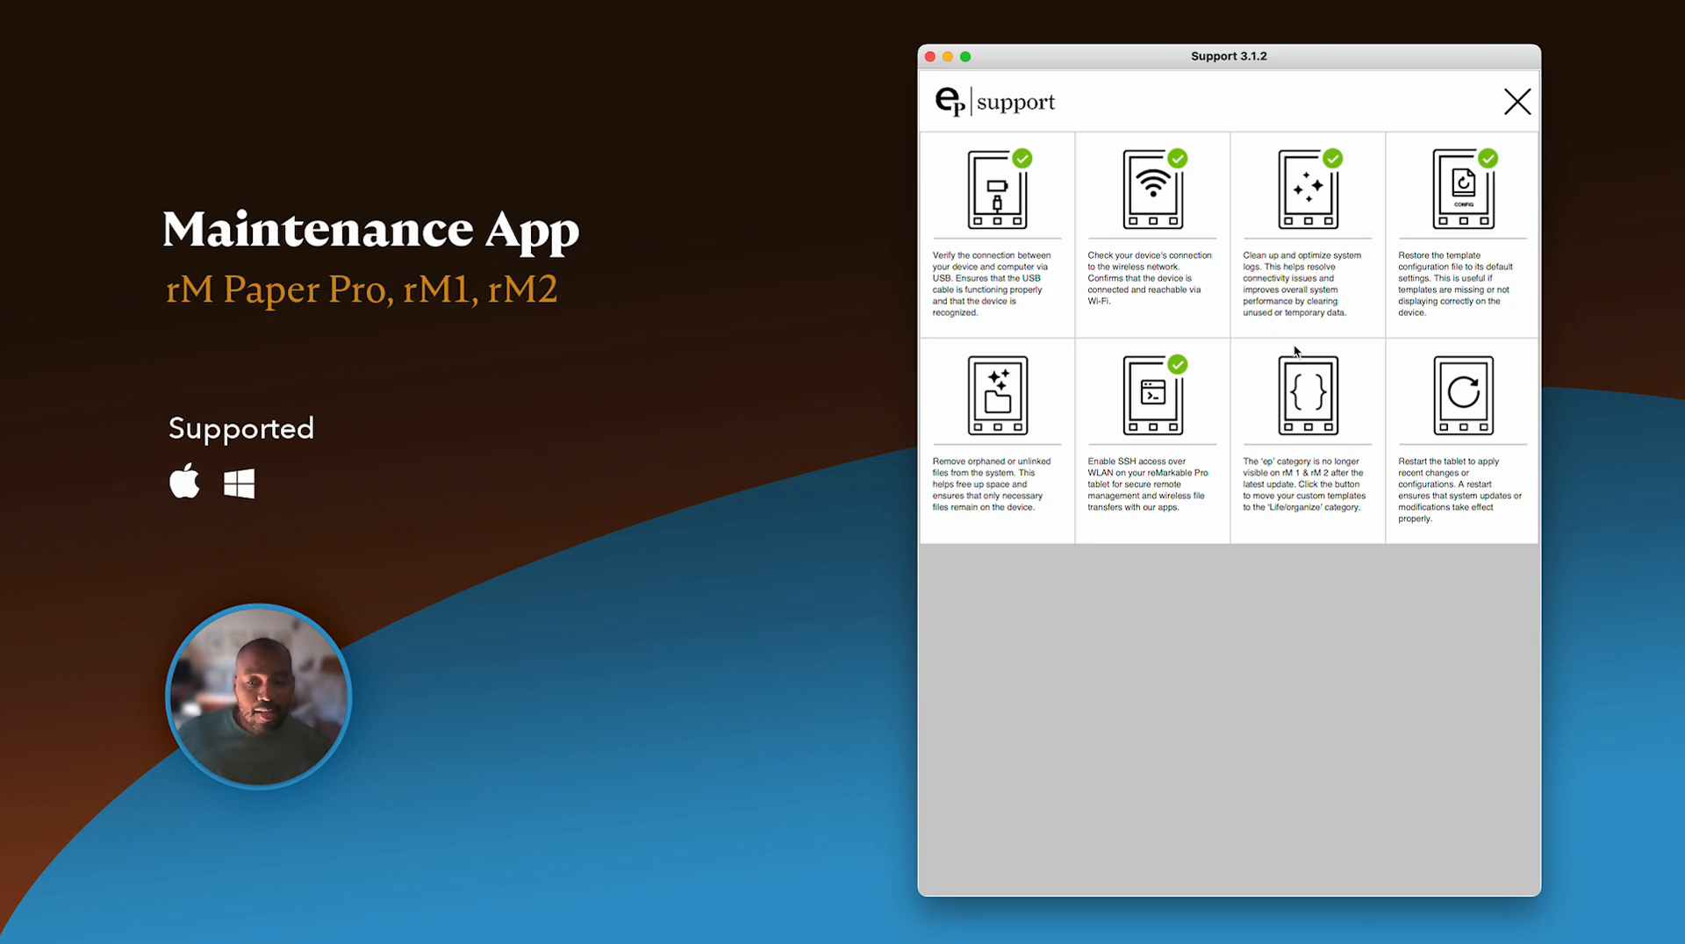
pyautogui.moveTo(1304, 414)
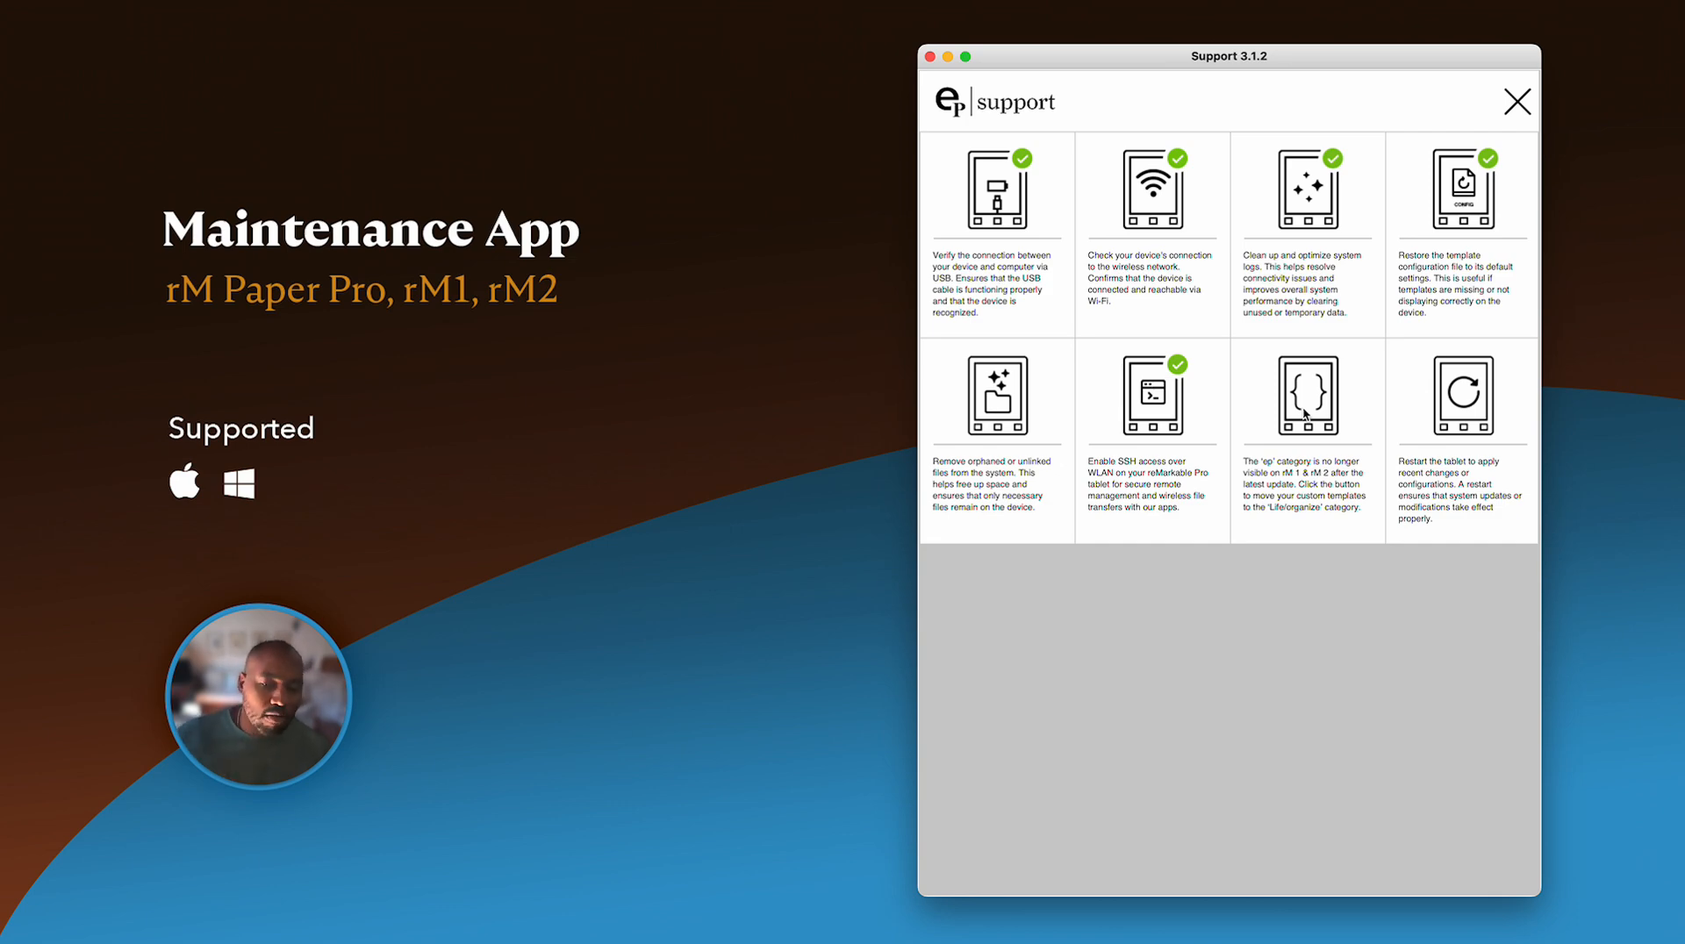
pyautogui.moveTo(1285, 516)
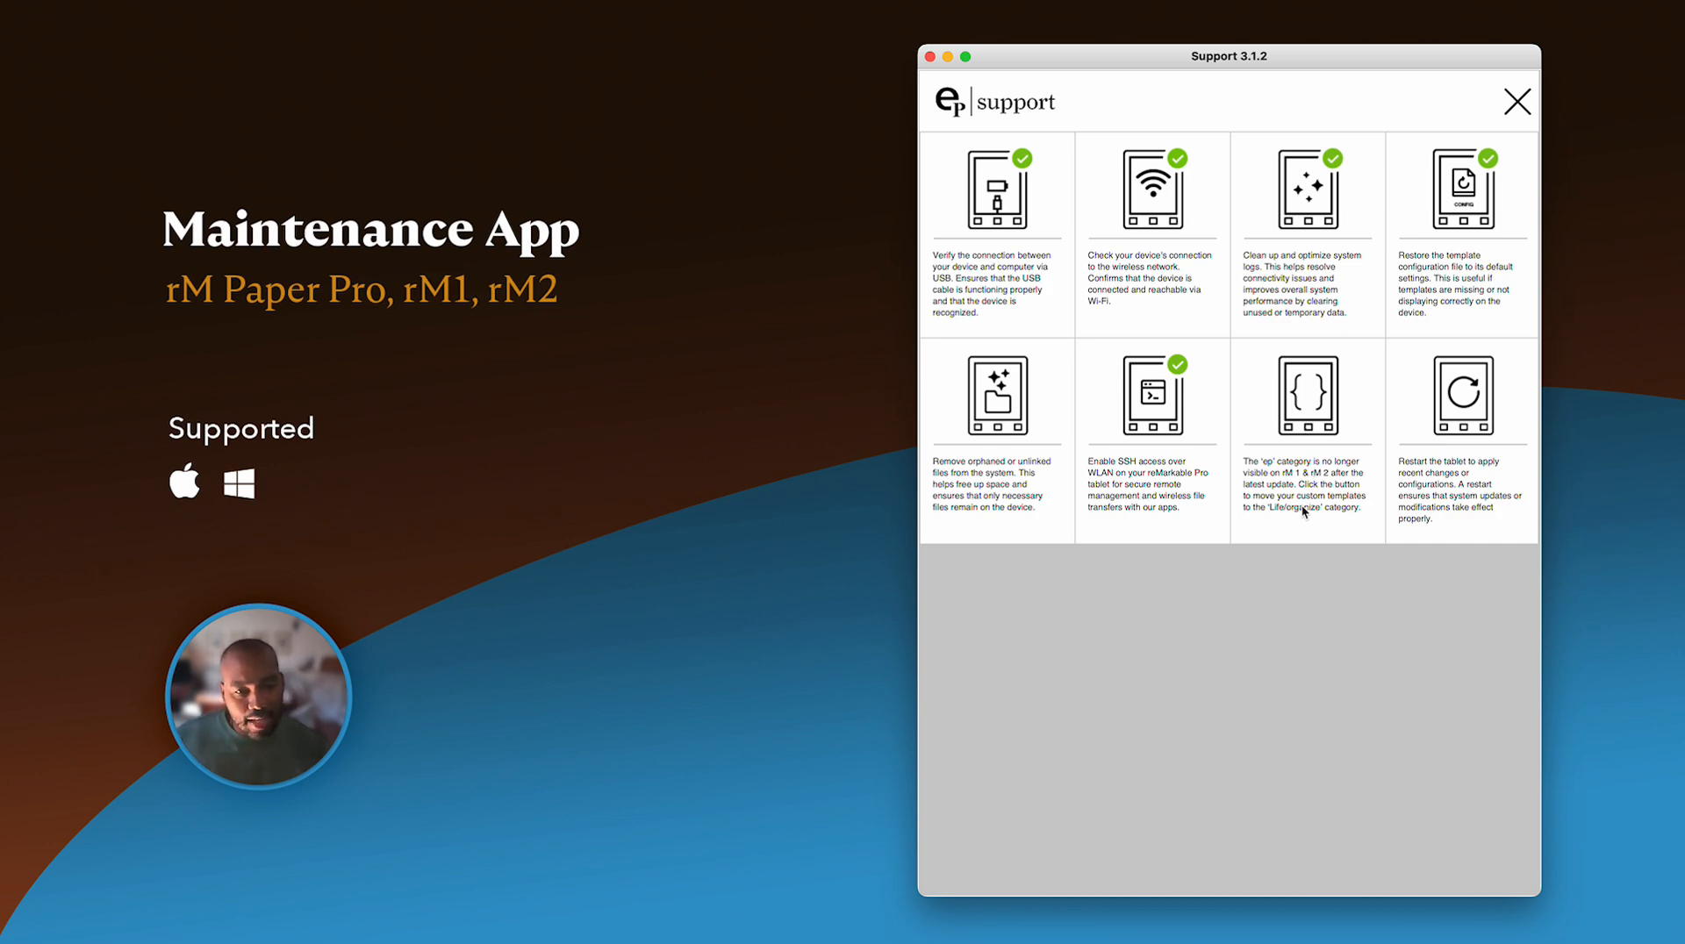
pyautogui.moveTo(1510, 385)
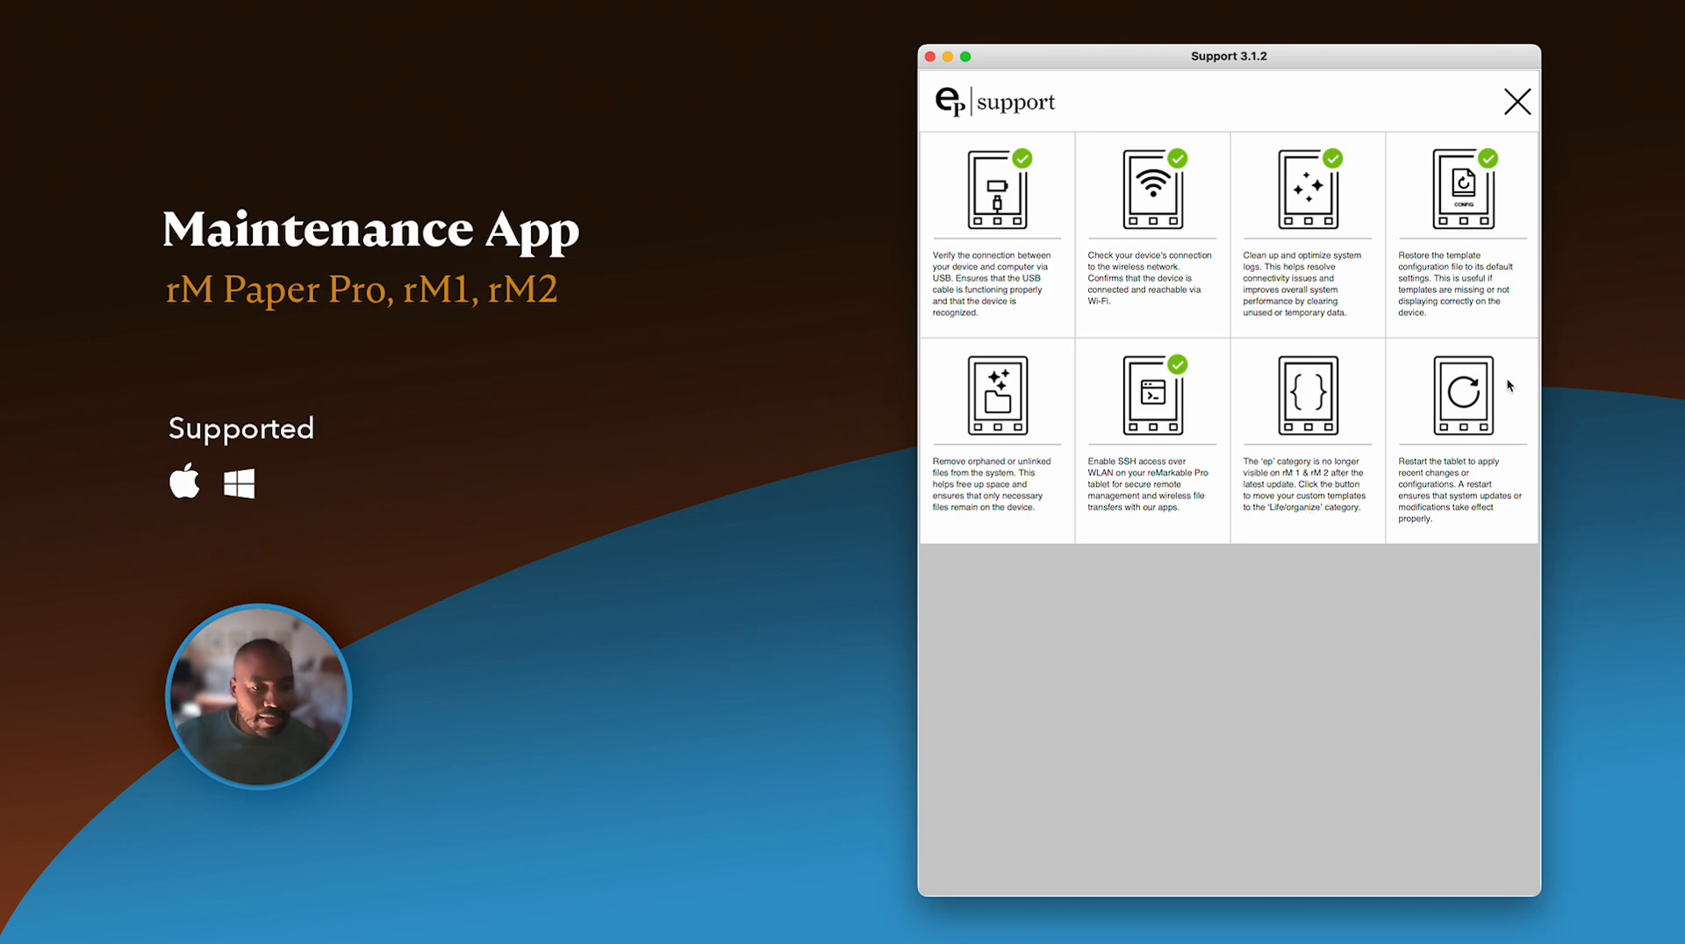
pyautogui.moveTo(1462, 429)
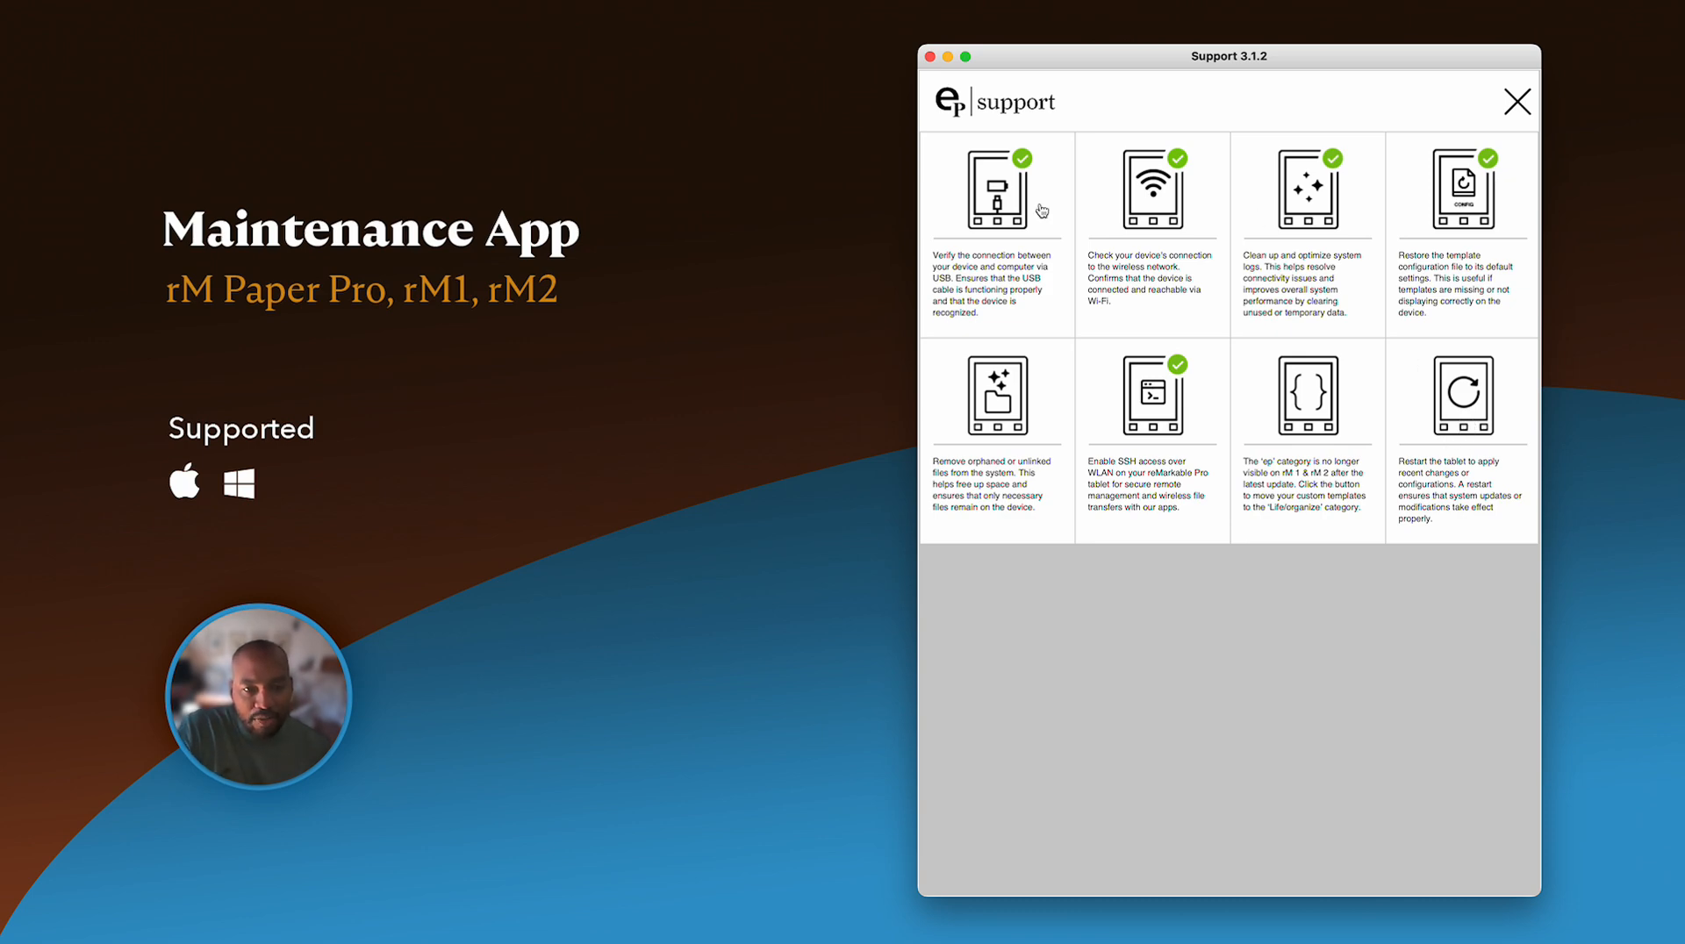
pyautogui.moveTo(1464, 415)
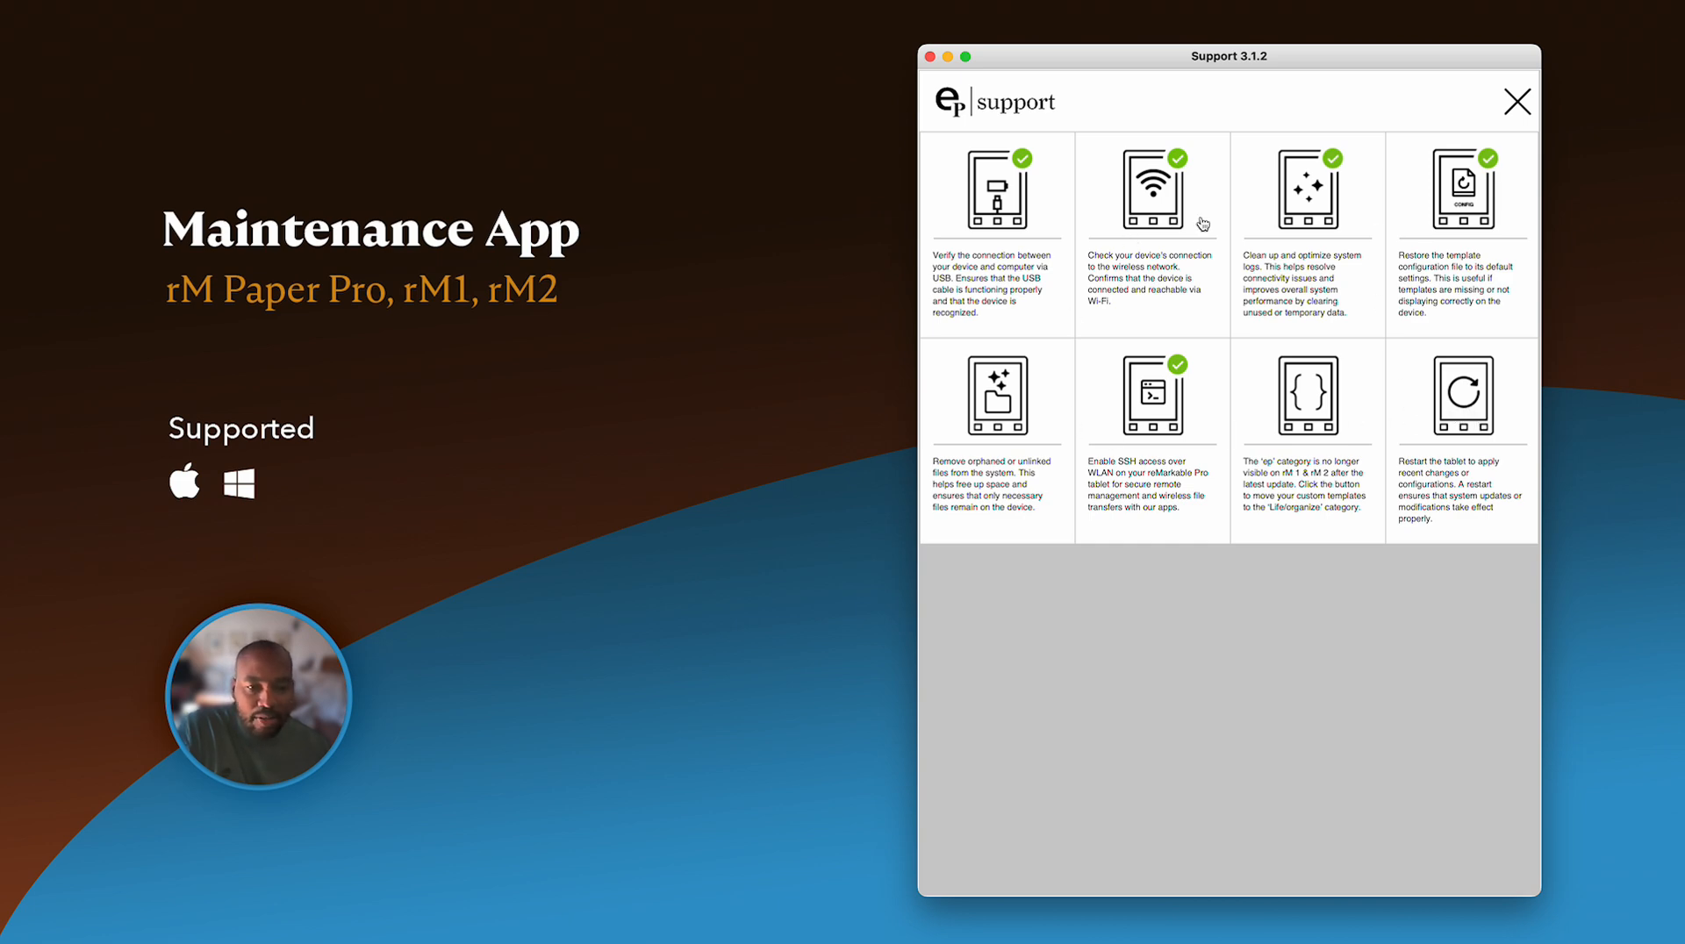
pyautogui.moveTo(1169, 237)
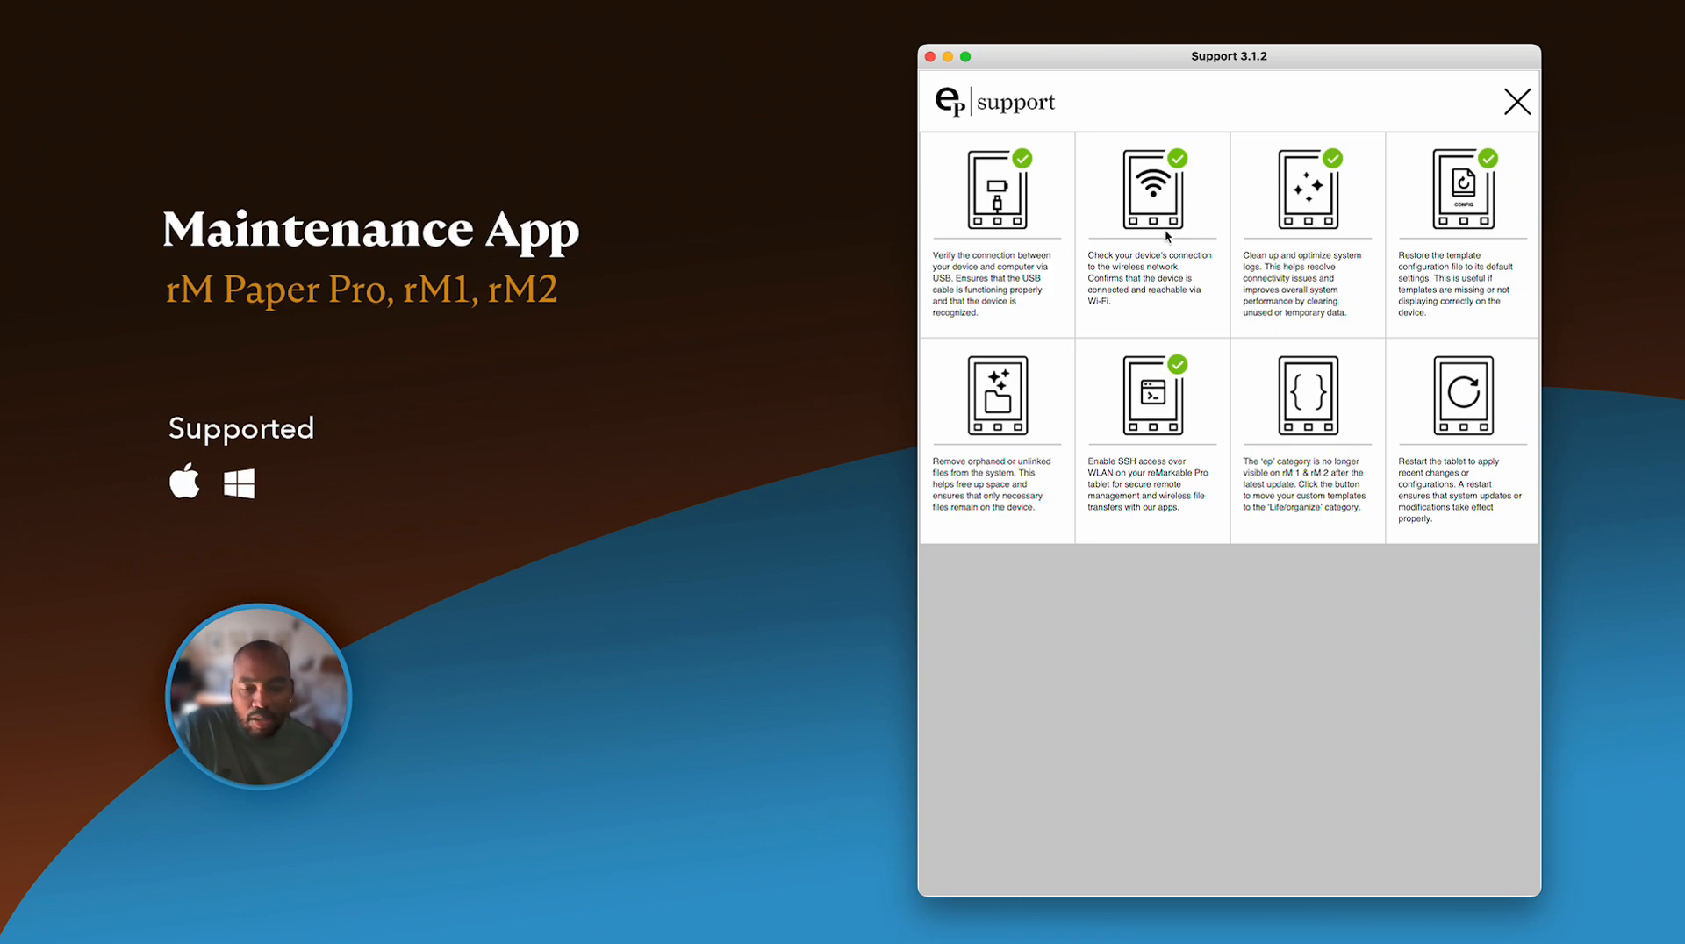
pyautogui.moveTo(1457, 414)
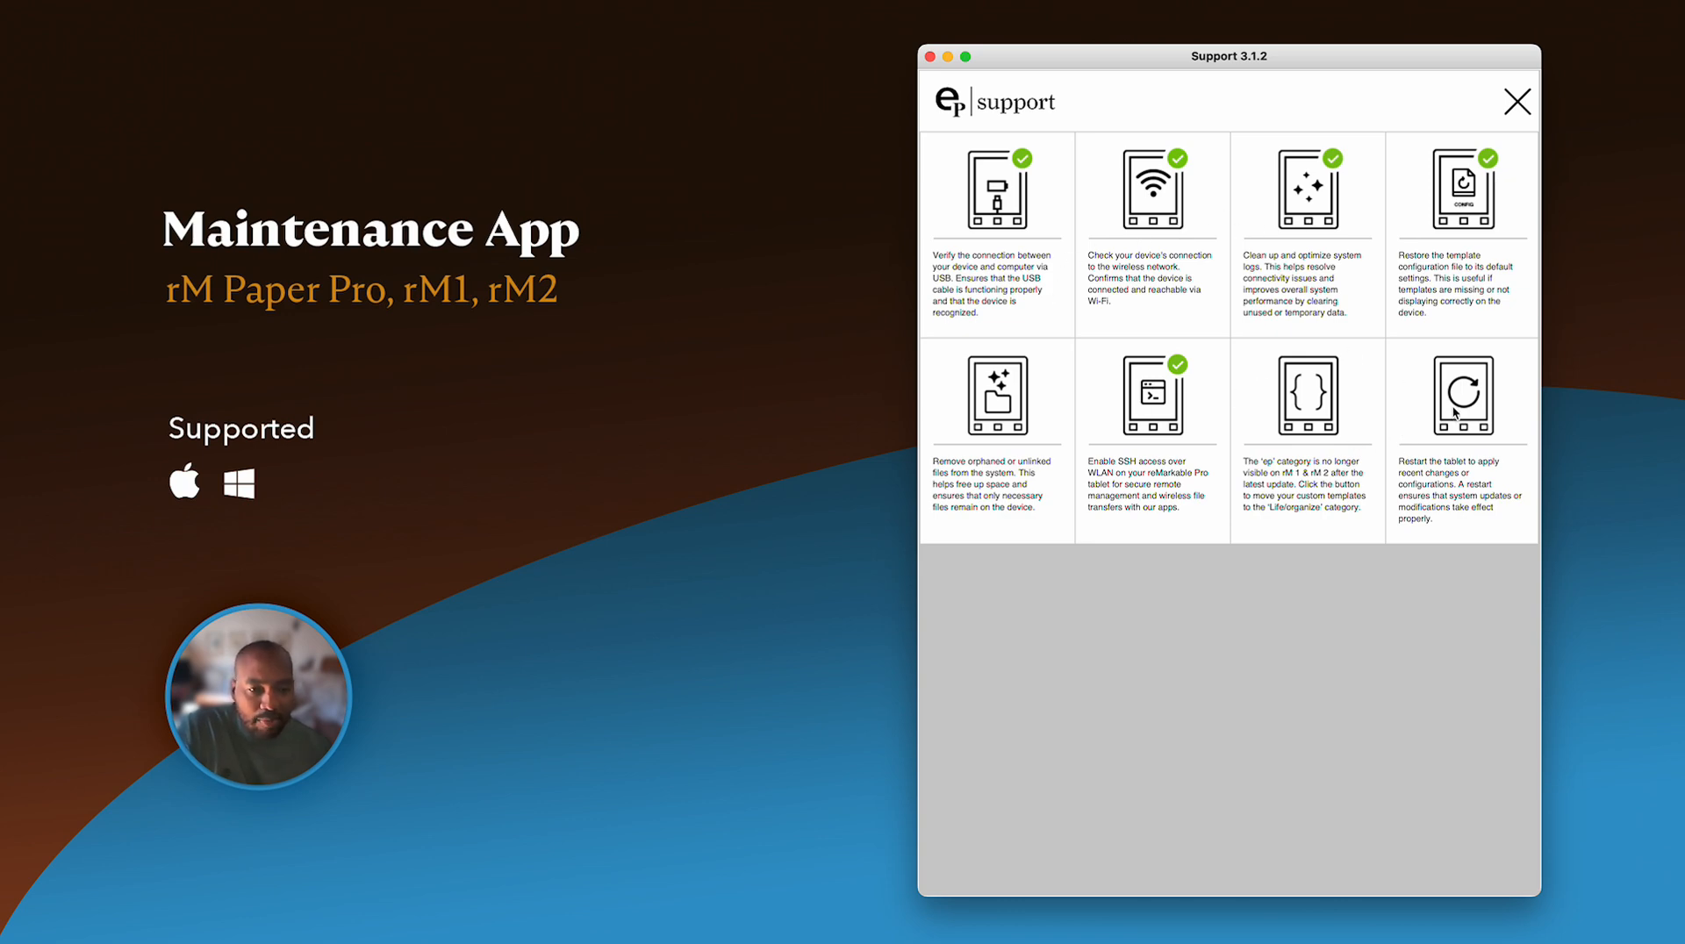
# - Restart the tablet to apply the maintenance changes
pyautogui.click(1458, 395)
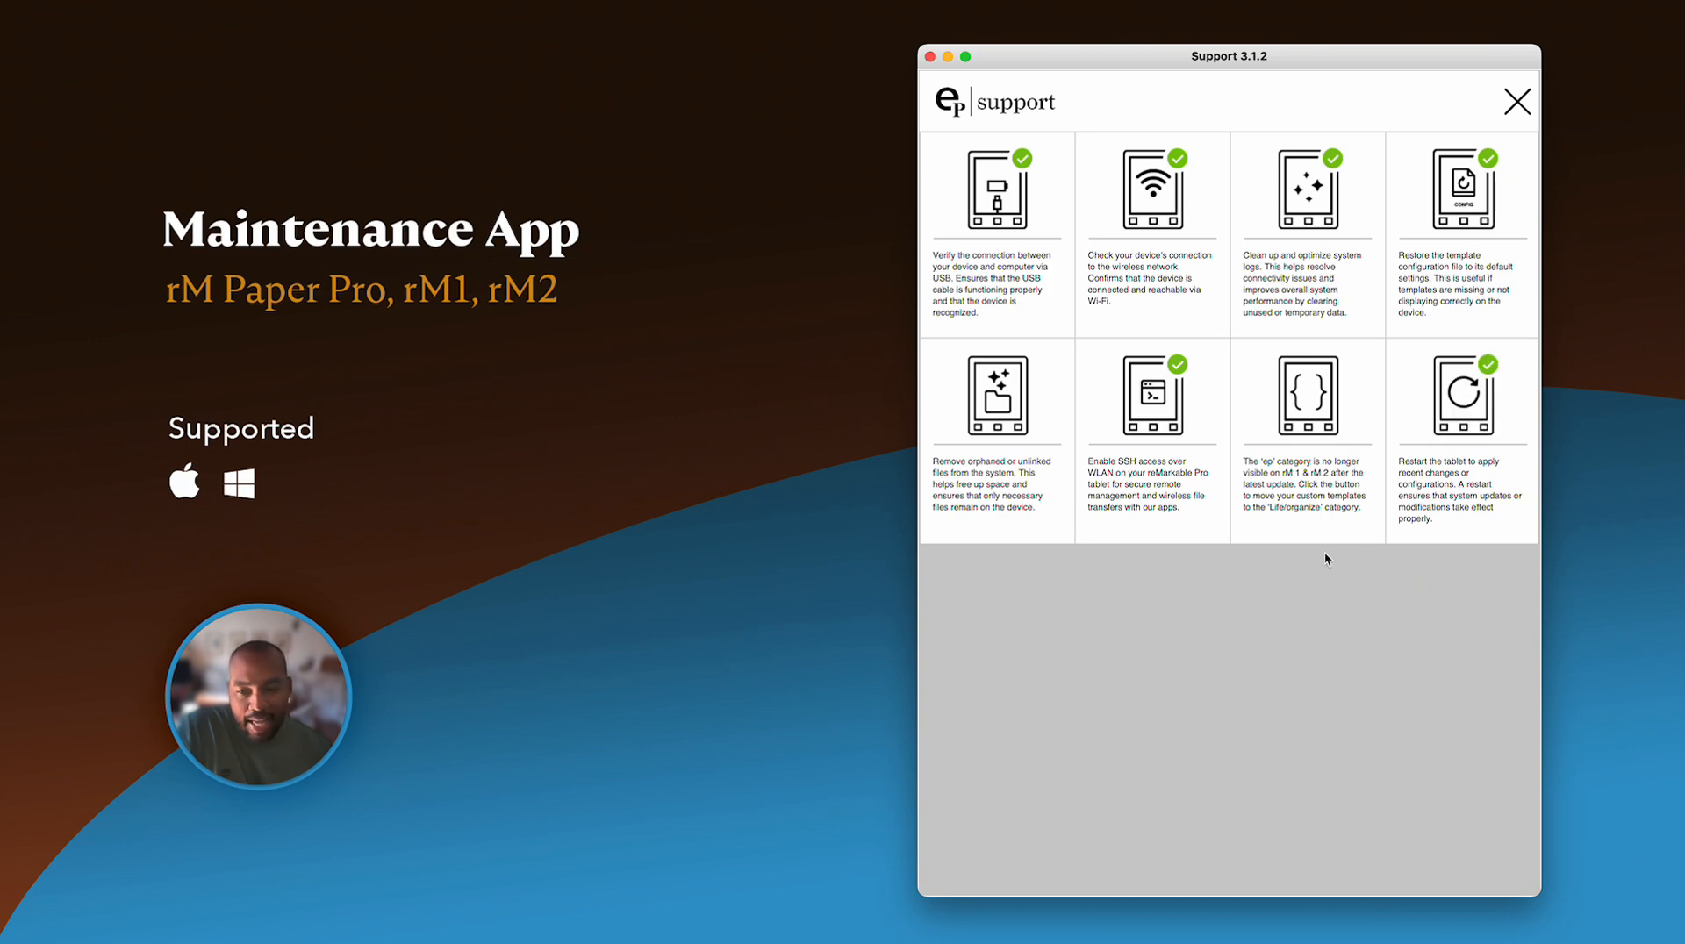
pyautogui.moveTo(1260, 576)
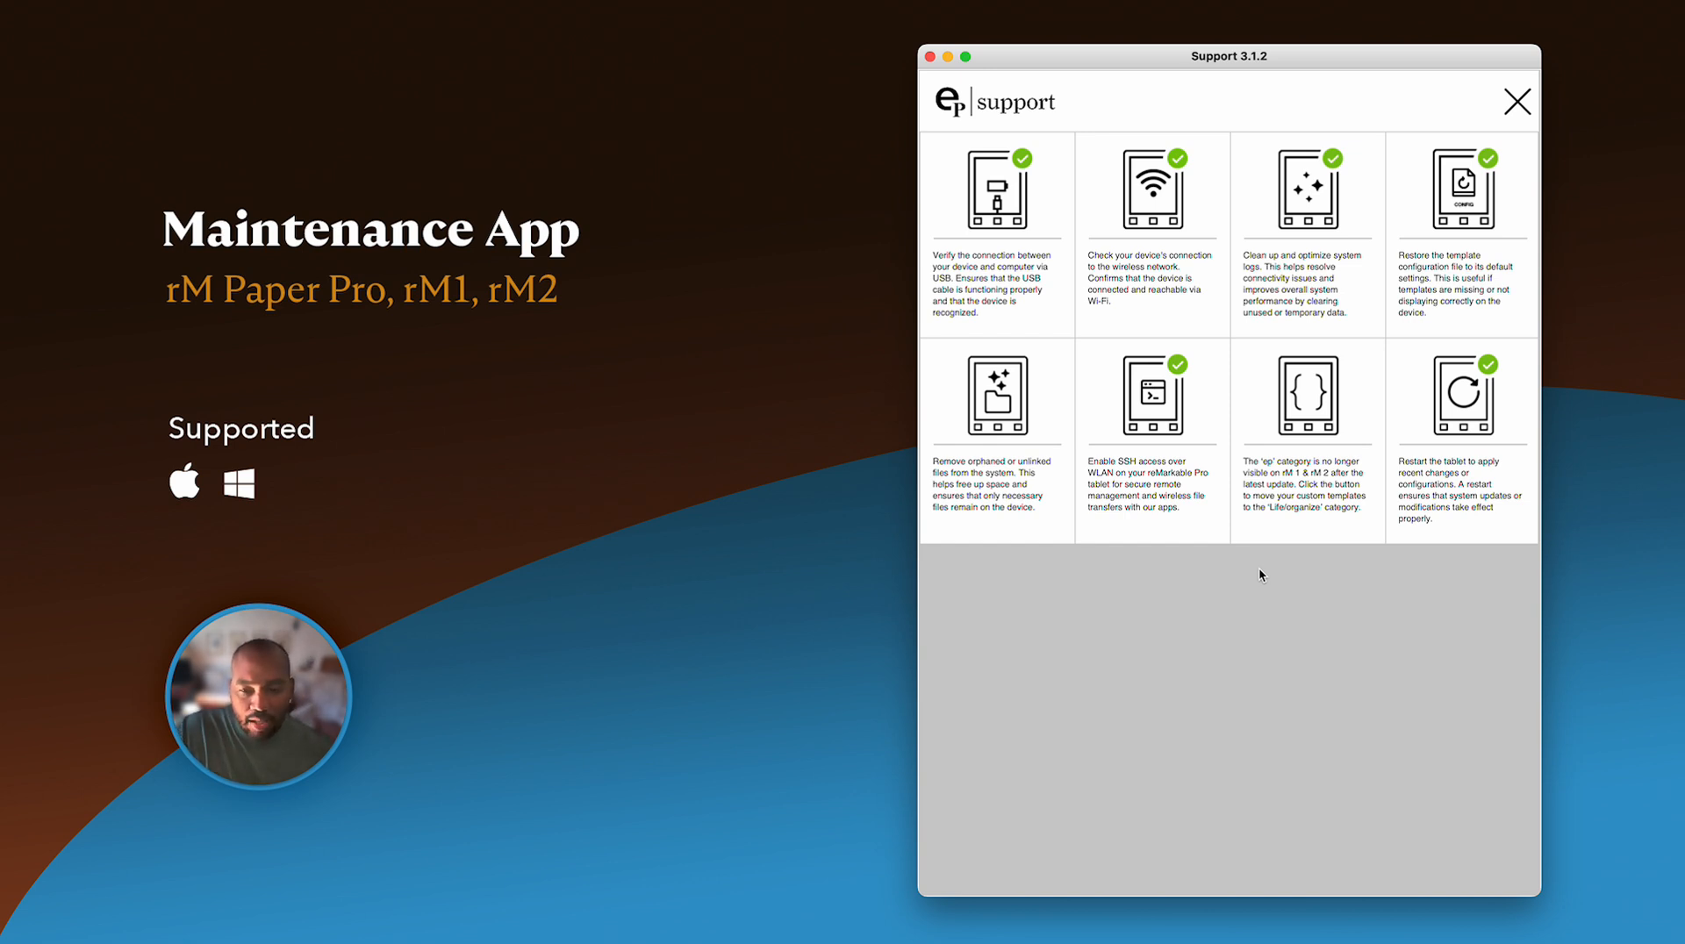
pyautogui.moveTo(1525, 116)
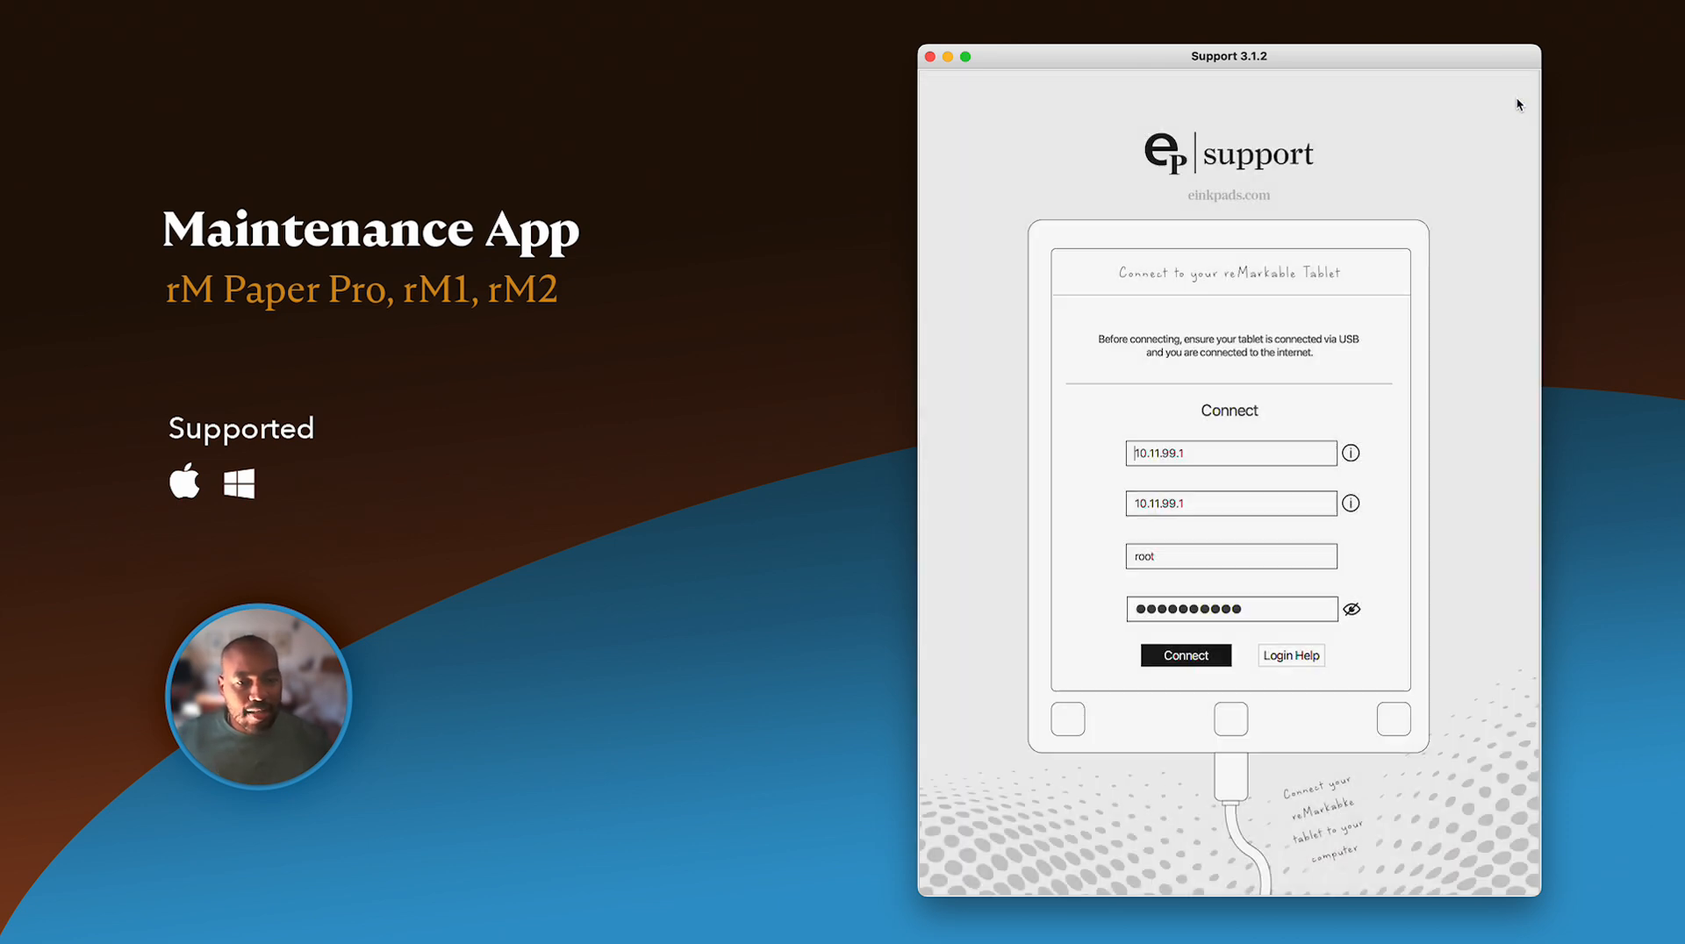
pyautogui.moveTo(1413, 591)
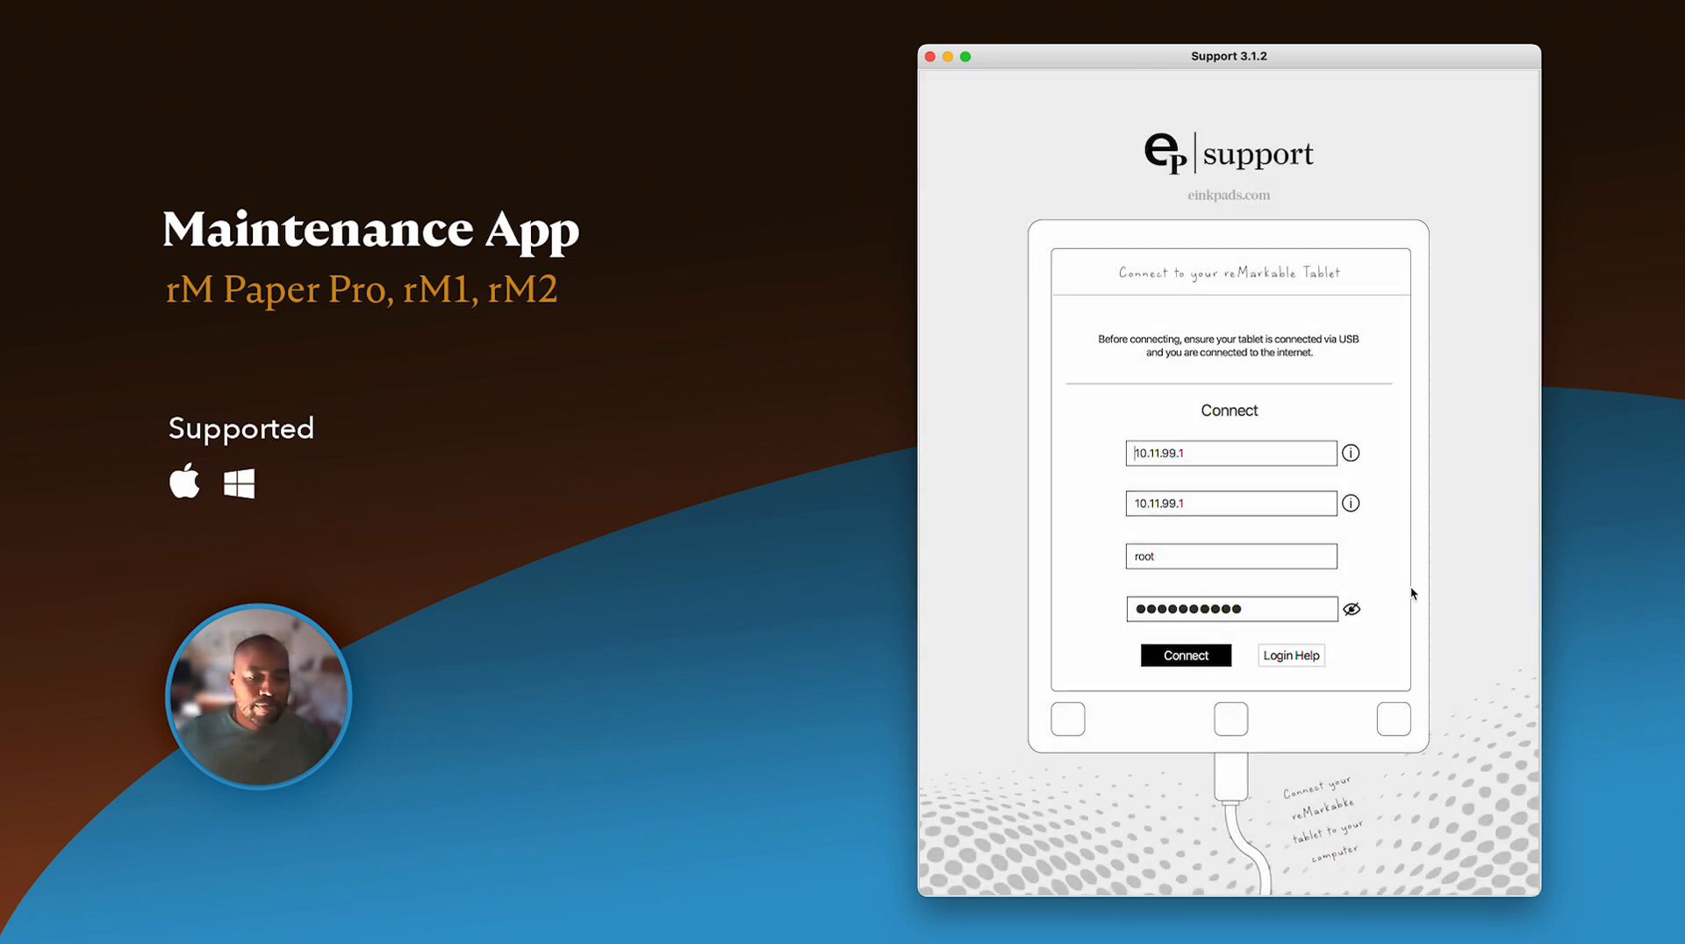
pyautogui.moveTo(1401, 608)
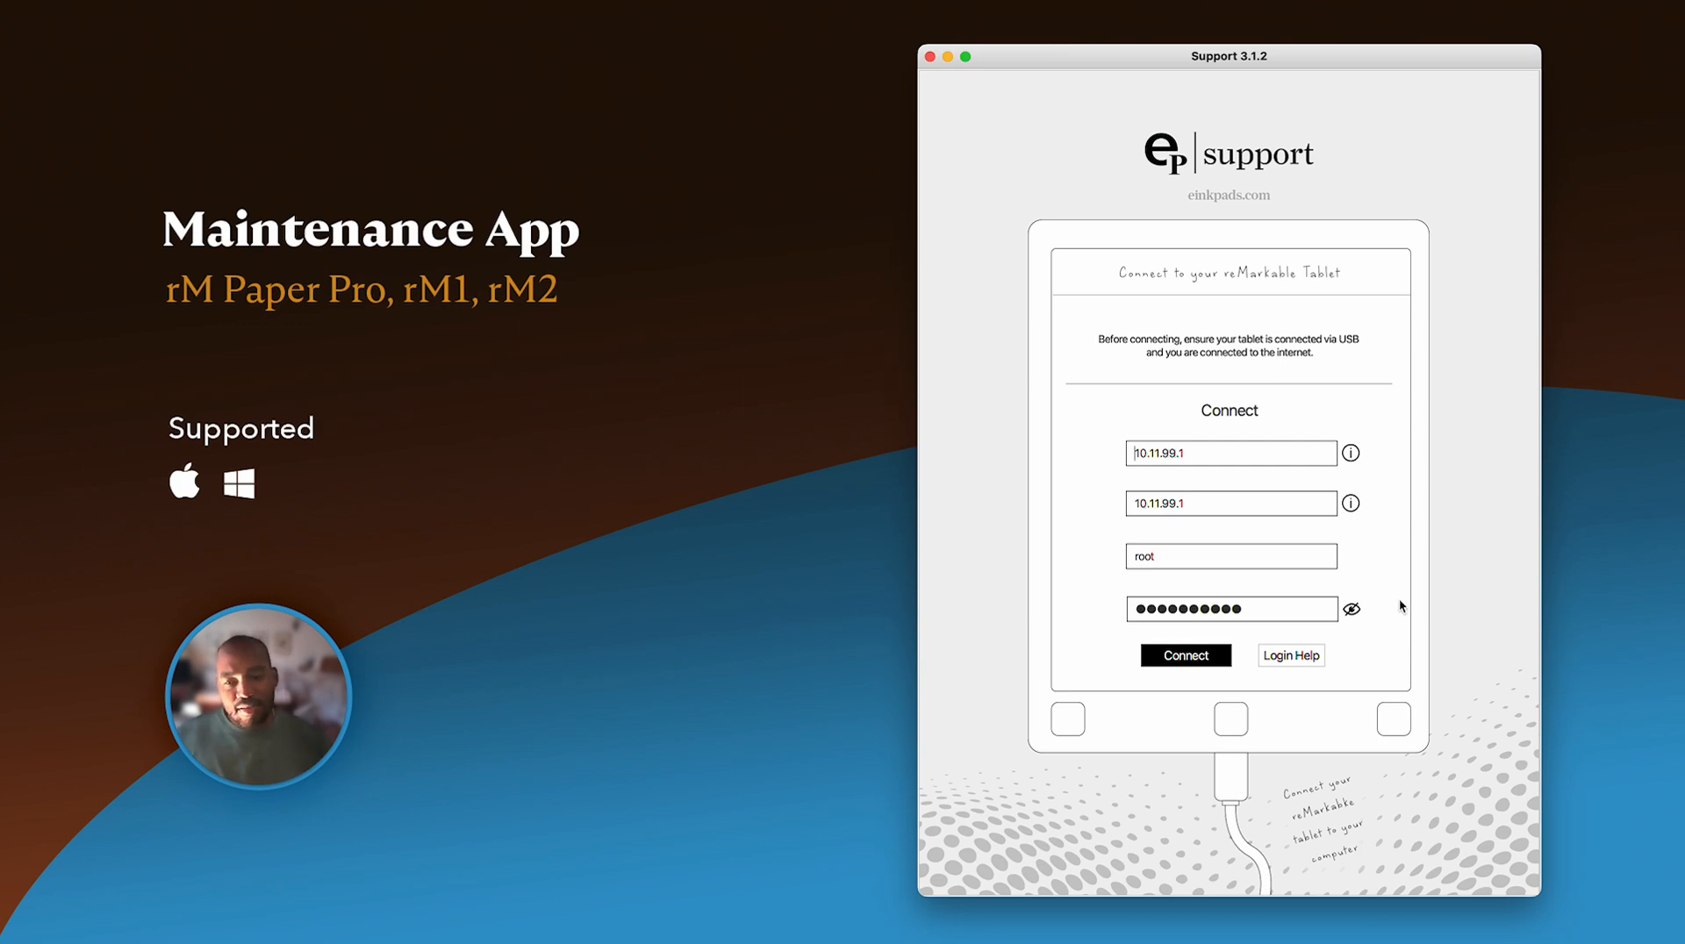